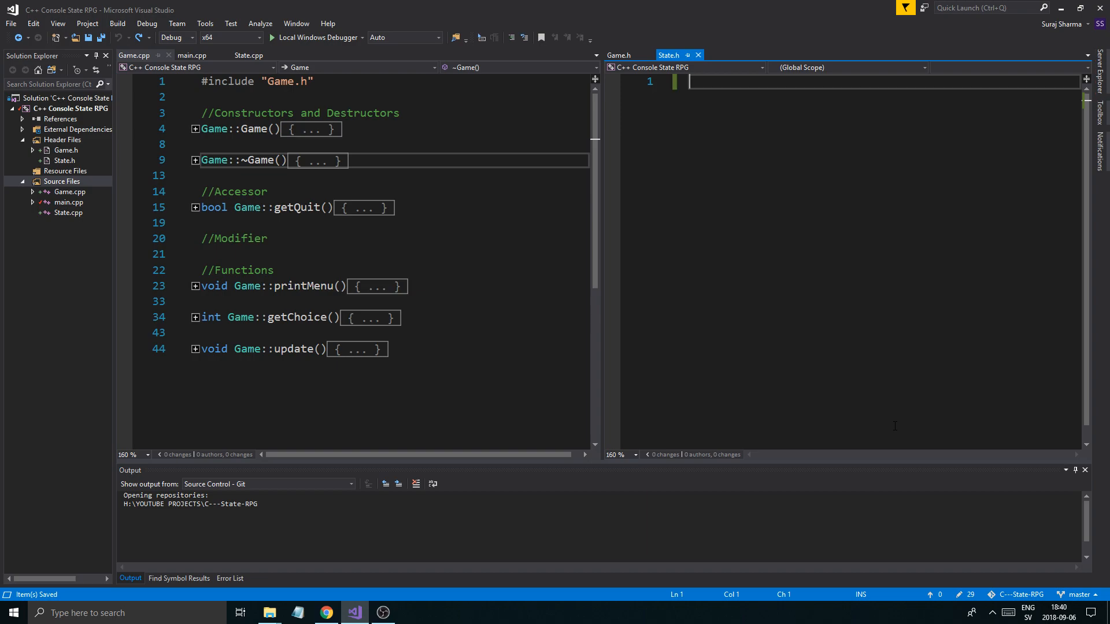
# - Review main.cpp, Game.cpp and the Game class declaration in Game.h
pyautogui.click(319, 253)
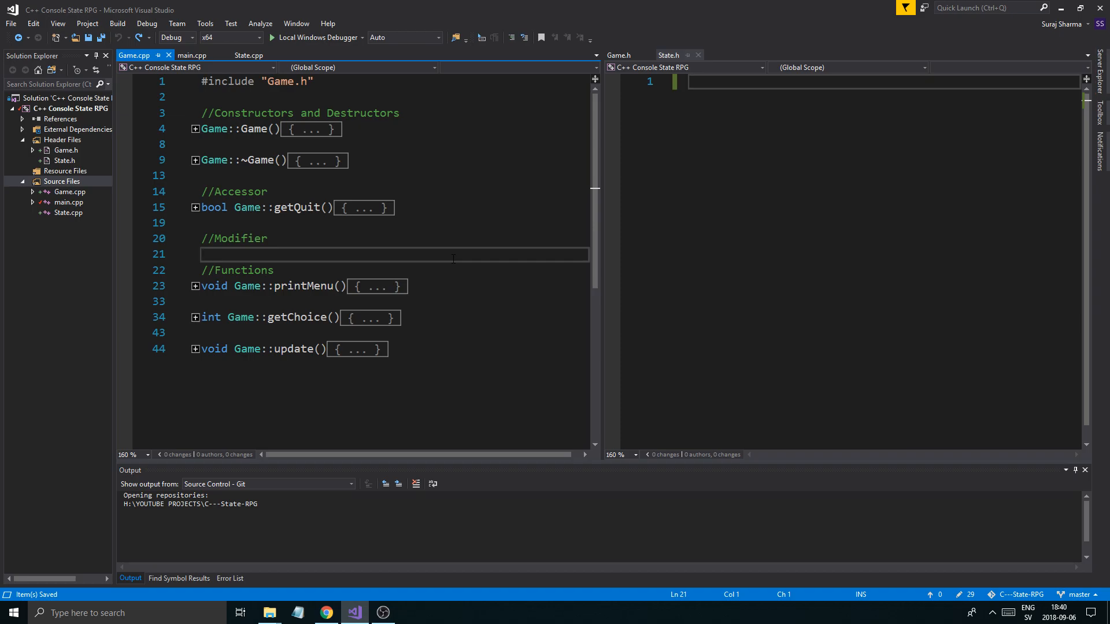
pyautogui.moveTo(627, 218)
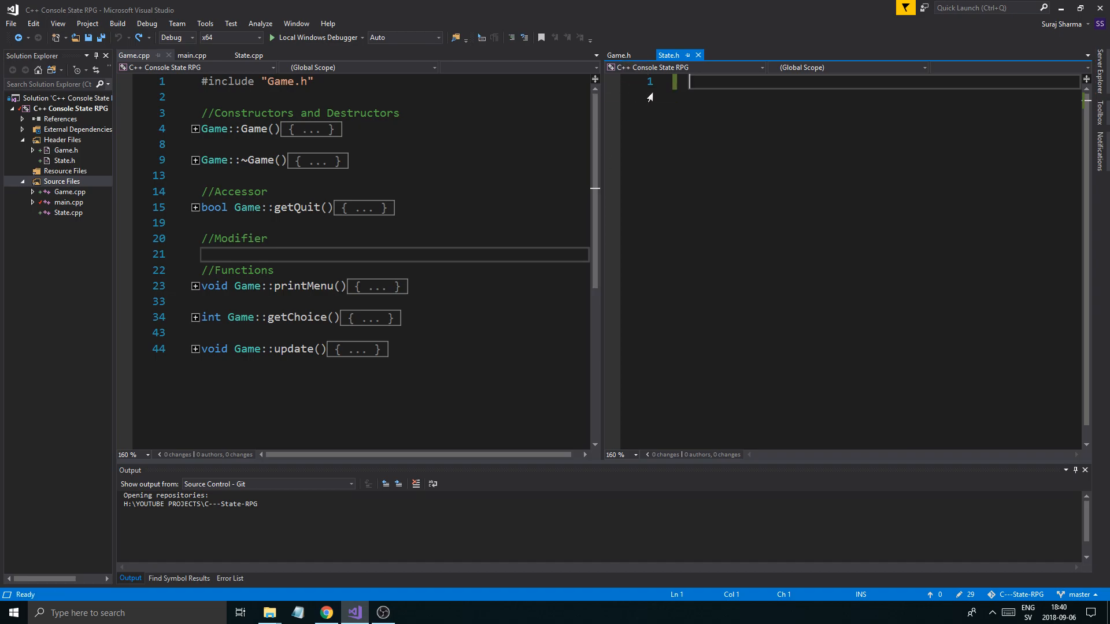
pyautogui.click(249, 55)
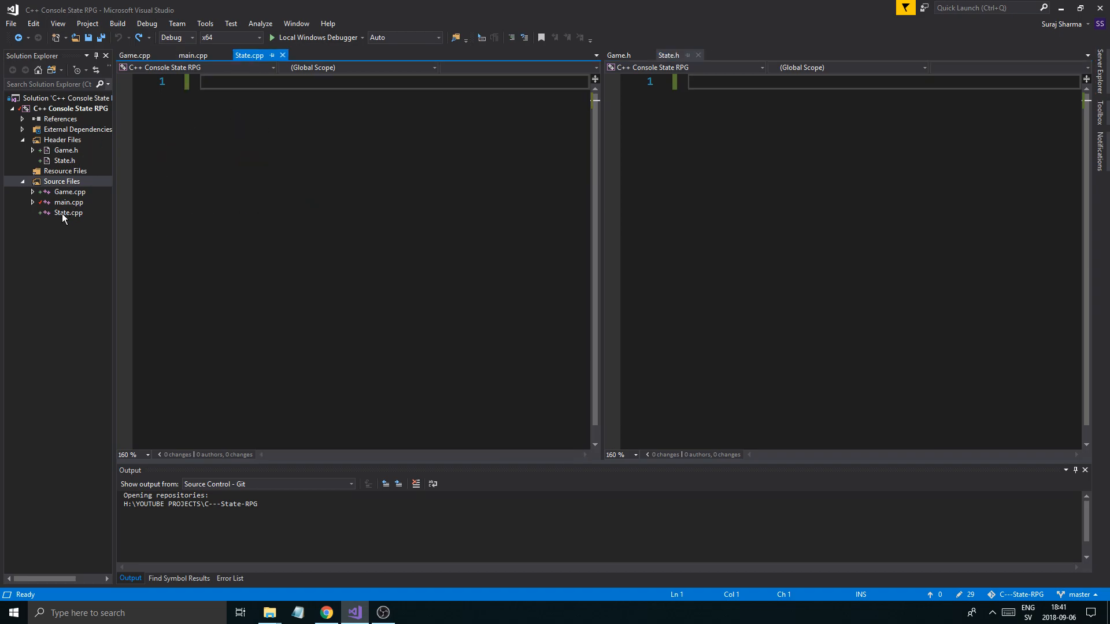
pyautogui.moveTo(209, 67)
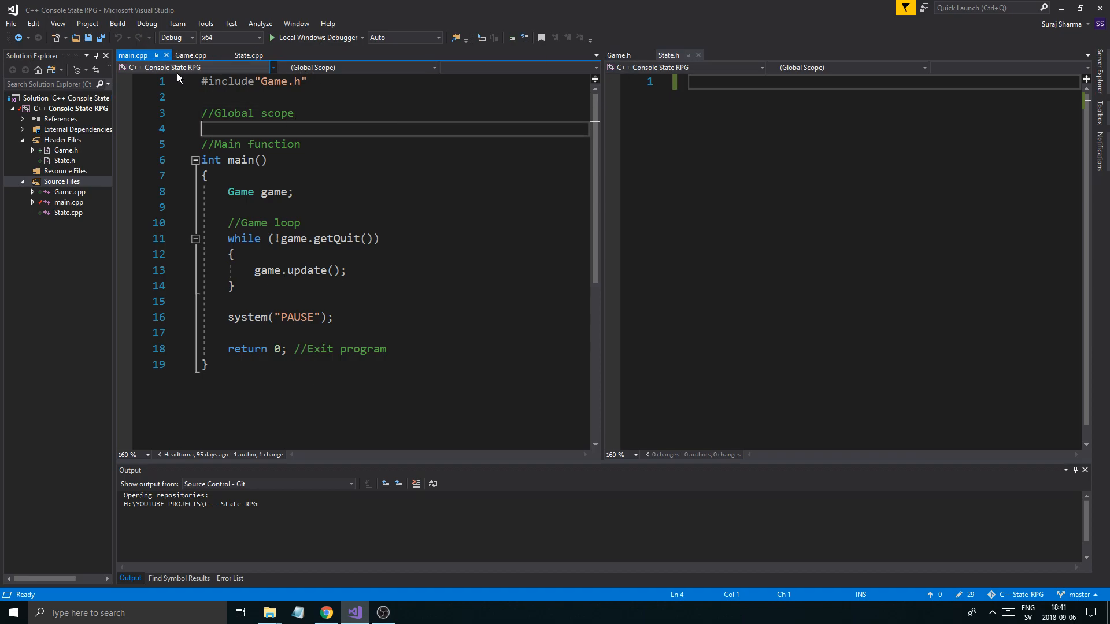
pyautogui.click(191, 55)
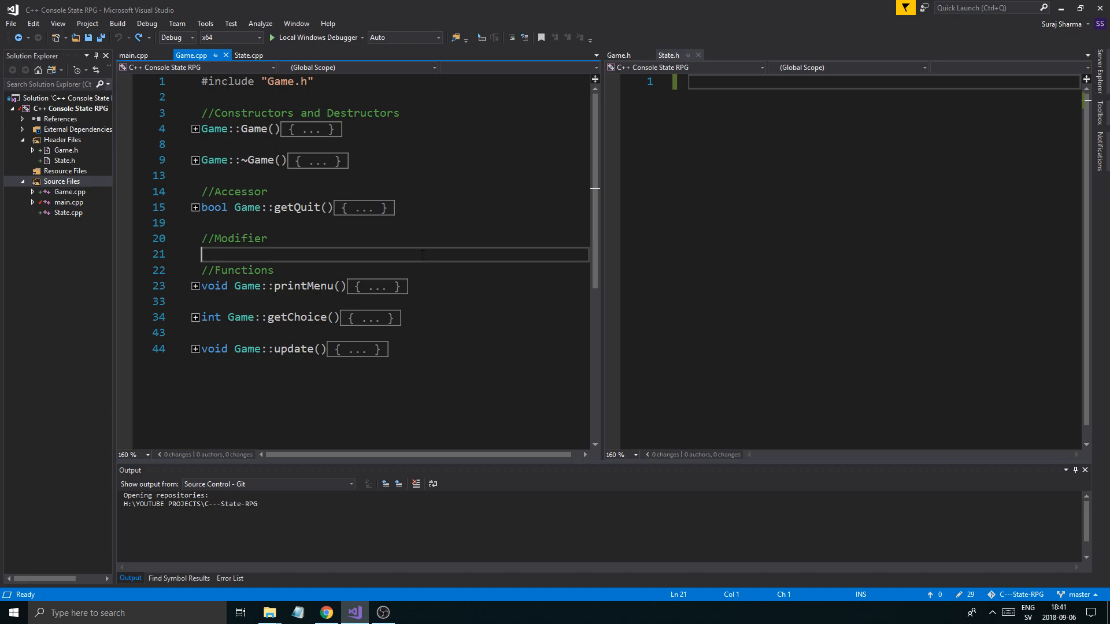
pyautogui.click(617, 56)
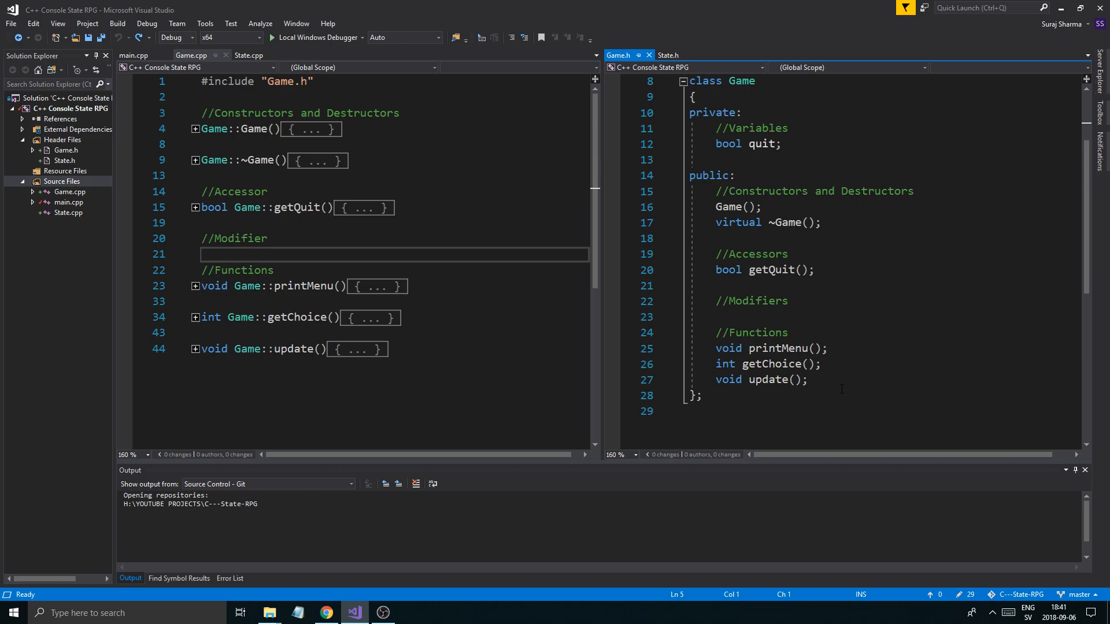
pyautogui.click(133, 55)
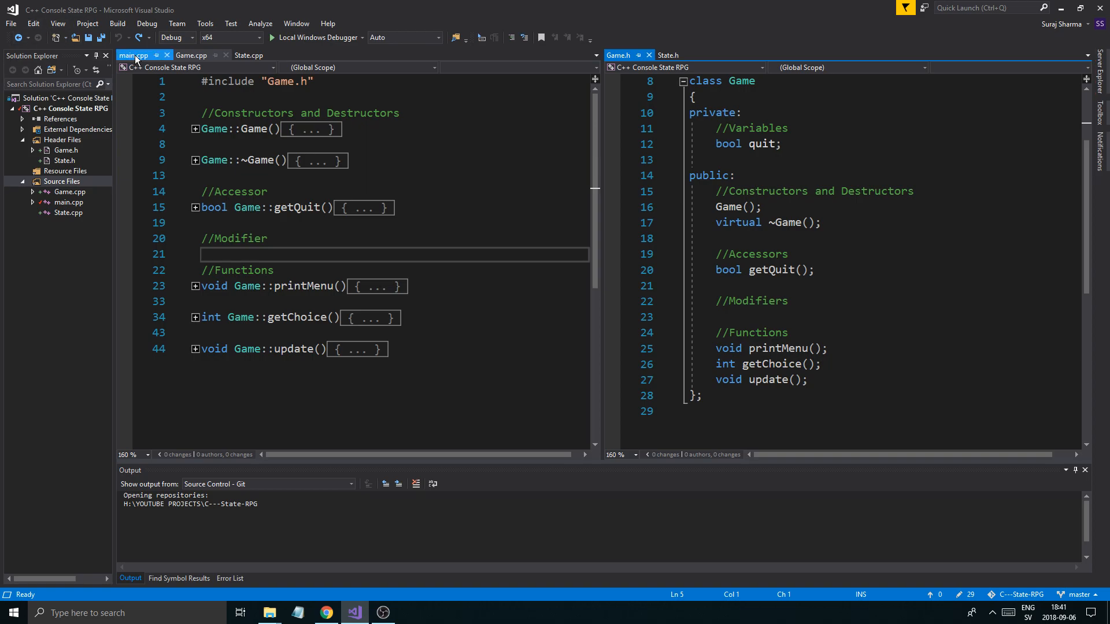
pyautogui.click(191, 56)
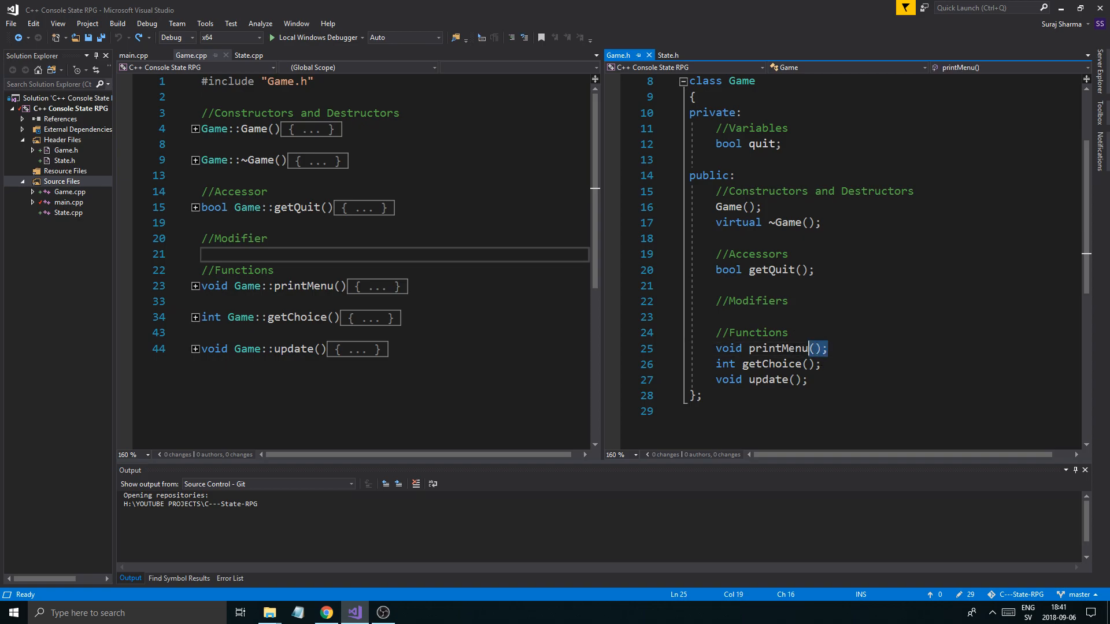
# - Inspect the printMenu declaration, then return to the empty State.h and State.cpp files
pyautogui.click(828, 348)
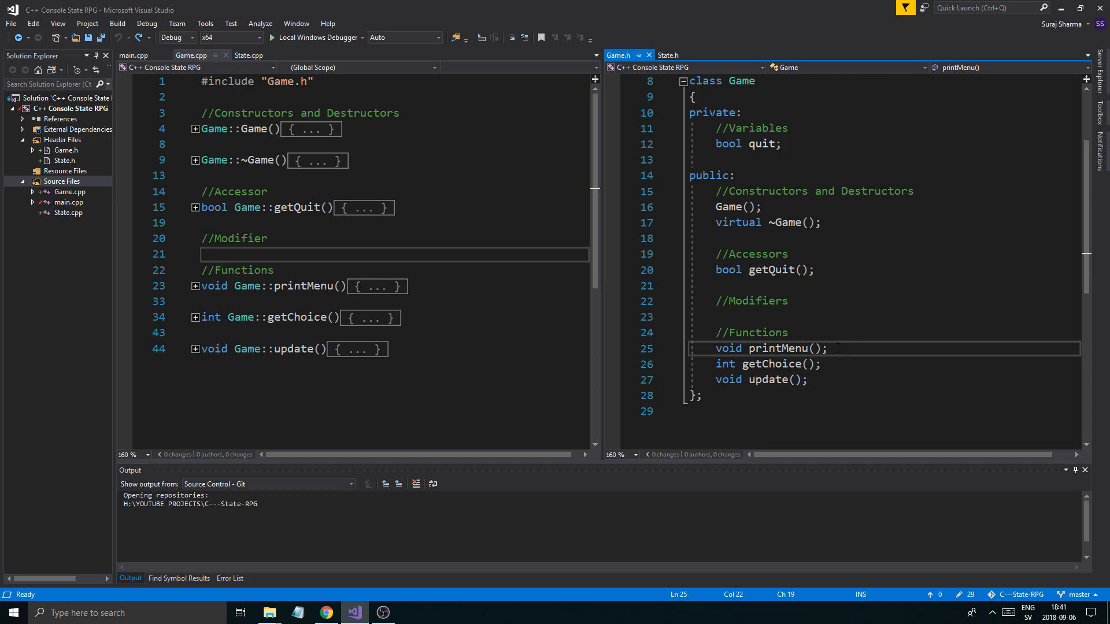
pyautogui.doubleClick(779, 348)
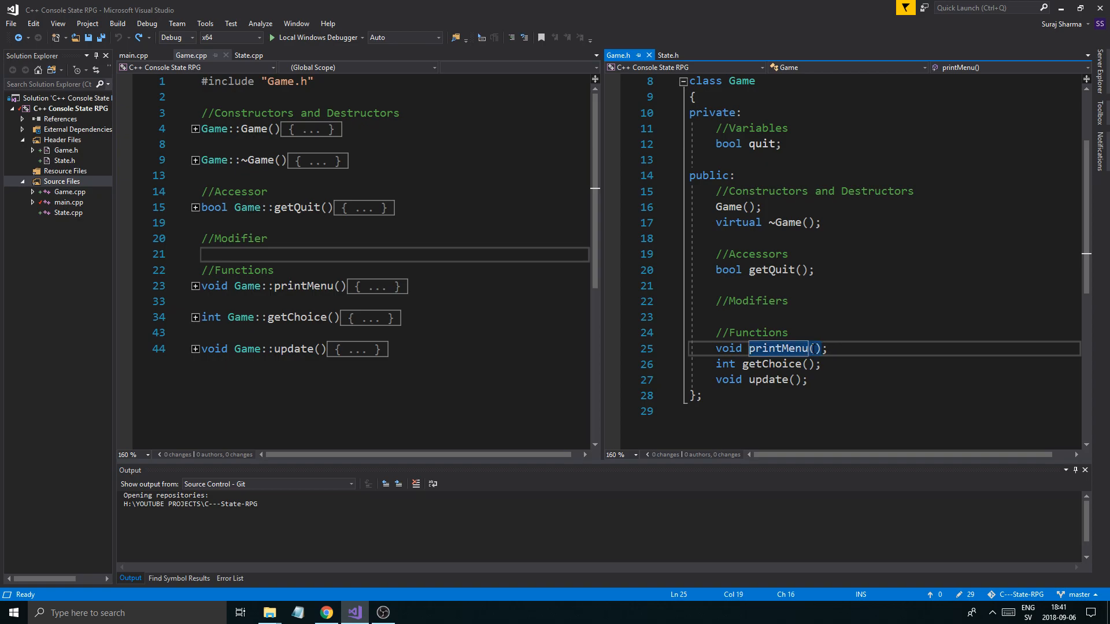
pyautogui.click(787, 333)
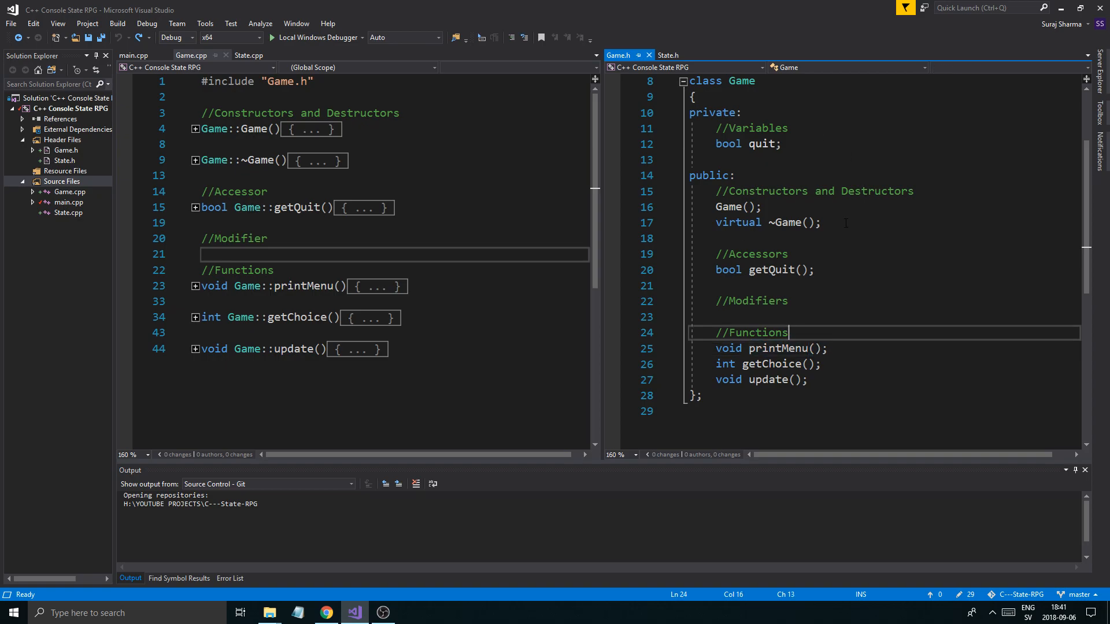
pyautogui.click(667, 54)
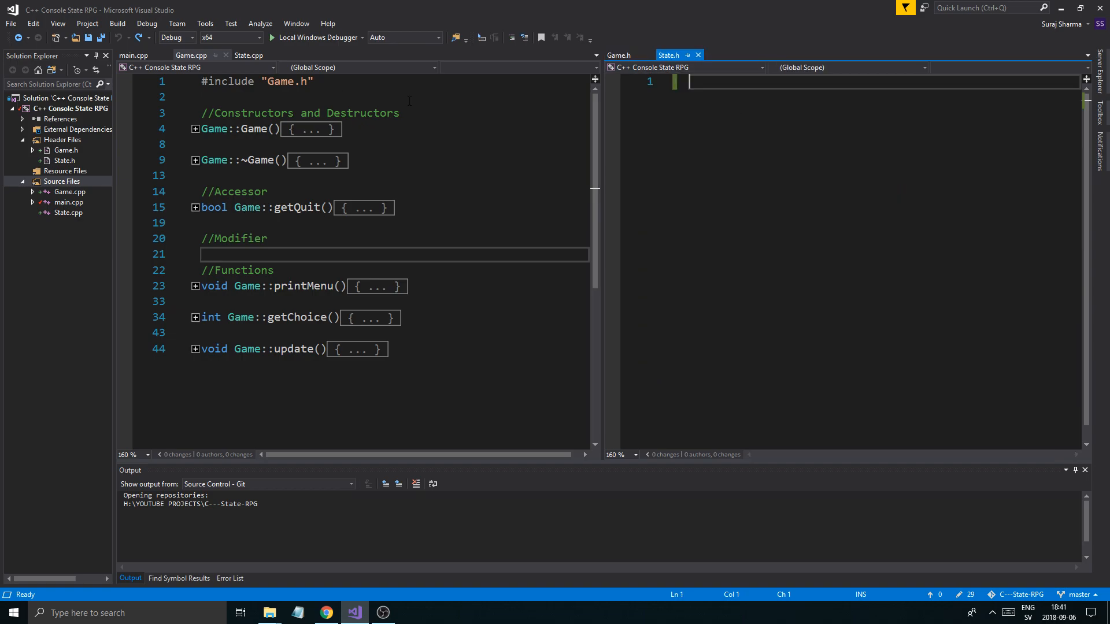
pyautogui.click(248, 56)
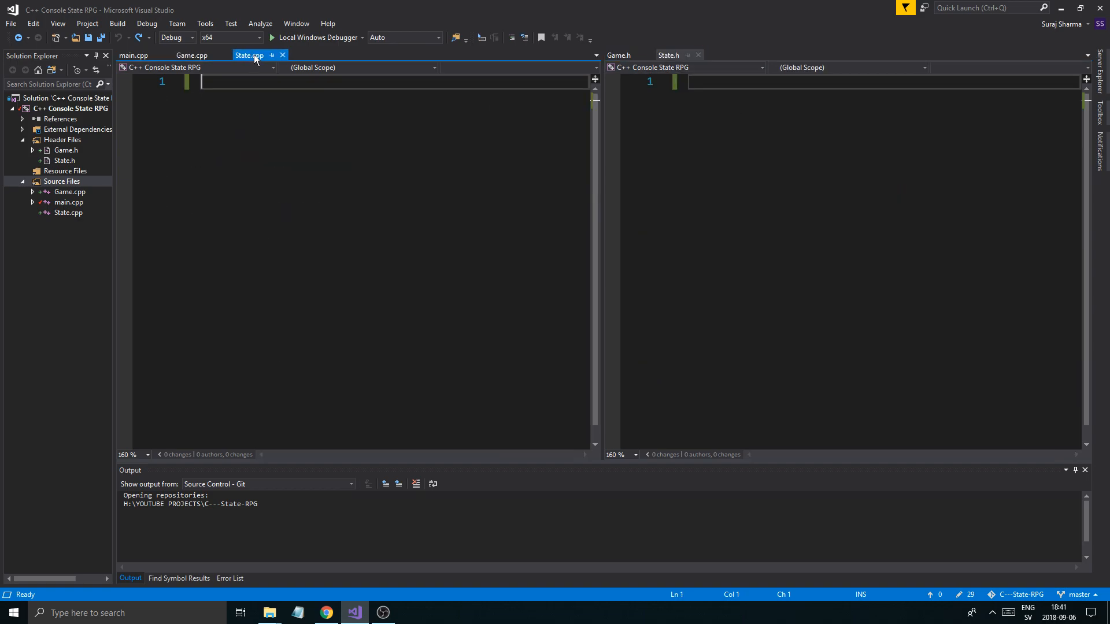
# - Write #pragma once and a block comment 'Abstract class - Template for other state classes' in State.h
pyautogui.click(668, 56)
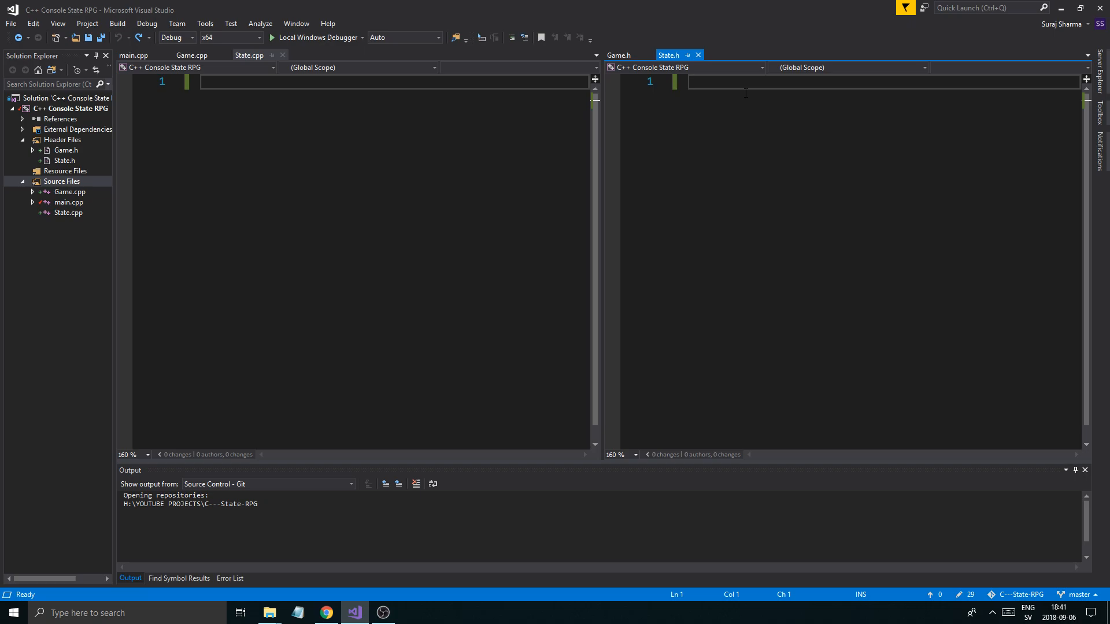
pyautogui.write('#pragma once')
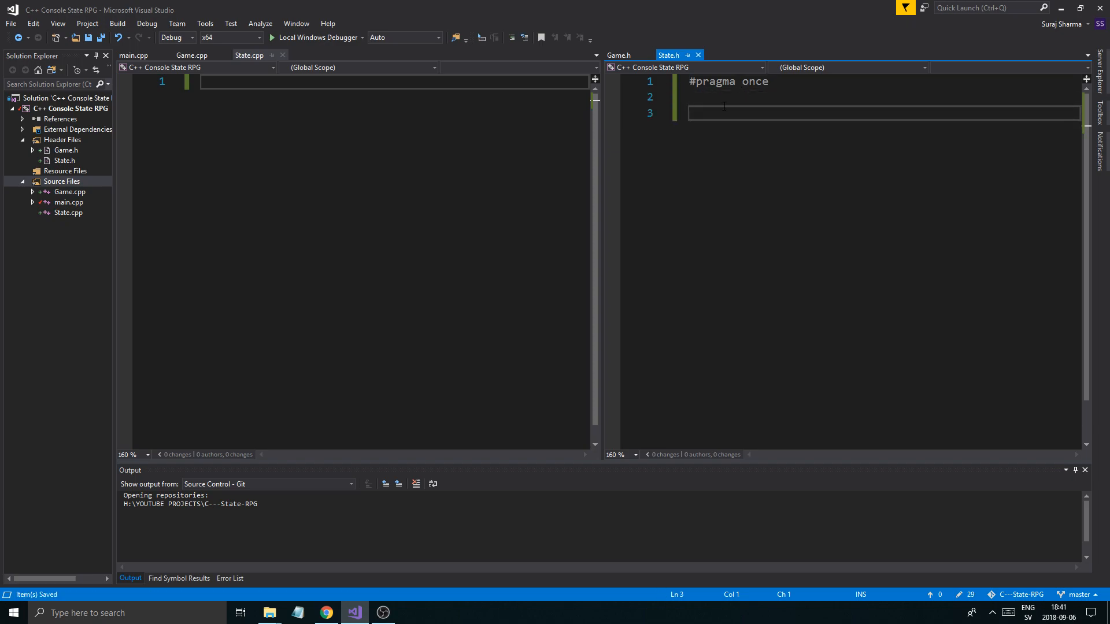
pyautogui.write('*')
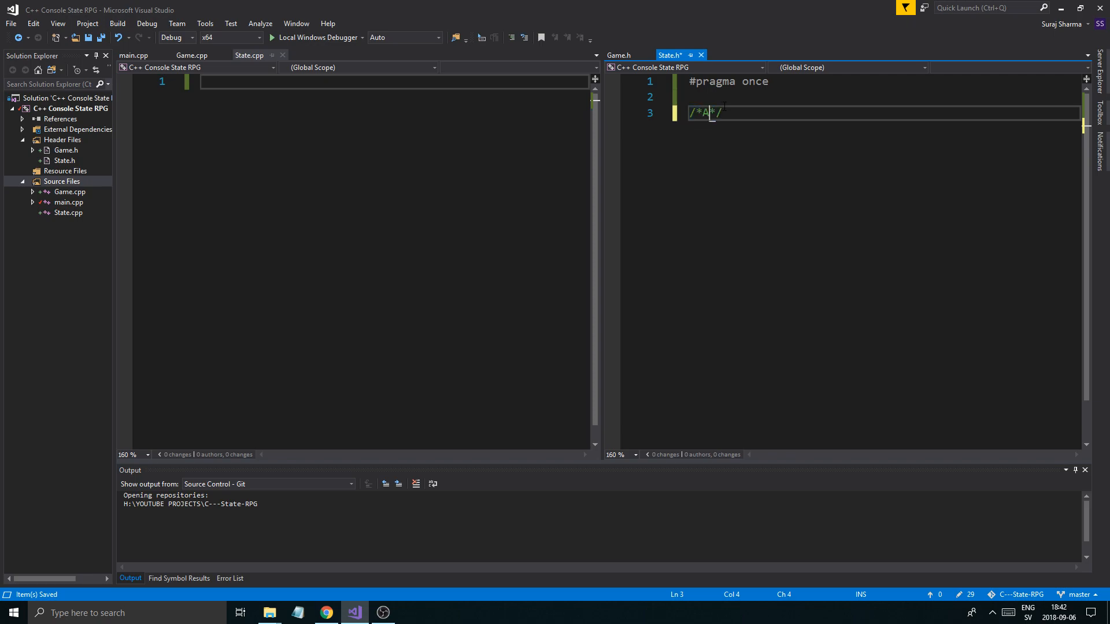
pyautogui.write('bstract class')
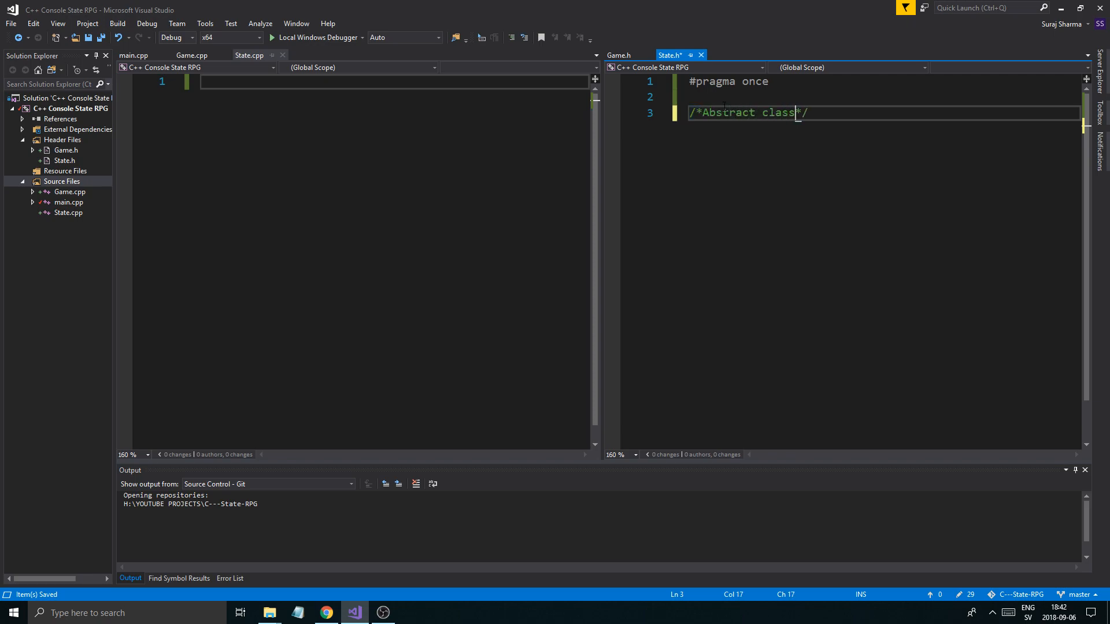
pyautogui.press('enter')
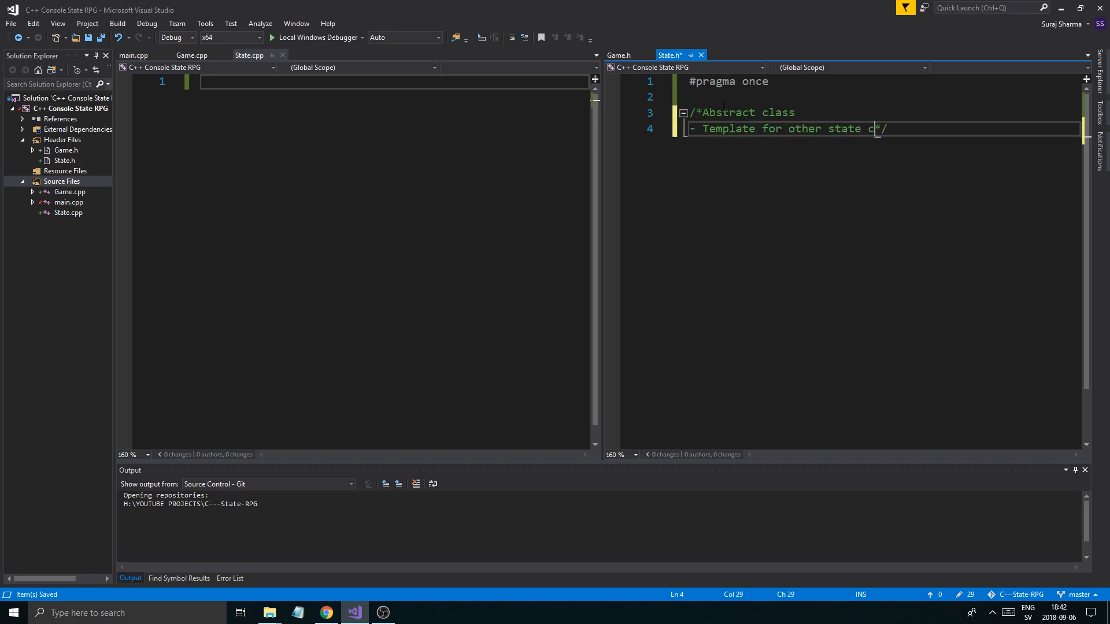
pyautogui.write('la')
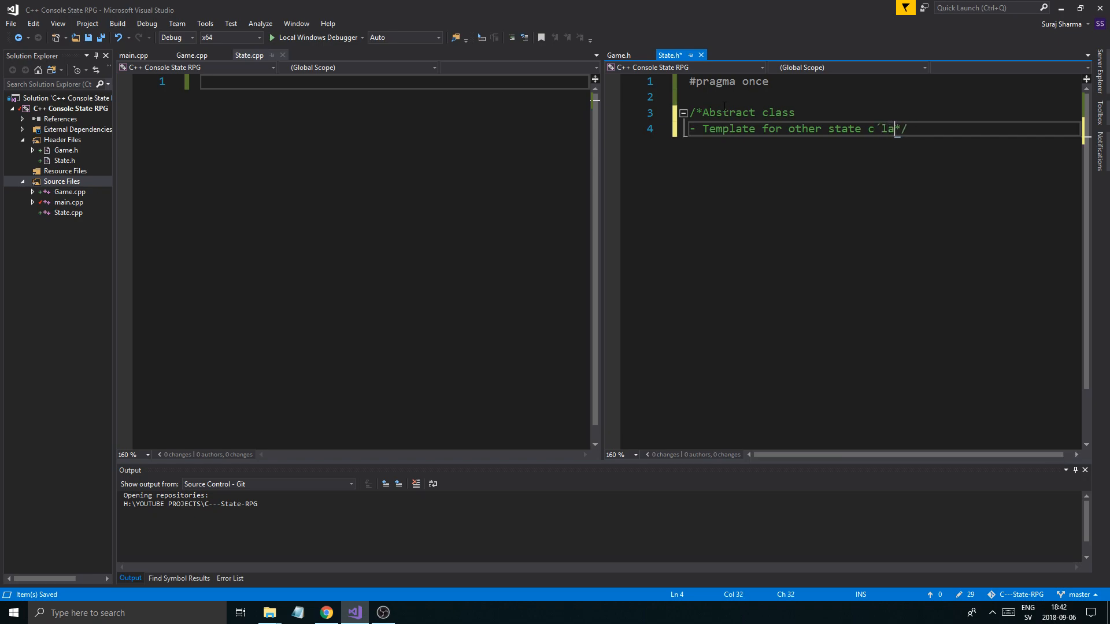
pyautogui.write('sses')
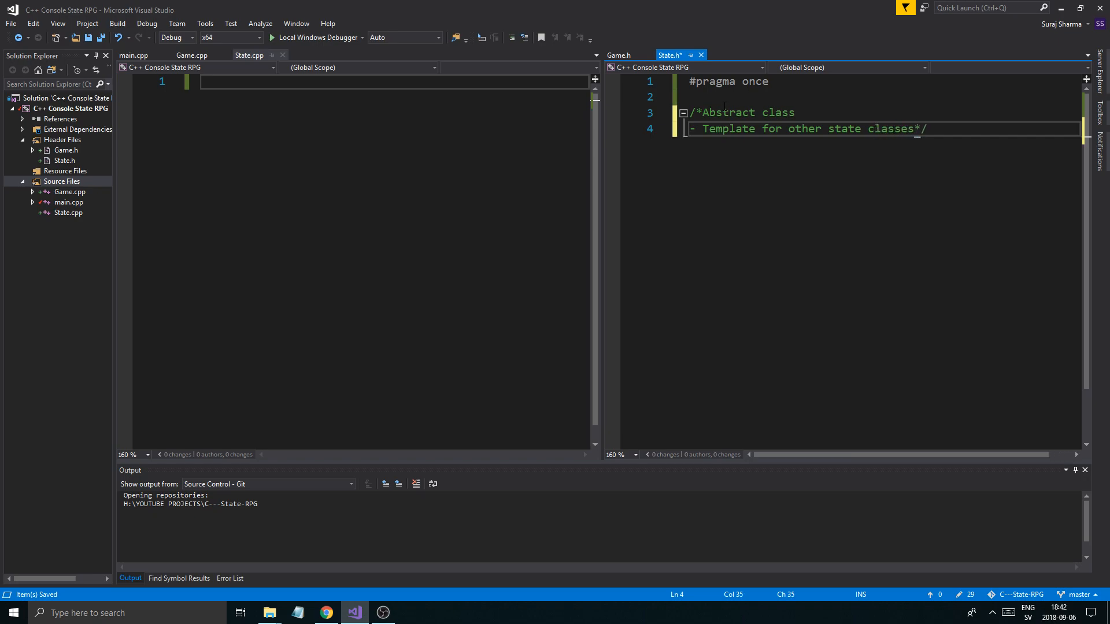
pyautogui.press('Enter')
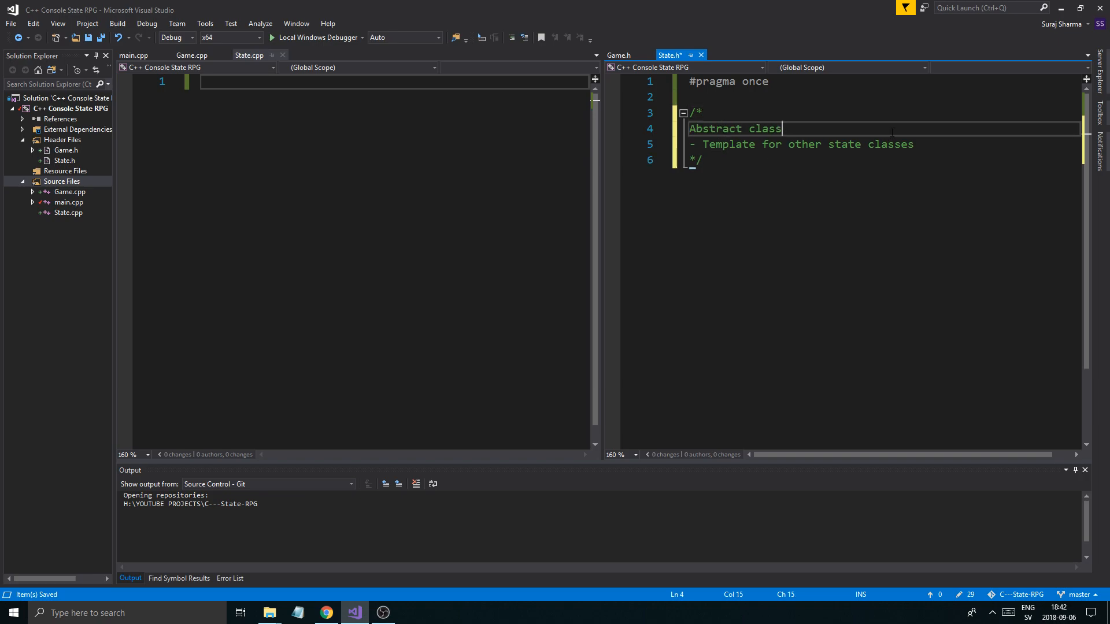
# - Add blank lines below the closing */ of the comment, ready for the class declaration
pyautogui.click(702, 159)
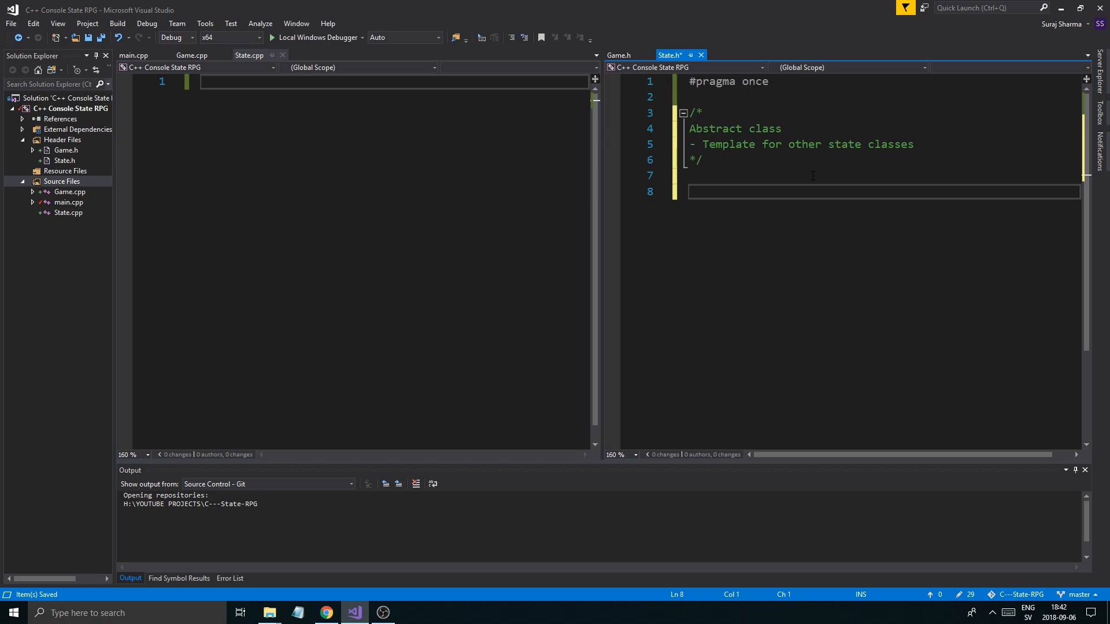
# - Declare class State with a public State() constructor and virtual ~State() destructor
pyautogui.write('class State')
pyautogui.write('private:')
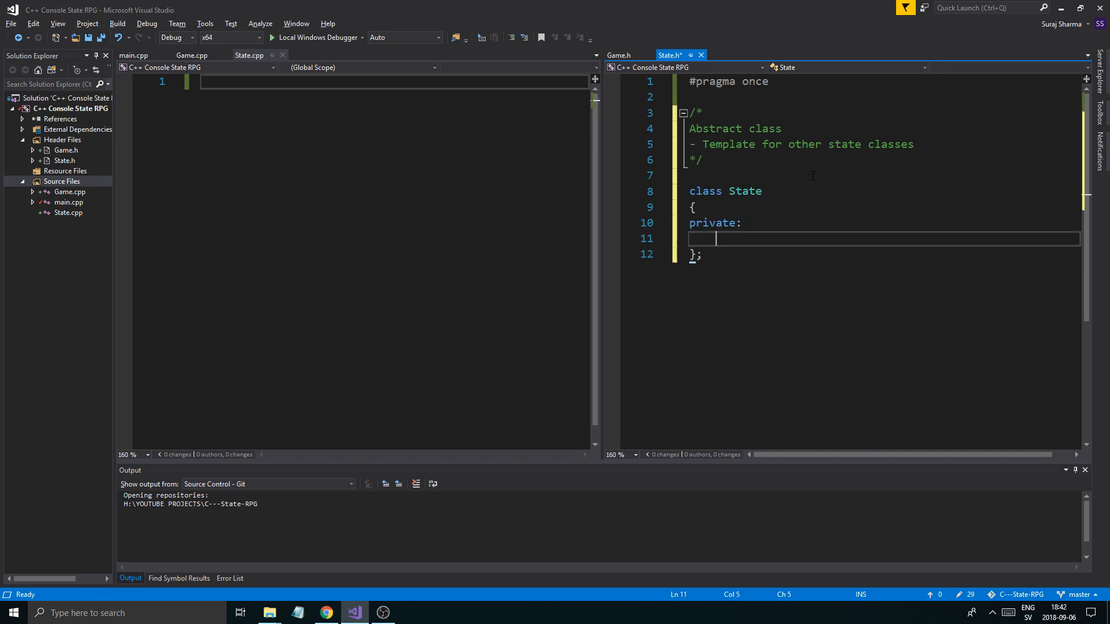
pyautogui.write('public:')
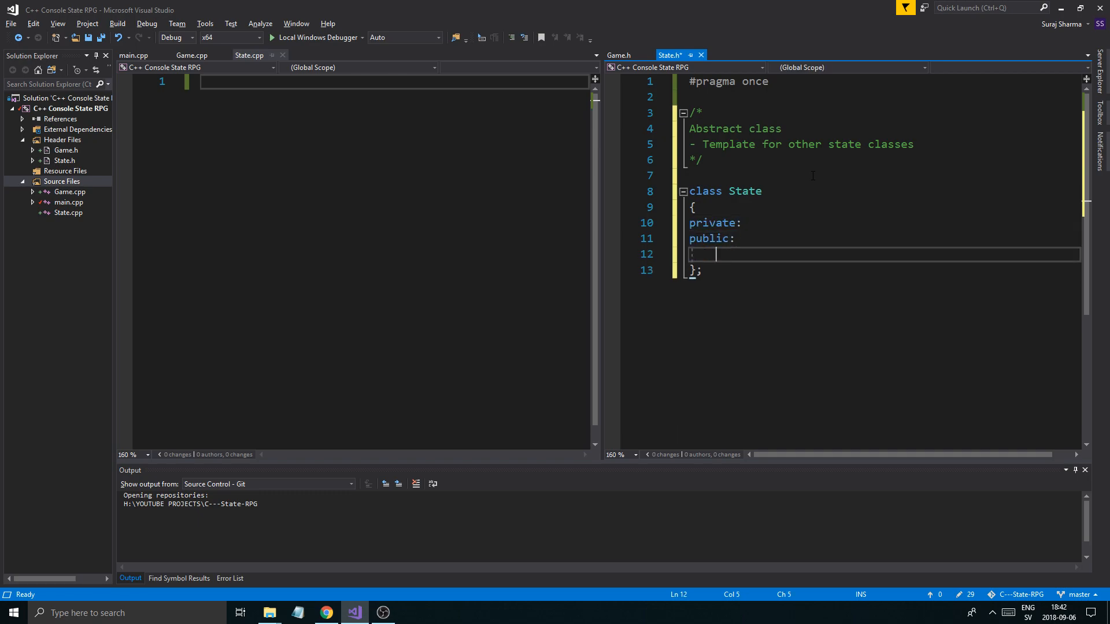
pyautogui.write('S')
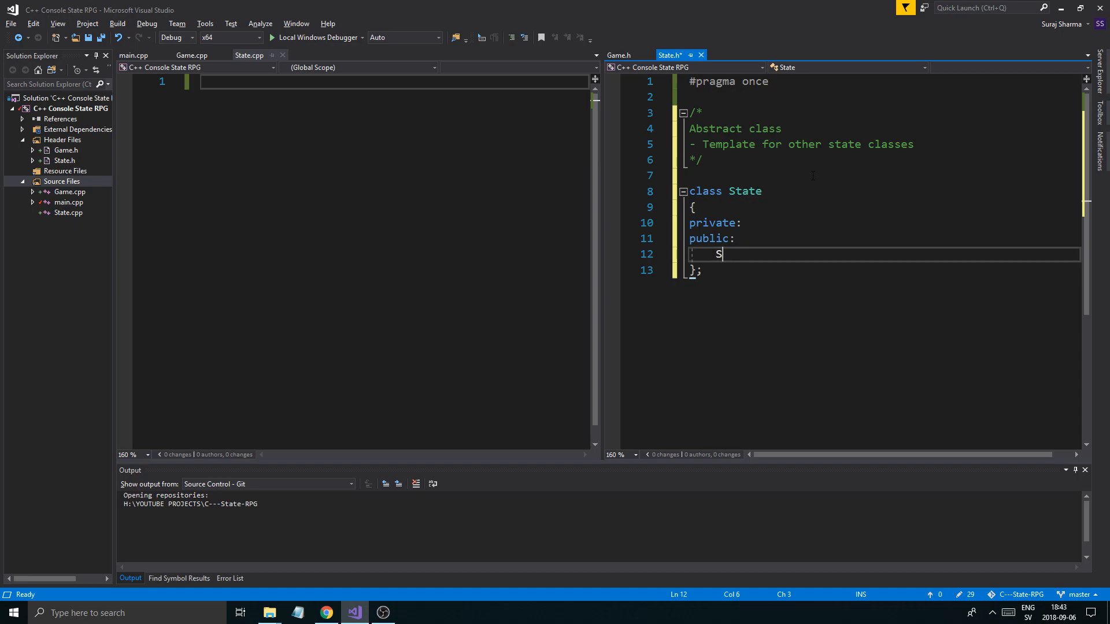
pyautogui.write('tate();')
pyautogui.write('vir')
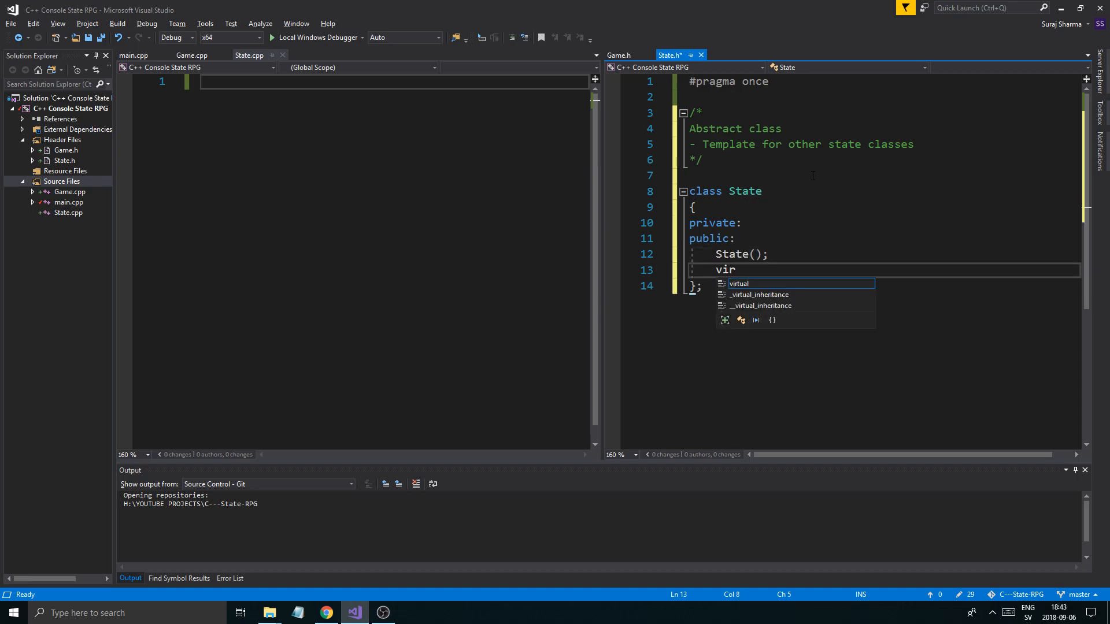
pyautogui.write('tual State')
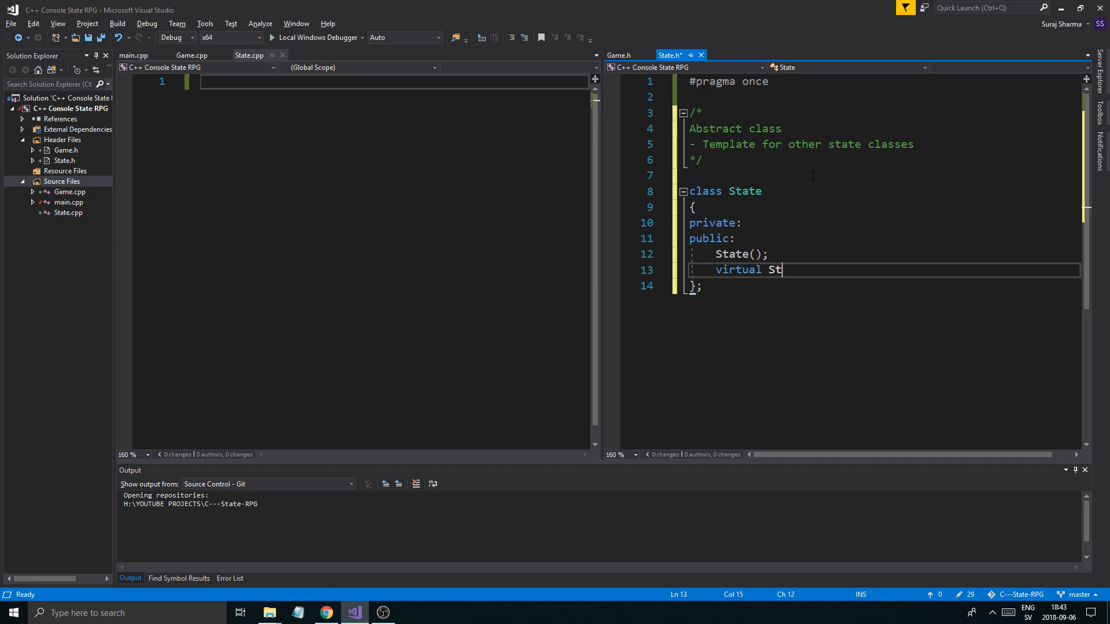
pyautogui.write('~State()')
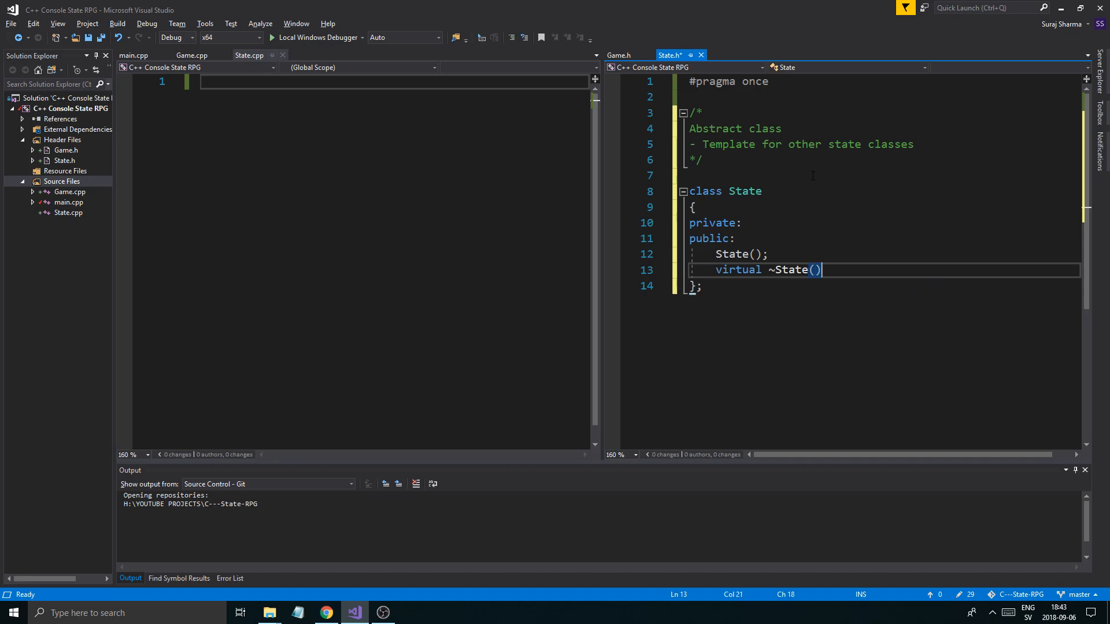
pyautogui.write(';')
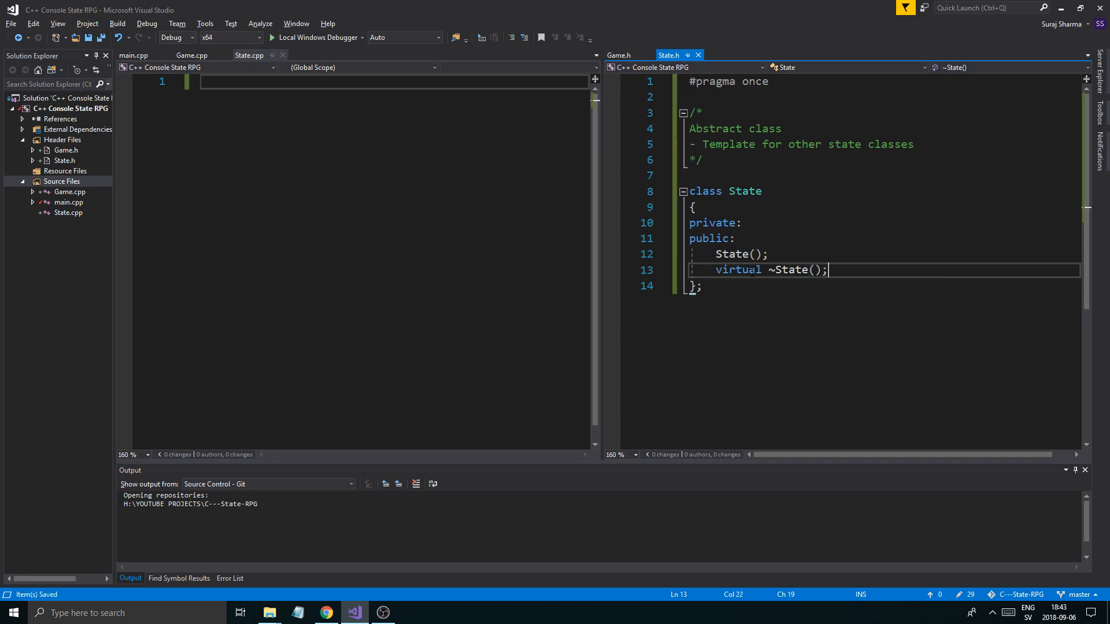
# - Add blank lines after the destructor declaration before the closing brace
pyautogui.click(738, 269)
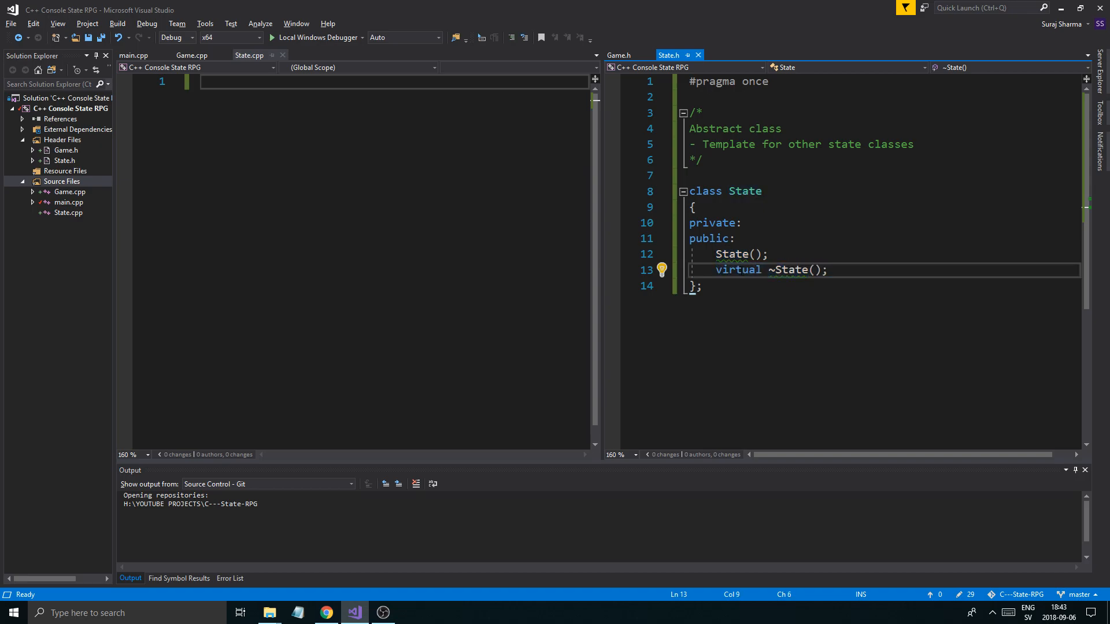
pyautogui.click(767, 288)
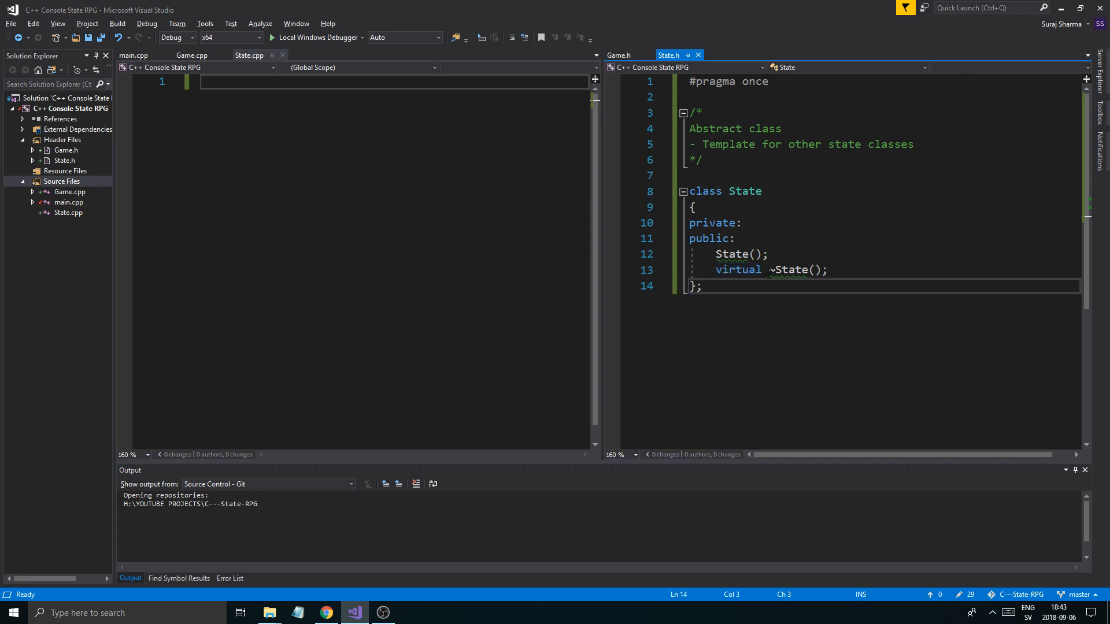
pyautogui.click(824, 269)
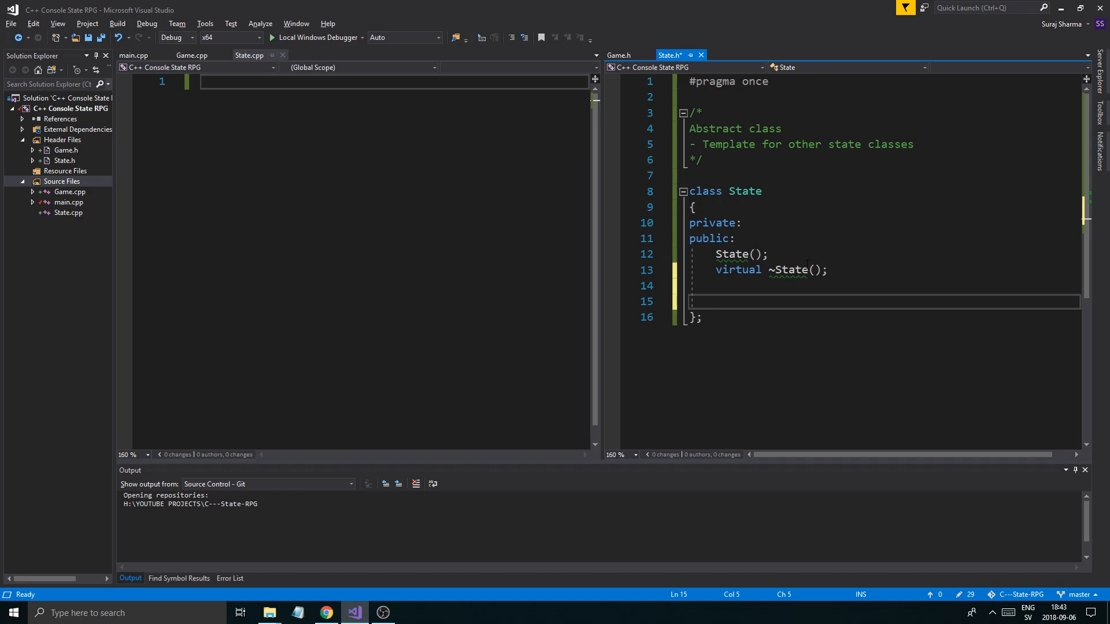
pyautogui.doubleClick(738, 270)
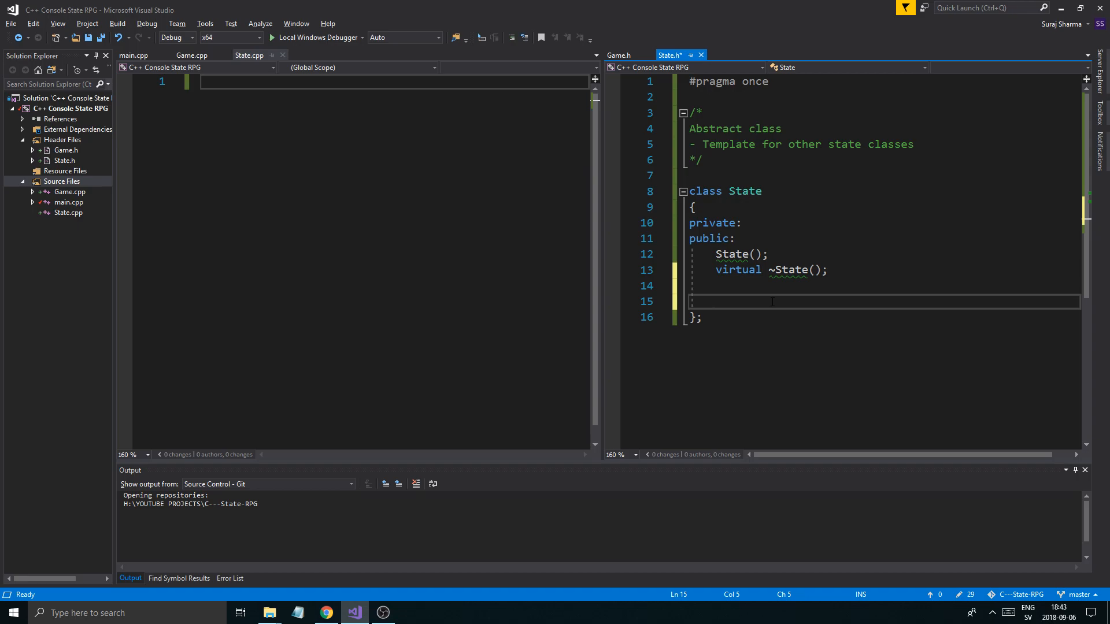
# - Add a //Functions comment and a private bool quit member to the State class
pyautogui.write('Functions')
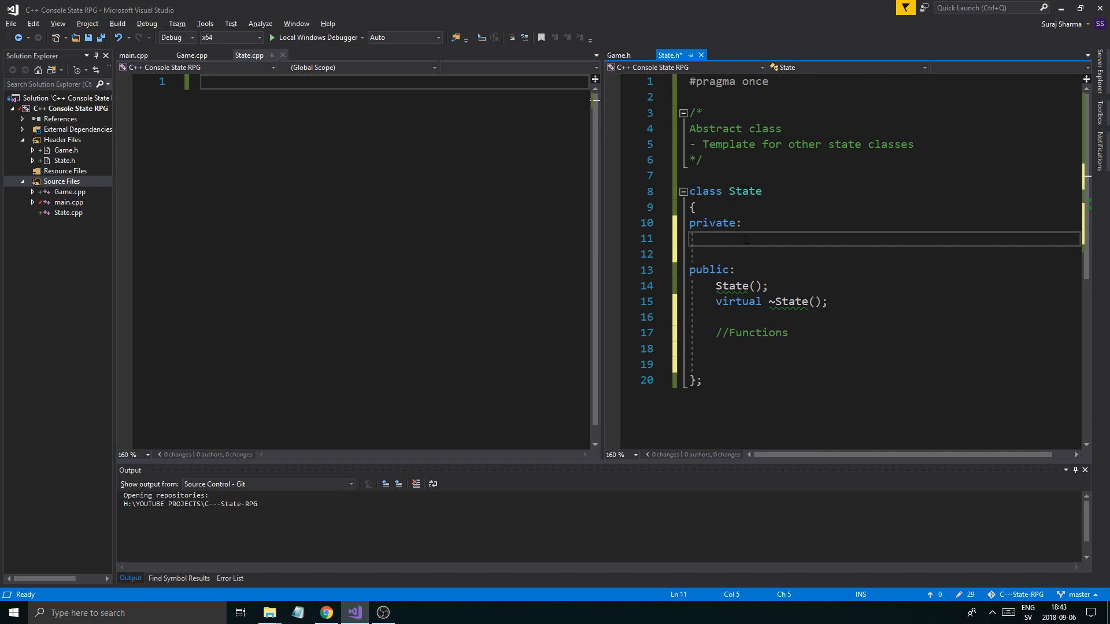
pyautogui.write('bool')
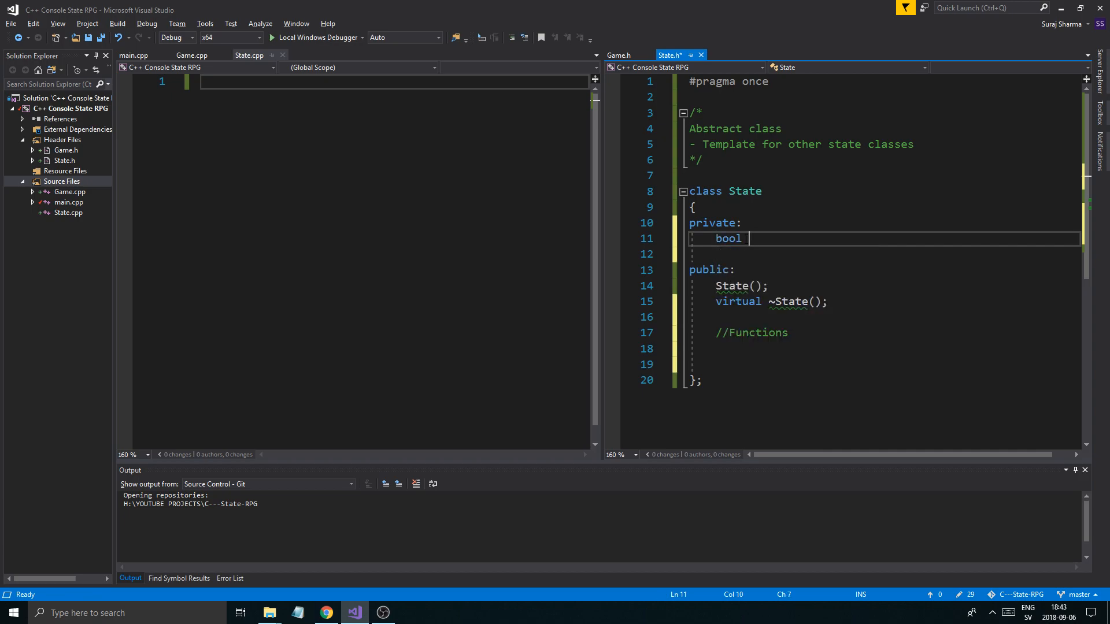
pyautogui.write('quit;')
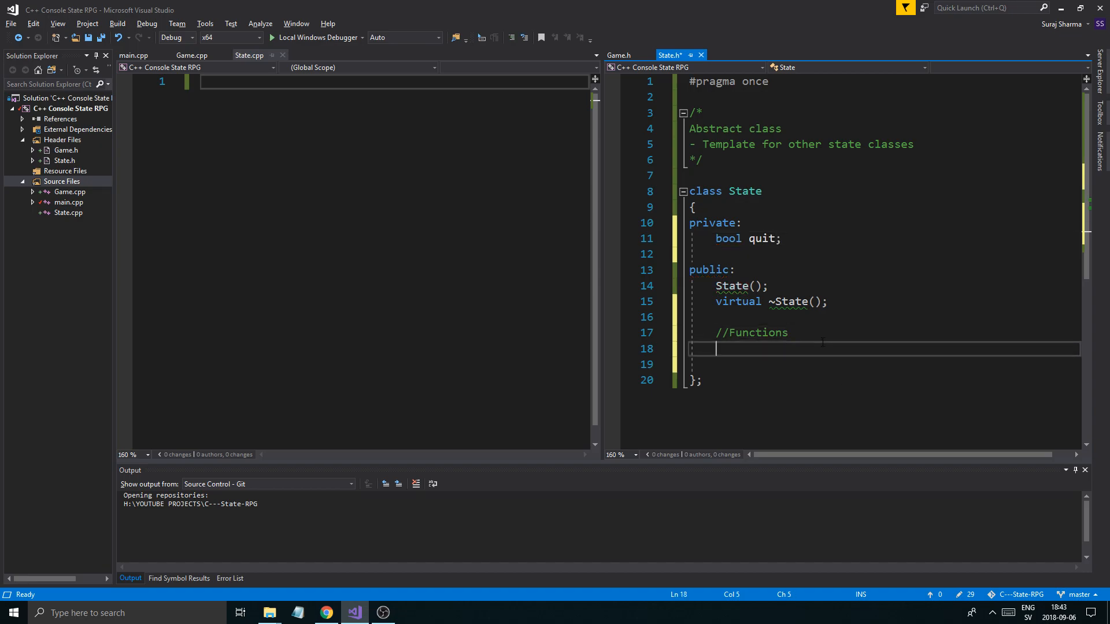
pyautogui.press('Return')
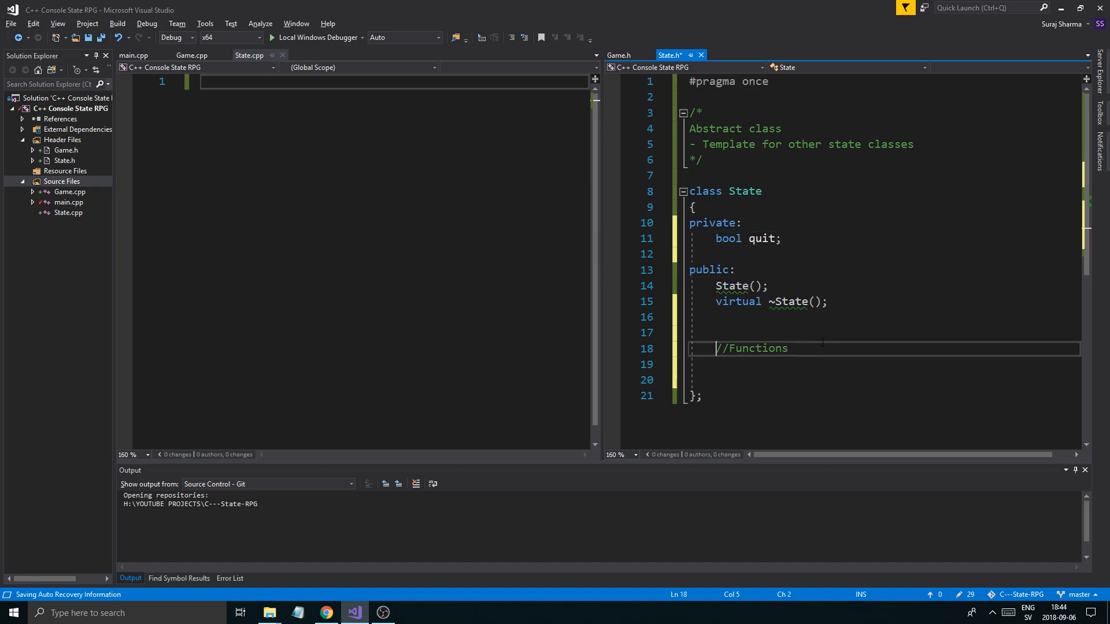
pyautogui.press('Return')
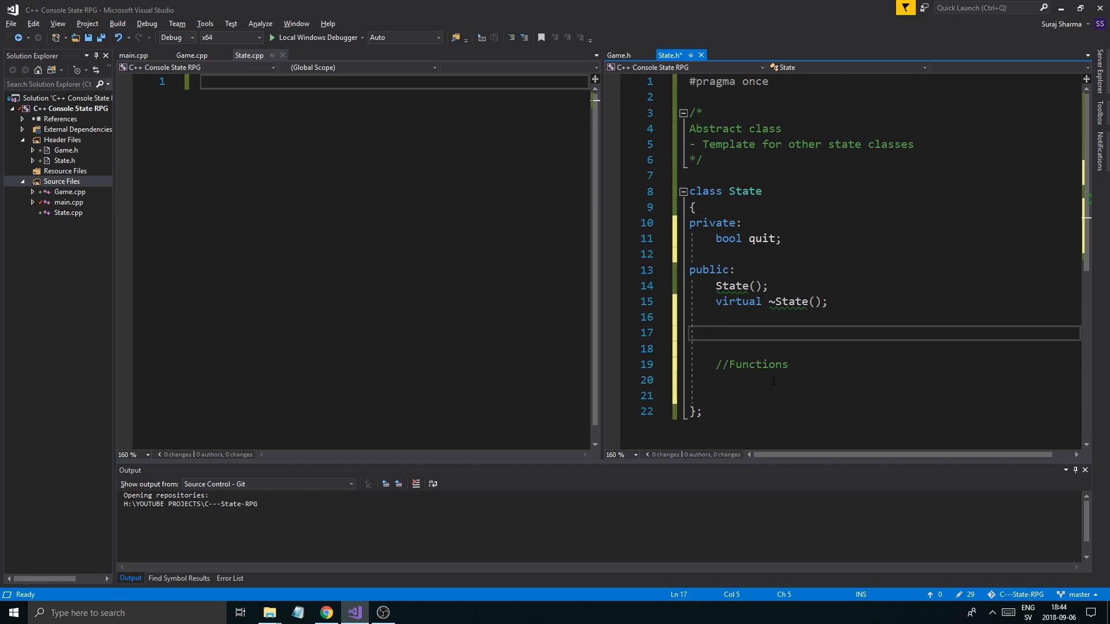
# - Add //Accessors and //Modifiers section comments above //Functions
pyautogui.write('//')
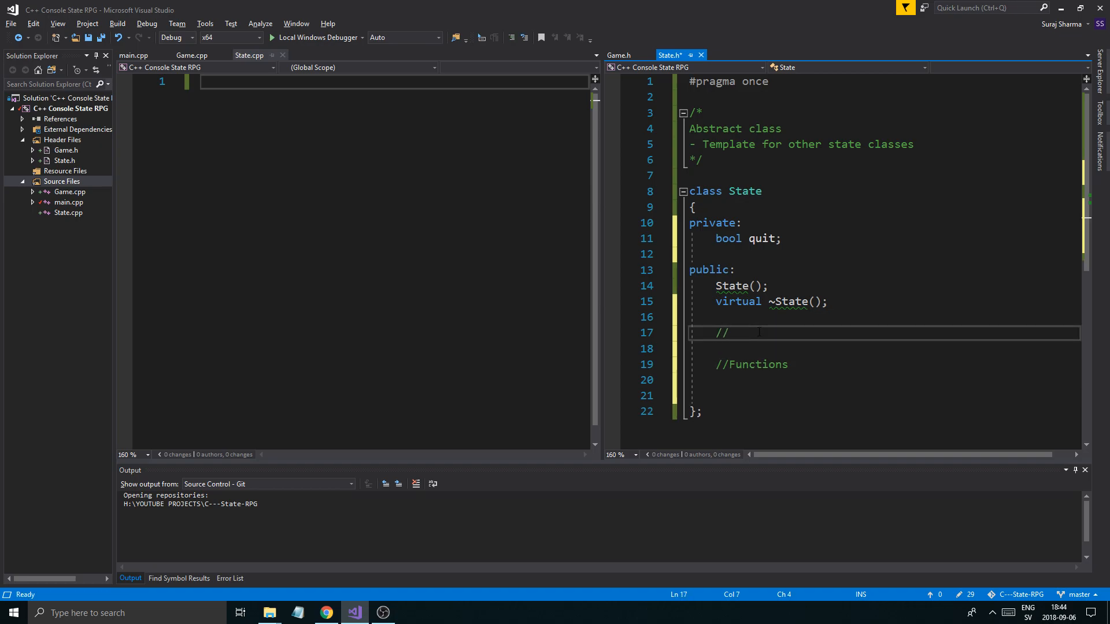
pyautogui.write('Accessors')
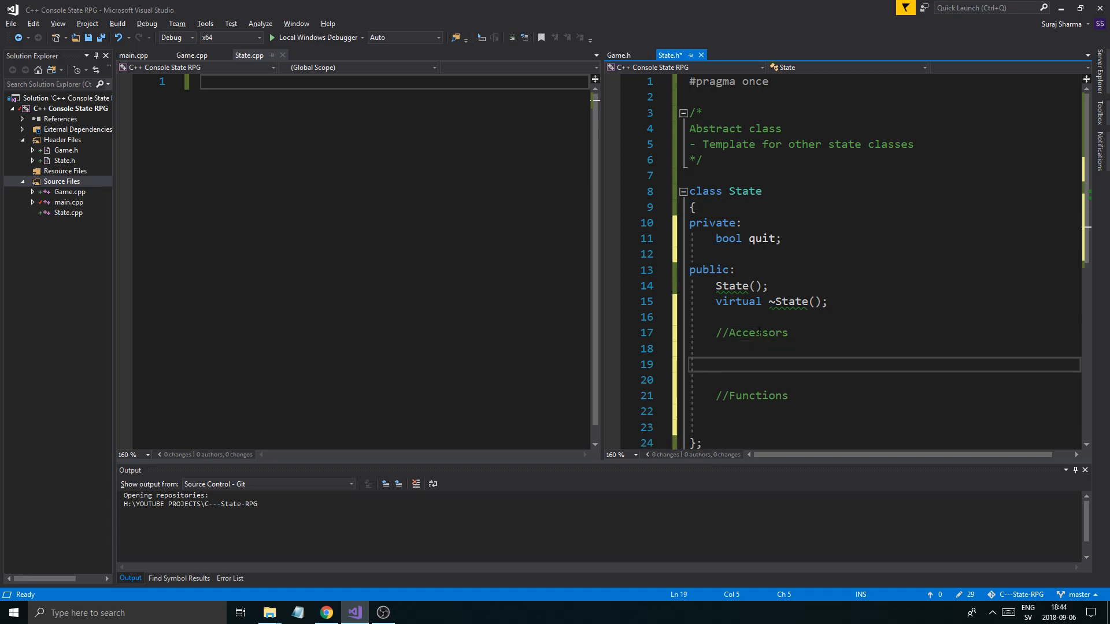
pyautogui.write('//Modifiers')
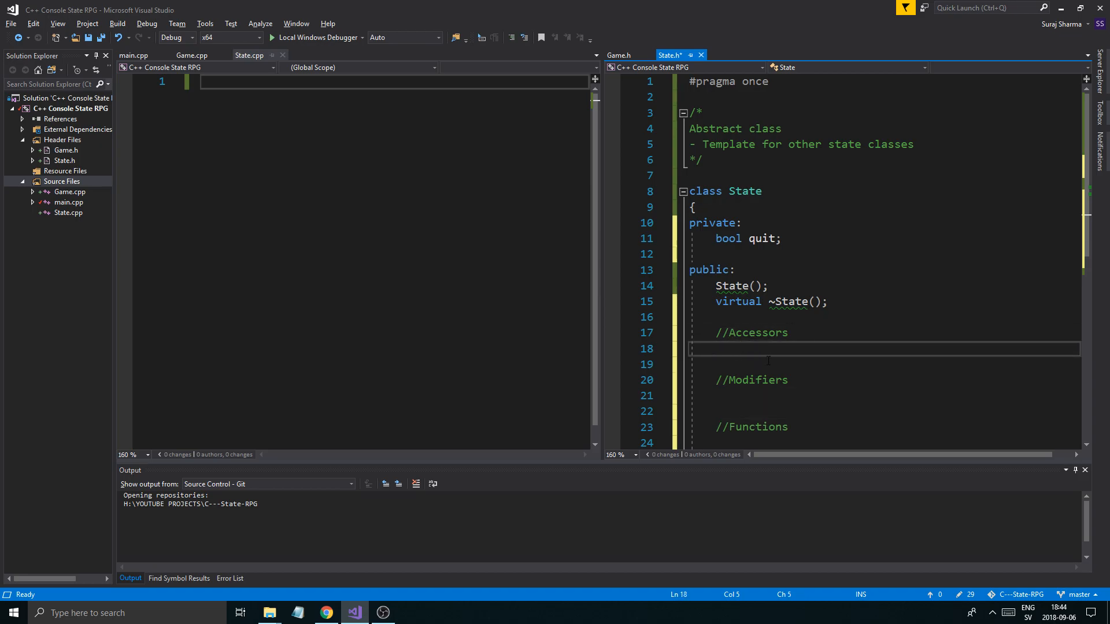
pyautogui.click(735, 396)
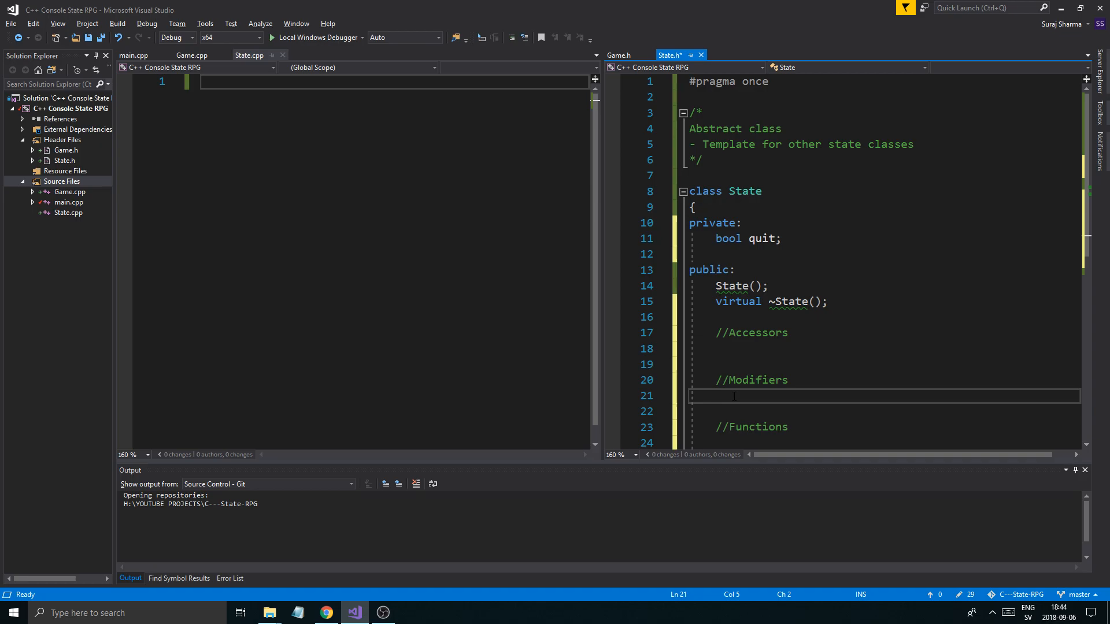
pyautogui.click(754, 333)
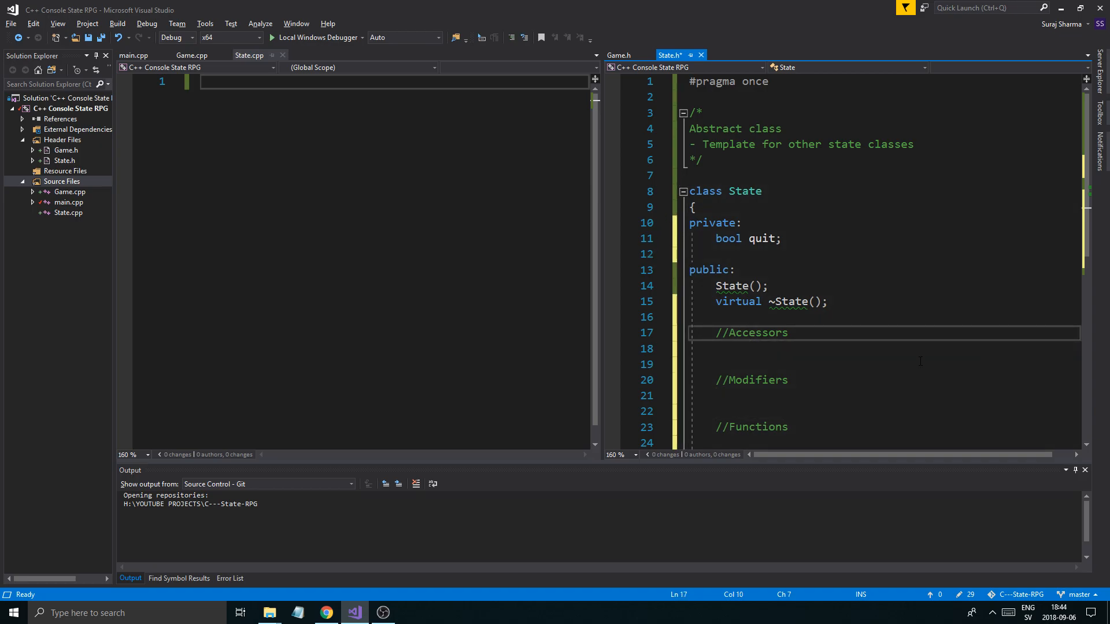
# - Declare const bool& getQuit() const; under //Accessors and select it to generate its definition
pyautogui.click(743, 349)
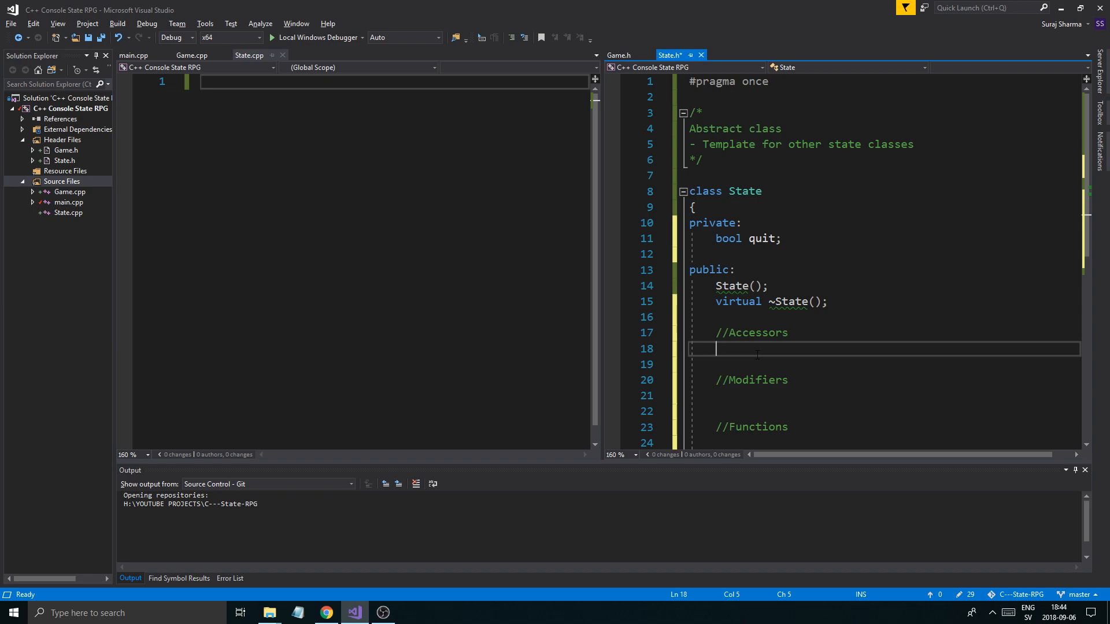
pyautogui.write('const bool')
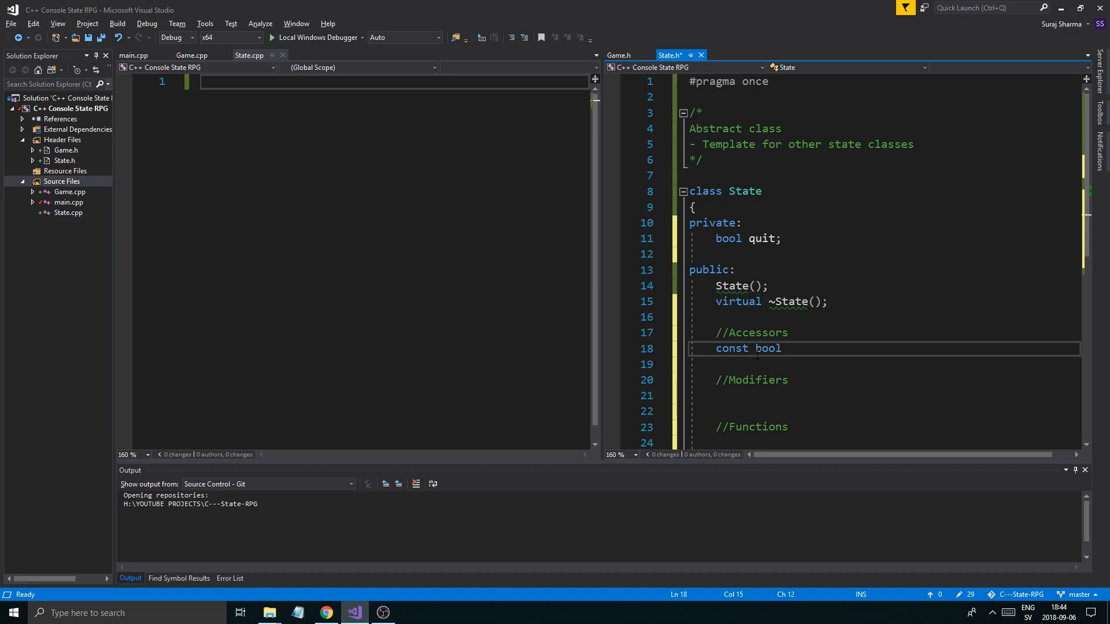
pyautogui.write('& getQu')
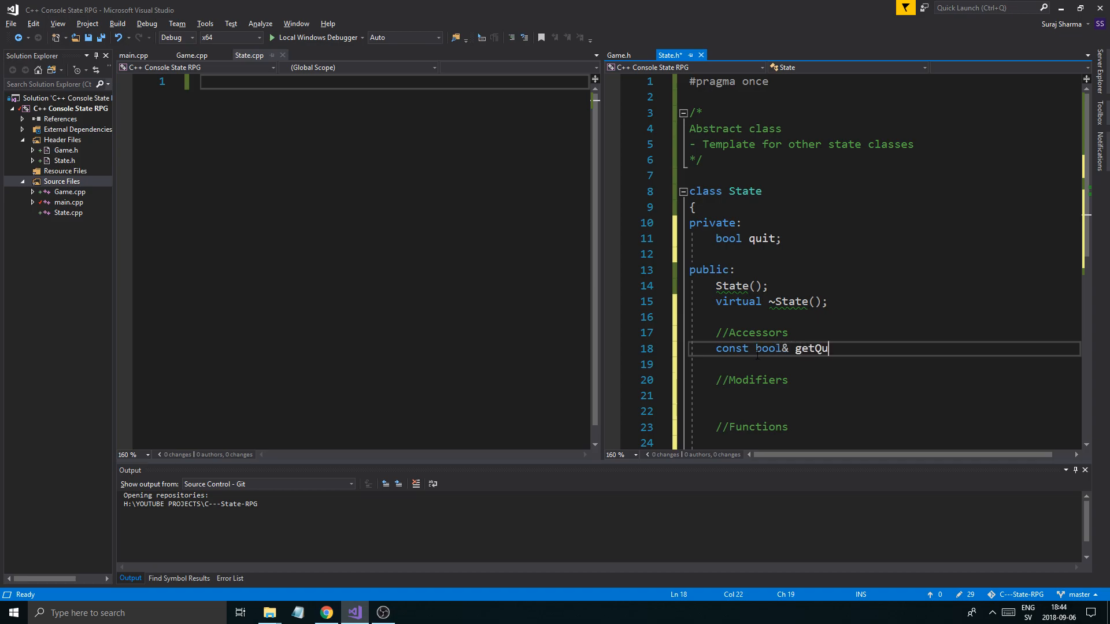
pyautogui.write('it()')
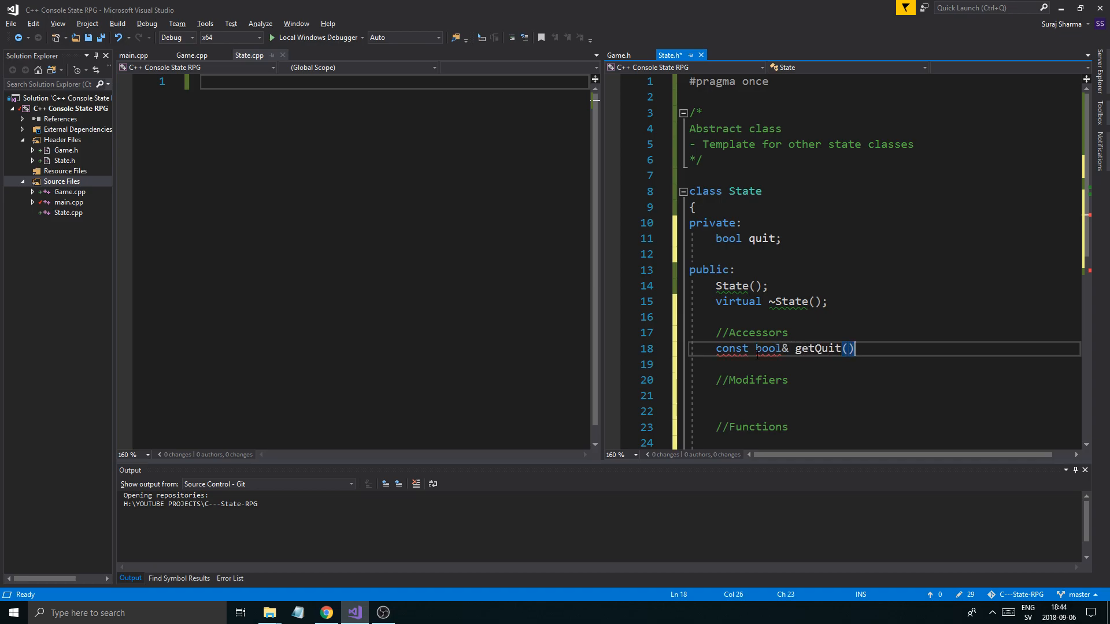
pyautogui.write('const')
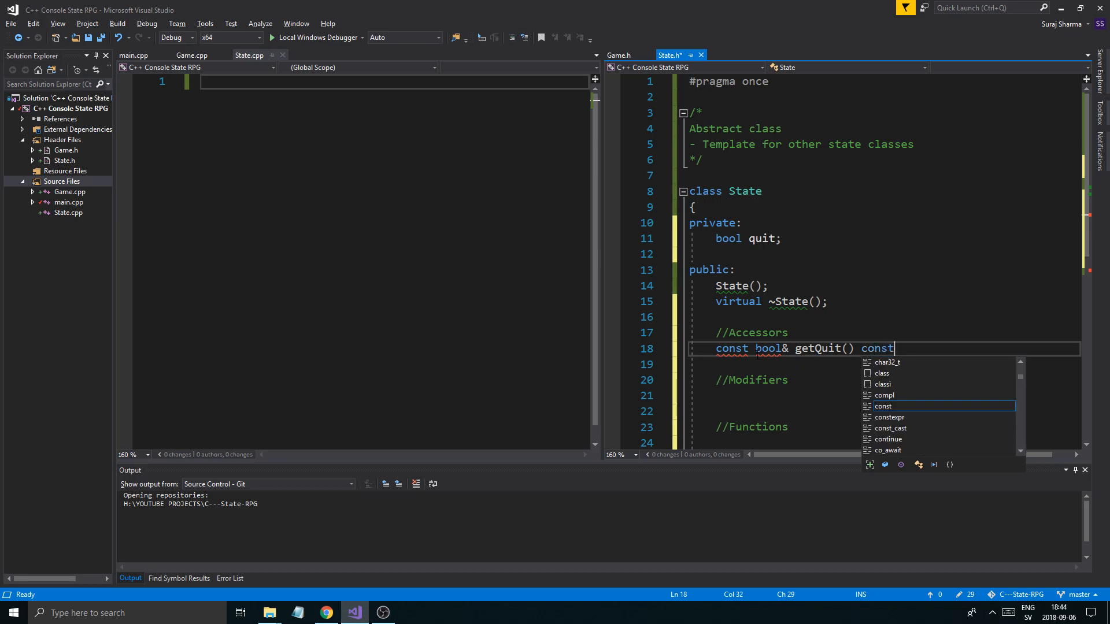
pyautogui.write(';')
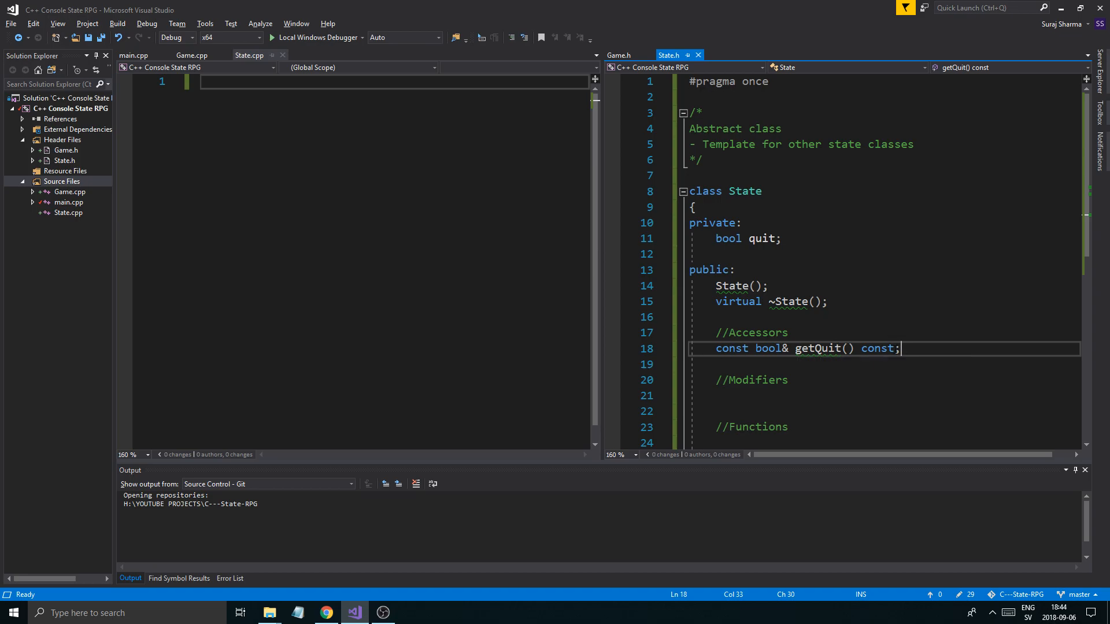
pyautogui.doubleClick(818, 348)
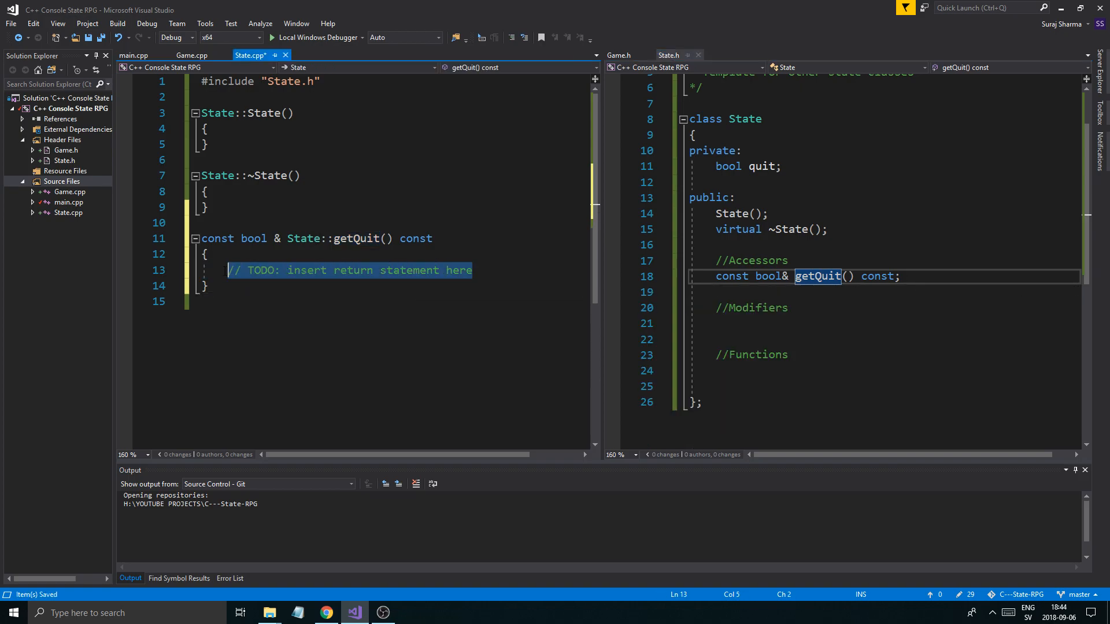
# - Make getQuit() in State.cpp return this->quit, then review main.cpp
pyautogui.write('returnn')
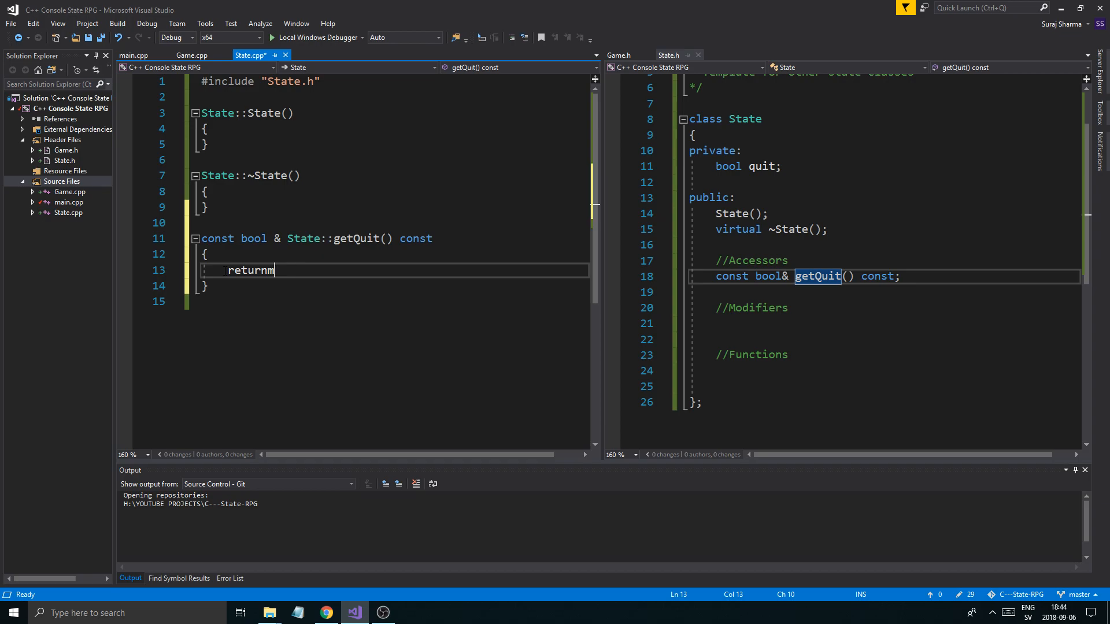
pyautogui.write('this->quit;')
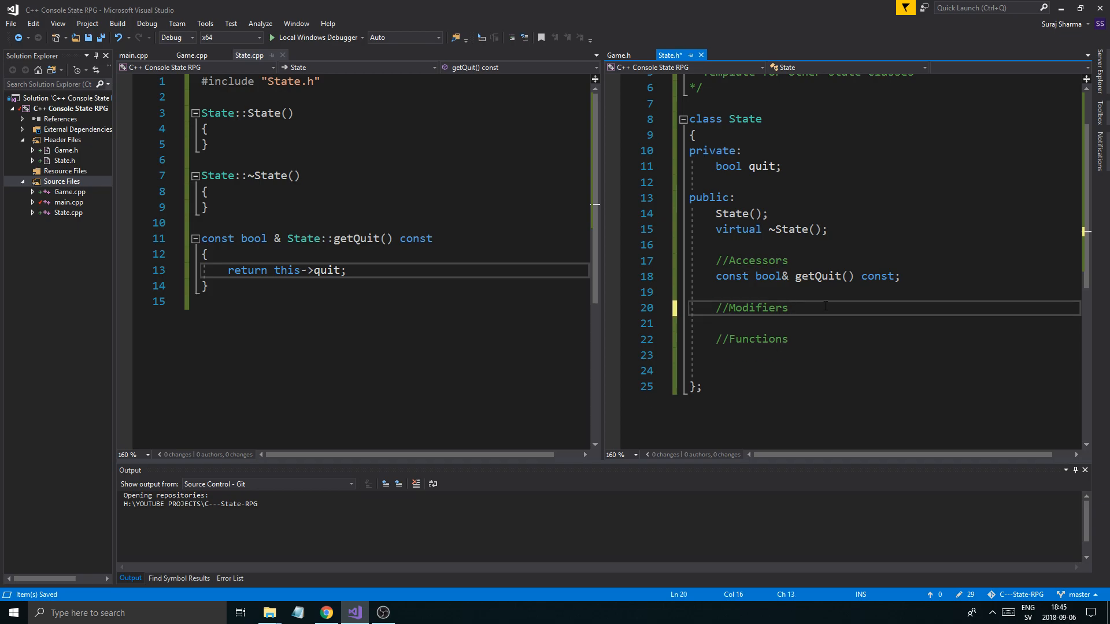
pyautogui.doubleClick(744, 119)
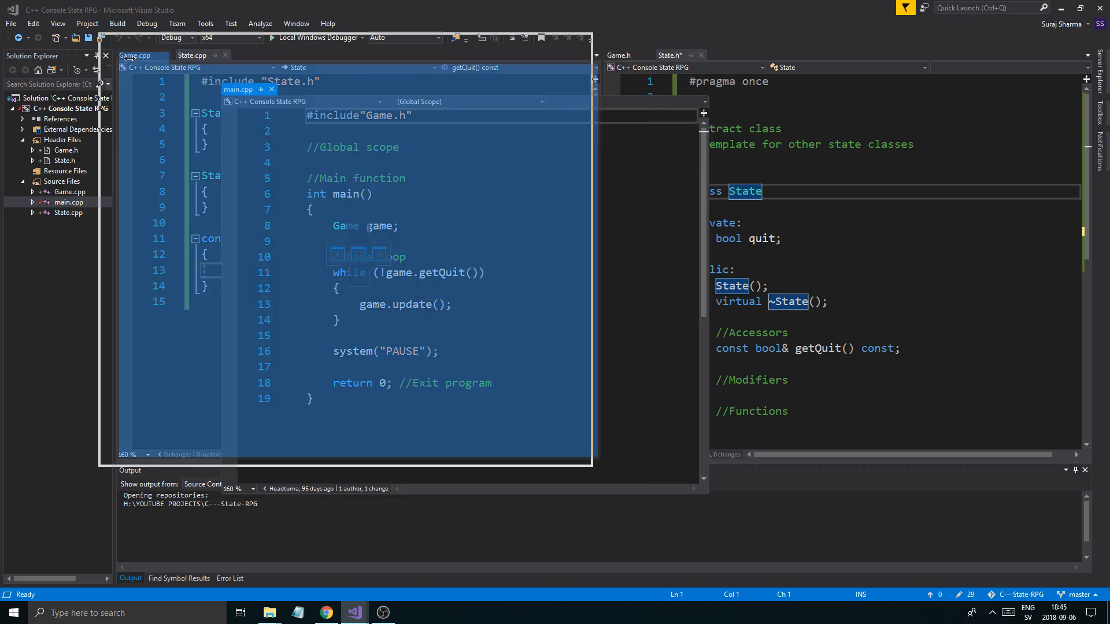
# - Add #include "State.h" to Game.h below the standard library includes
pyautogui.click(191, 55)
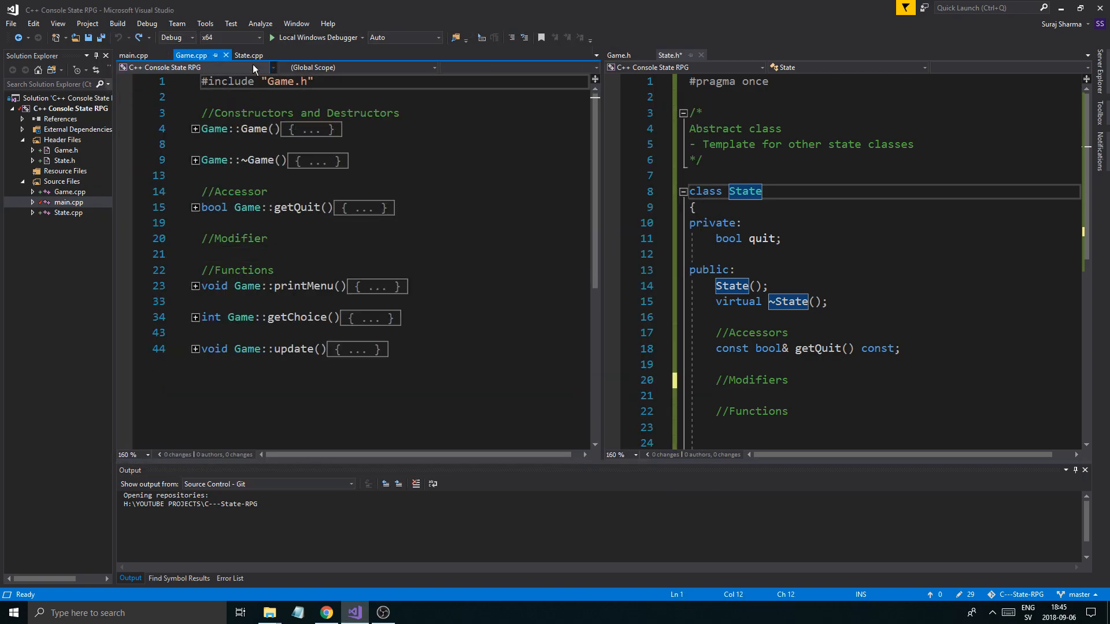
pyautogui.click(616, 56)
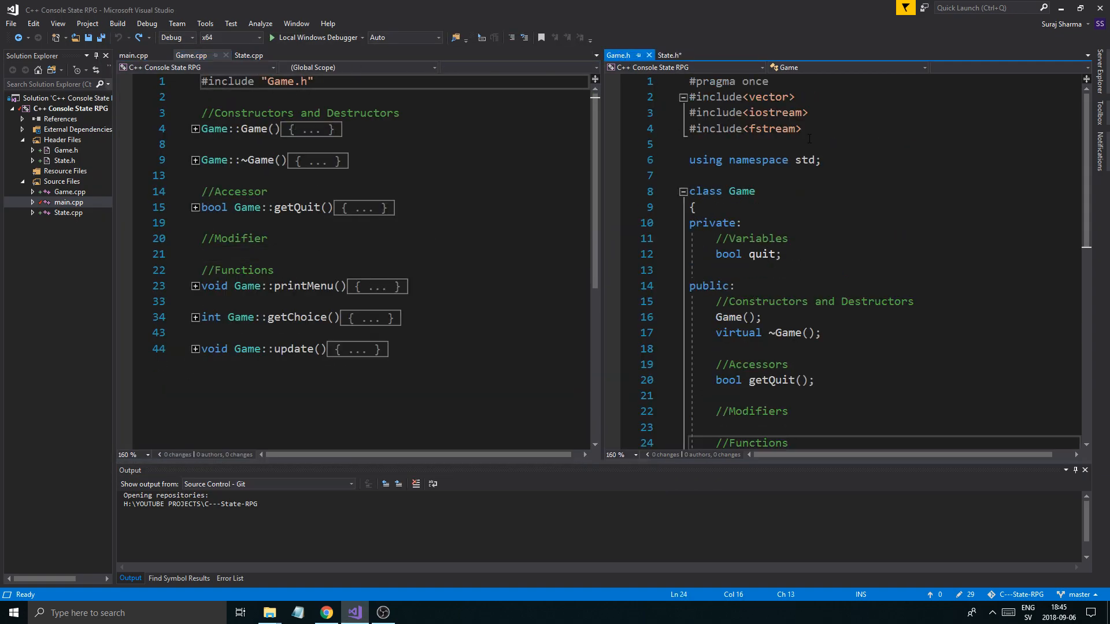
pyautogui.write('#¤')
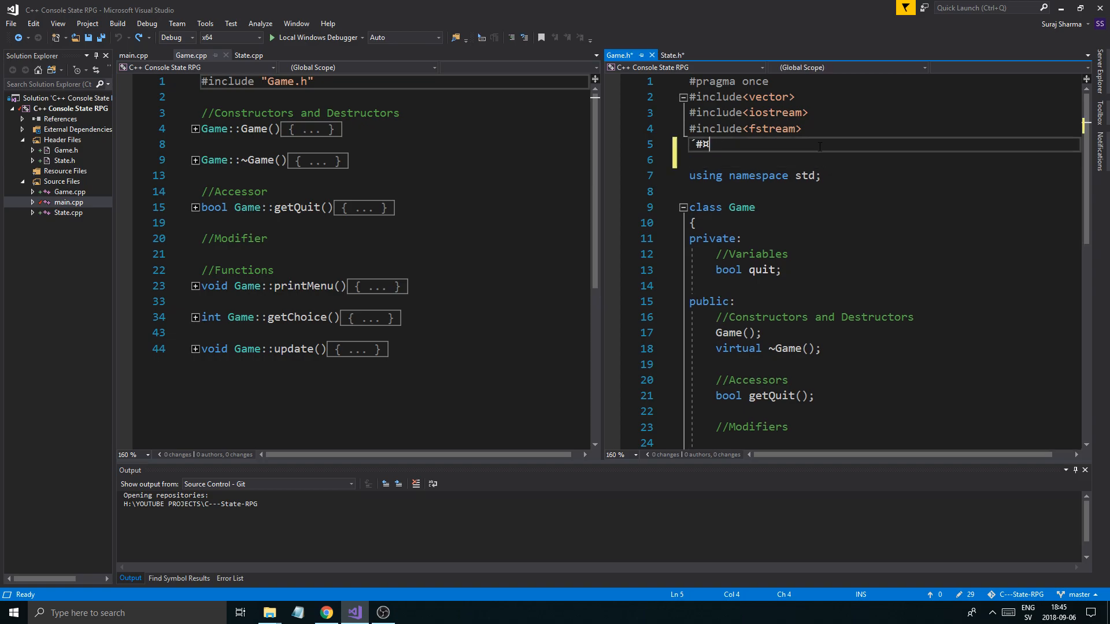
pyautogui.write('ncluide"')
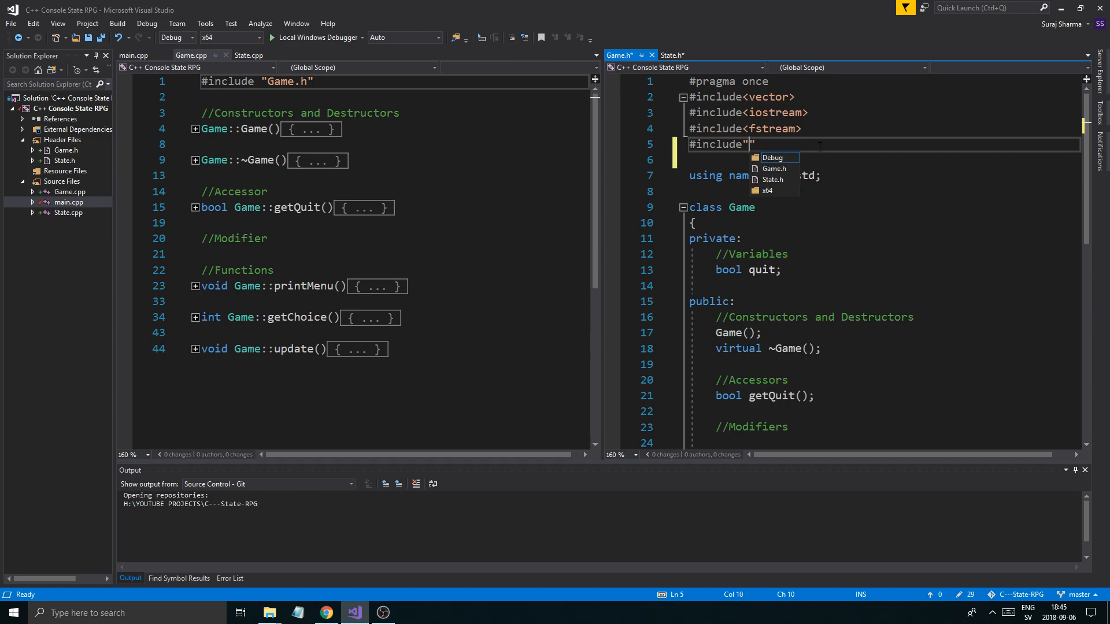
pyautogui.moveTo(773, 157)
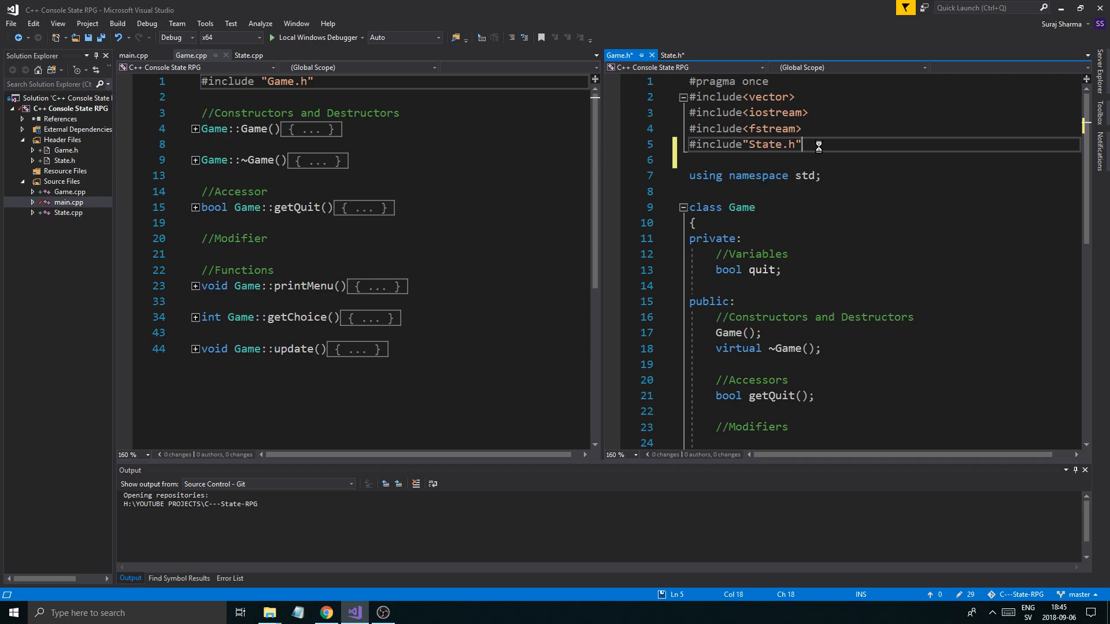
pyautogui.write('State state;')
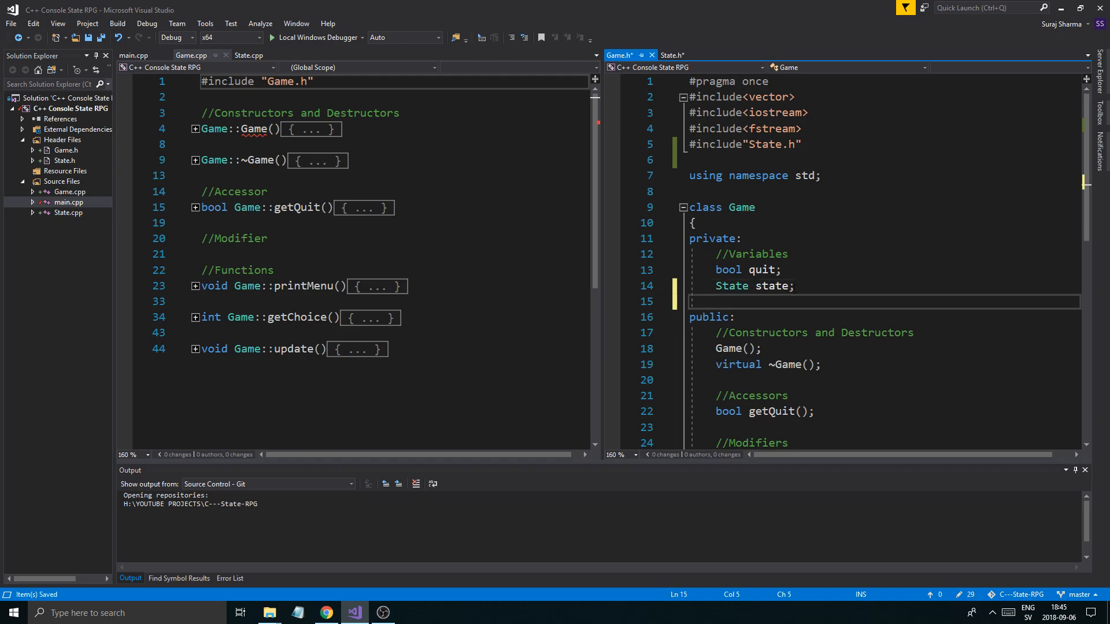
pyautogui.click(700, 302)
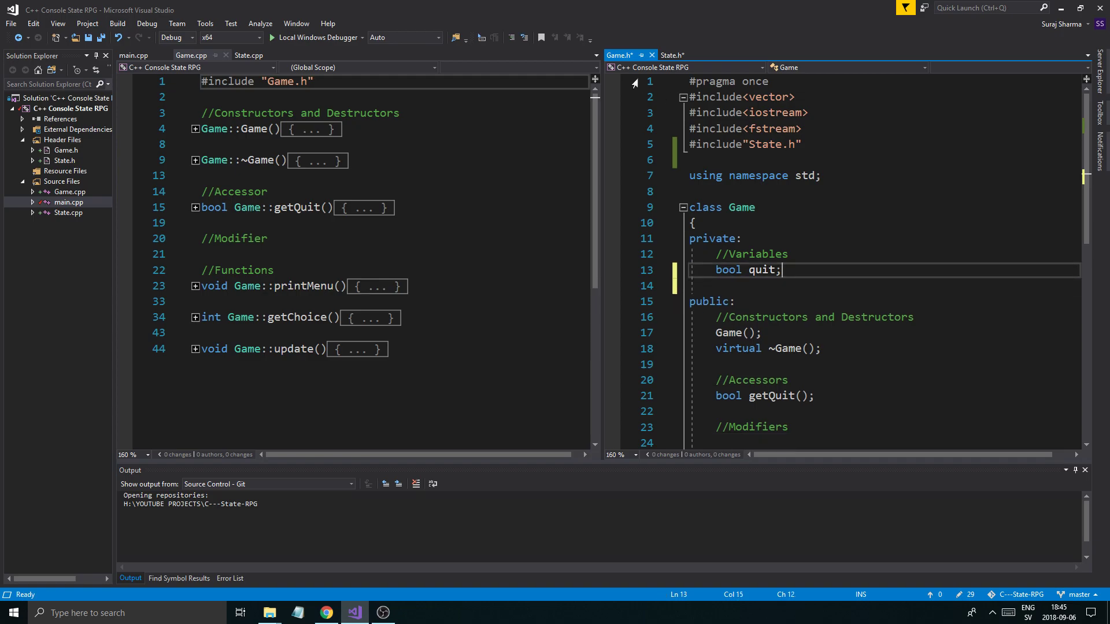
# - Return to State.h and save the header
pyautogui.click(669, 55)
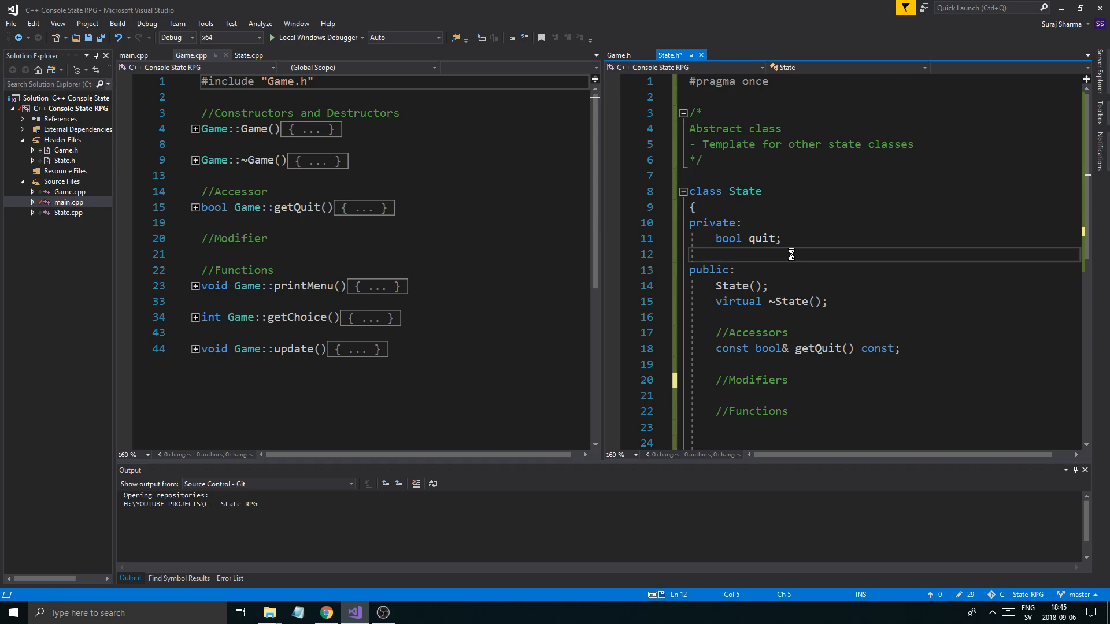
pyautogui.press('ctrl+s')
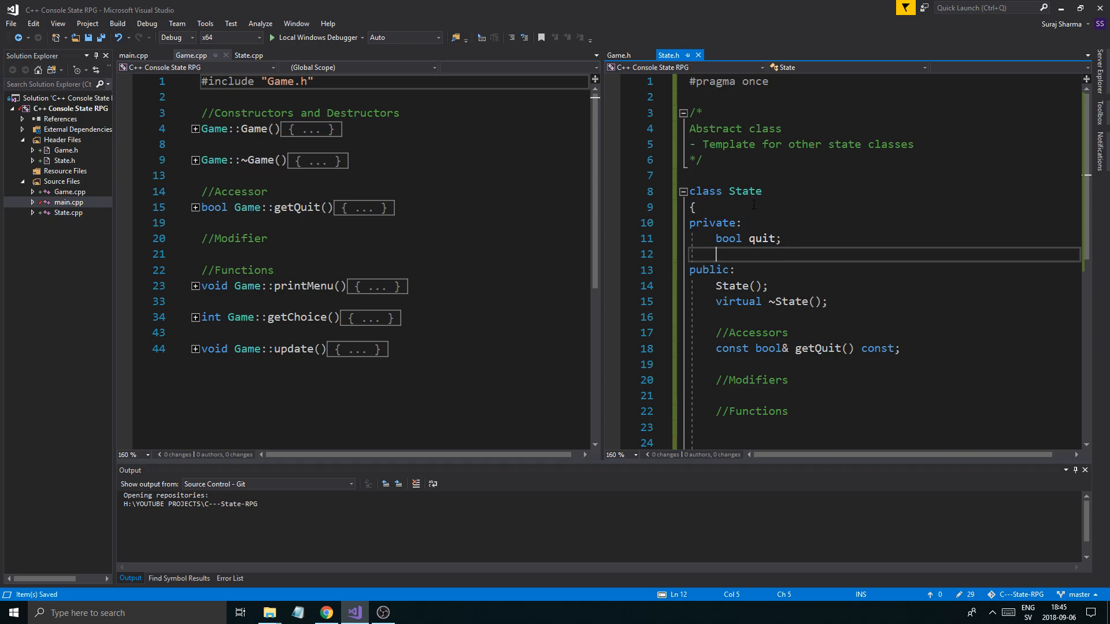
pyautogui.scroll(-3)
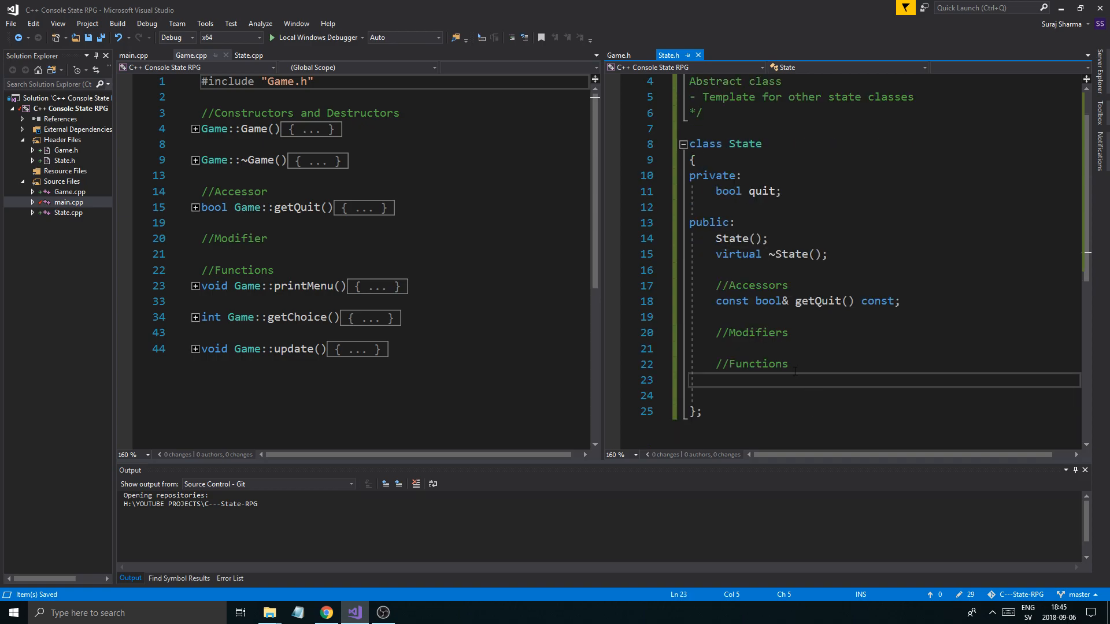
# - Declare virtual void update() = 0; as a pure virtual function under //Functions
pyautogui.write('void')
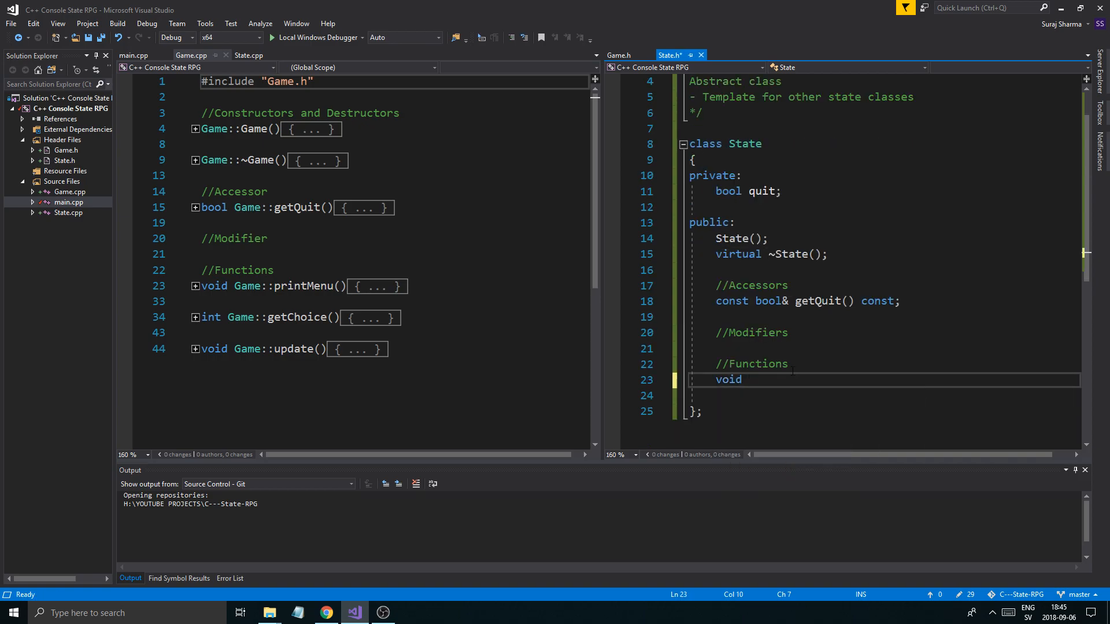
pyautogui.write('update')
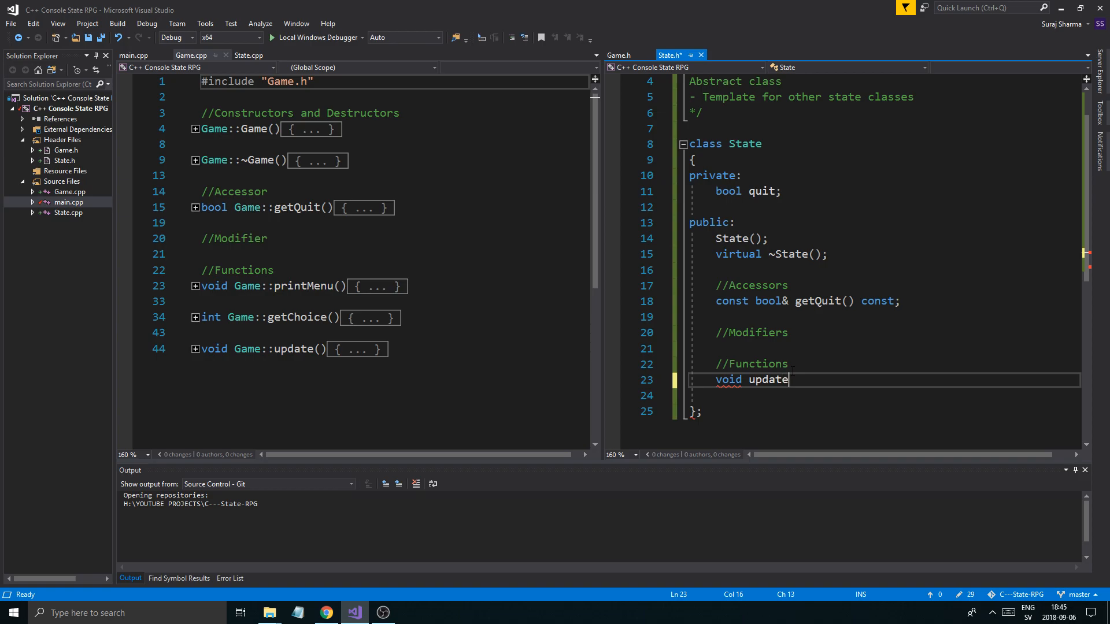
pyautogui.write('() = 0M;')
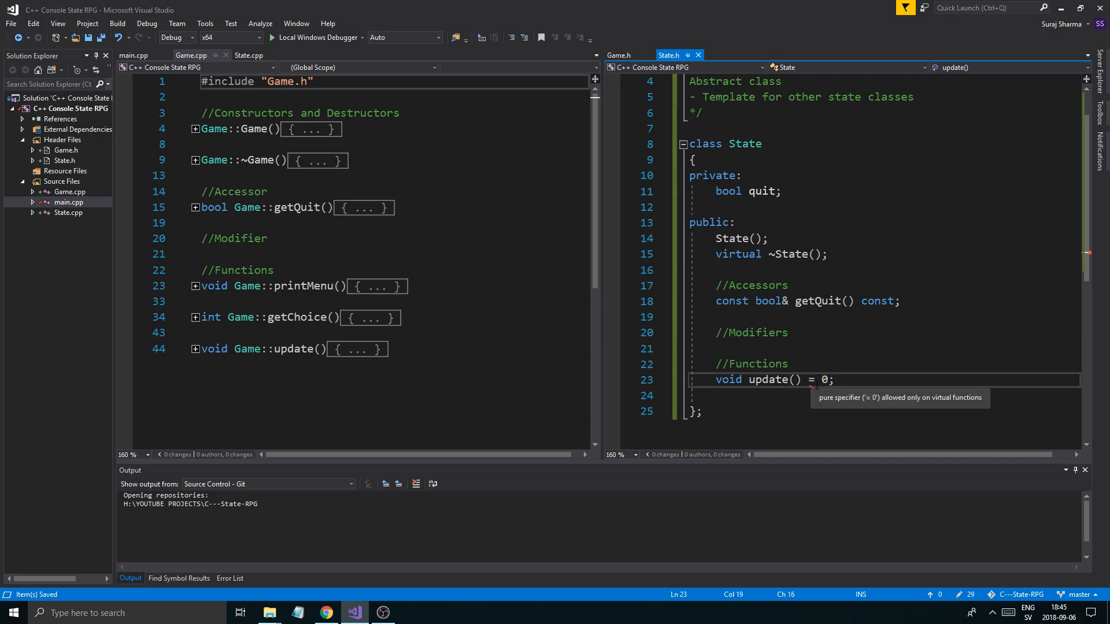
pyautogui.click(708, 379)
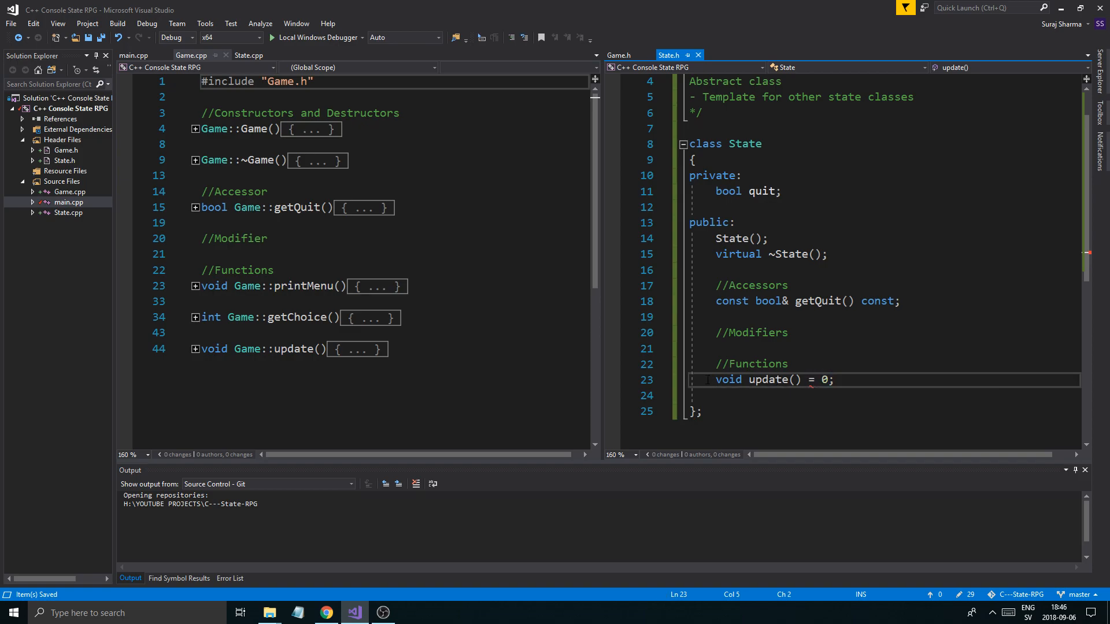
pyautogui.write('virtual')
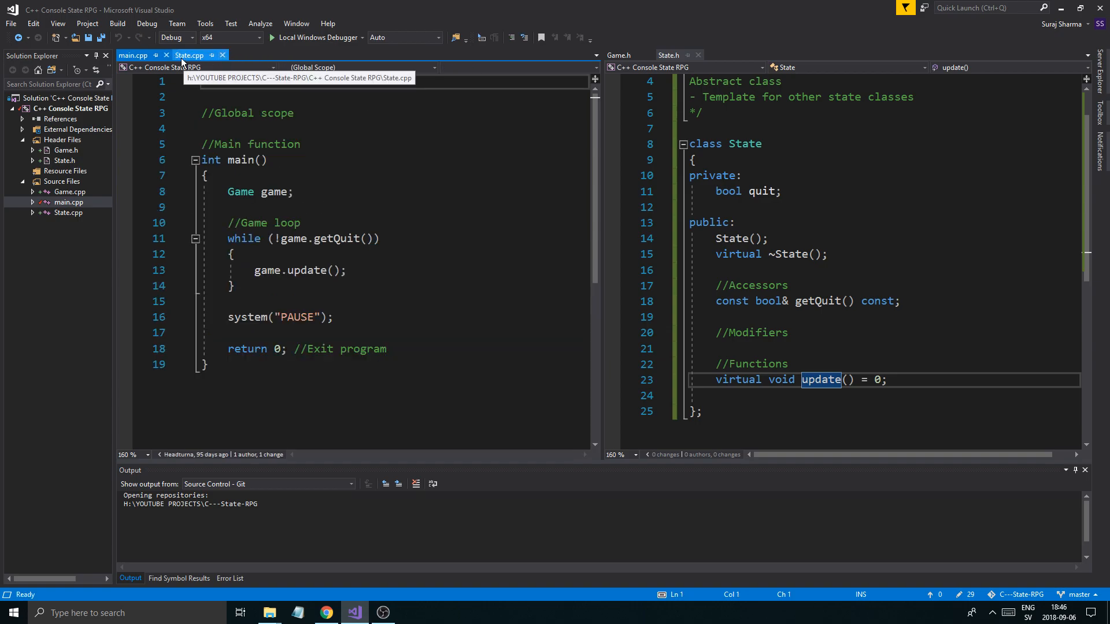
# - Glance at Game.cpp and State.cpp, then add a //Pure virtual function comment after update() = 0
pyautogui.click(133, 56)
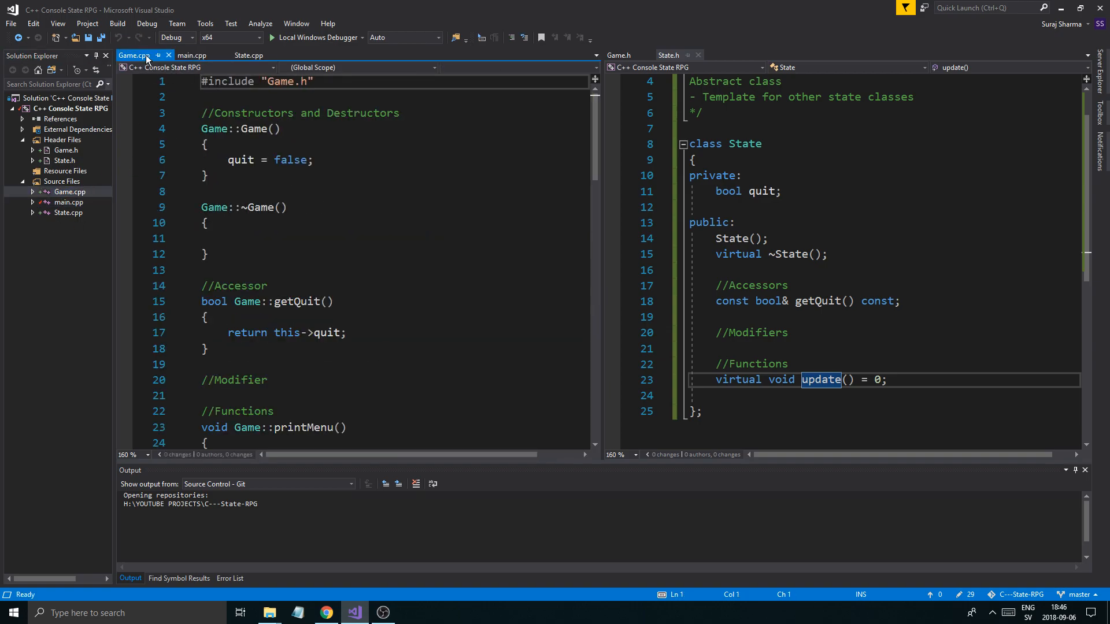
pyautogui.click(248, 56)
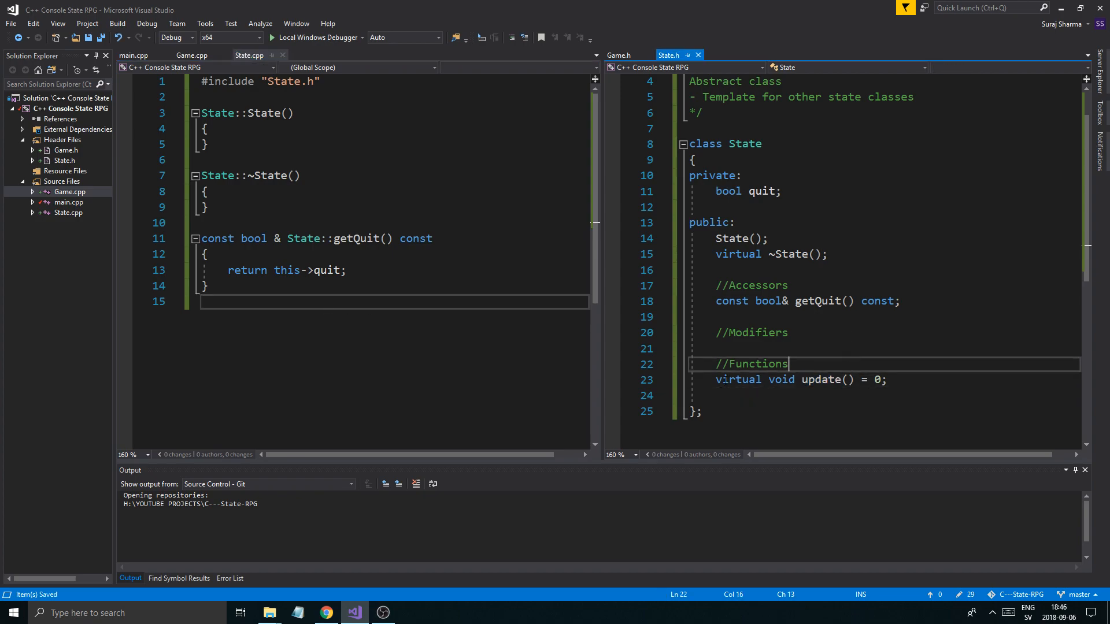
pyautogui.click(889, 379)
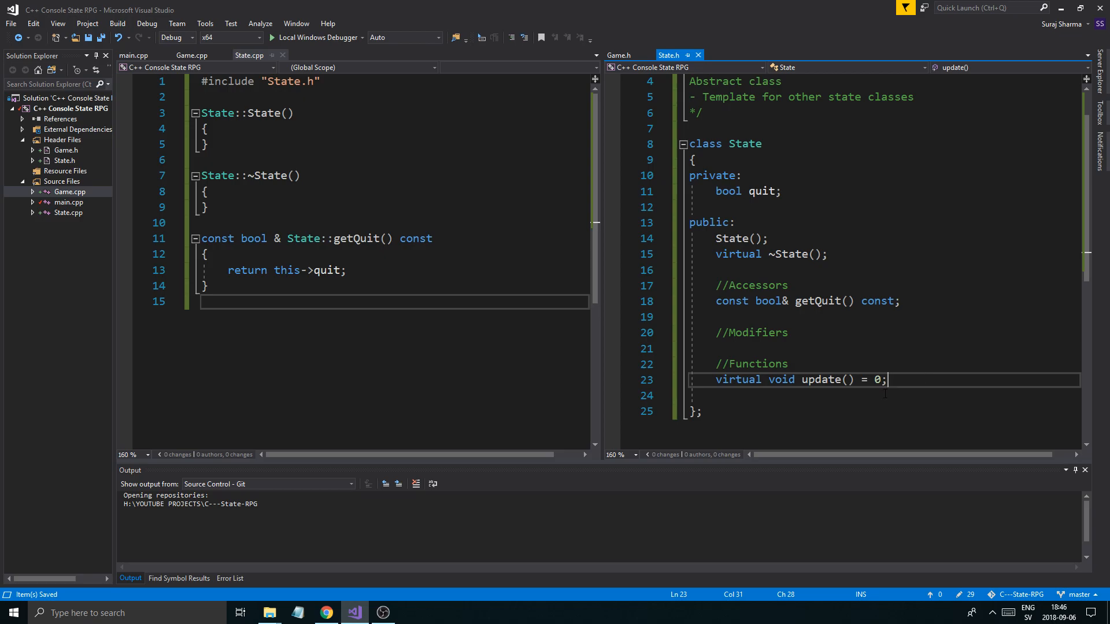
pyautogui.write('//')
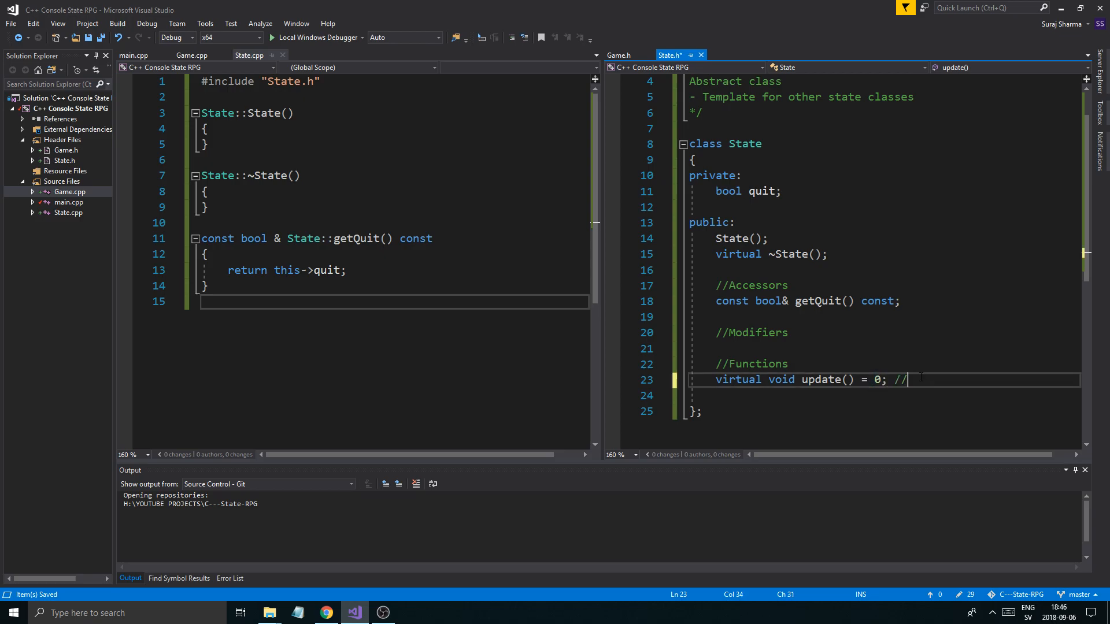
pyautogui.write('Pure virtua')
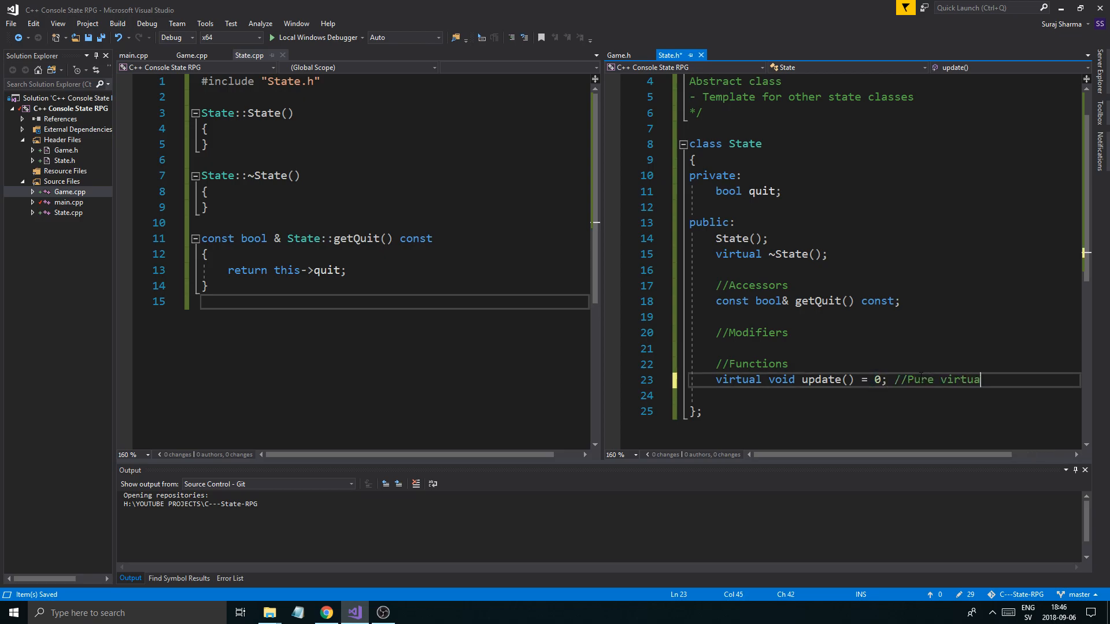
pyautogui.write('function')
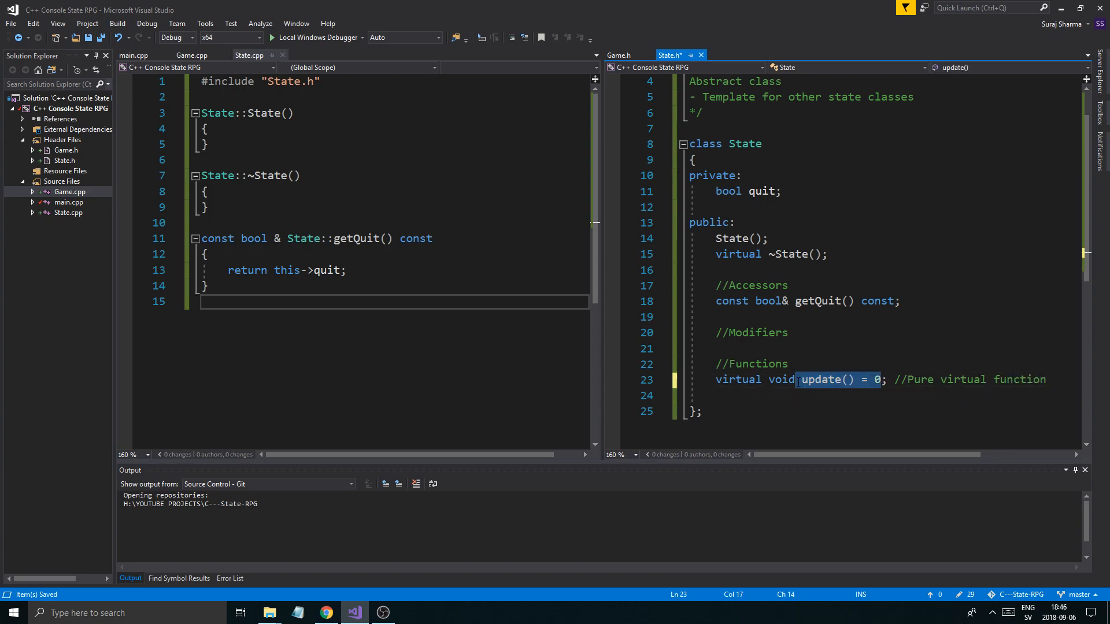
# - Review the update declaration, save State.h and scroll to the top of Game.h
pyautogui.click(770, 379)
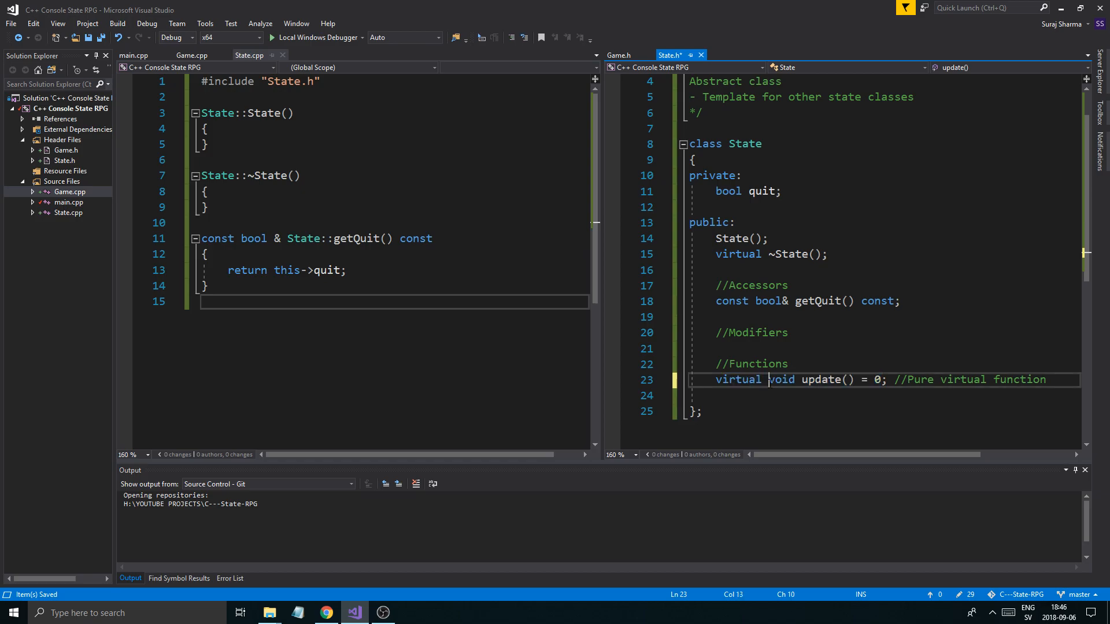
pyautogui.doubleClick(821, 379)
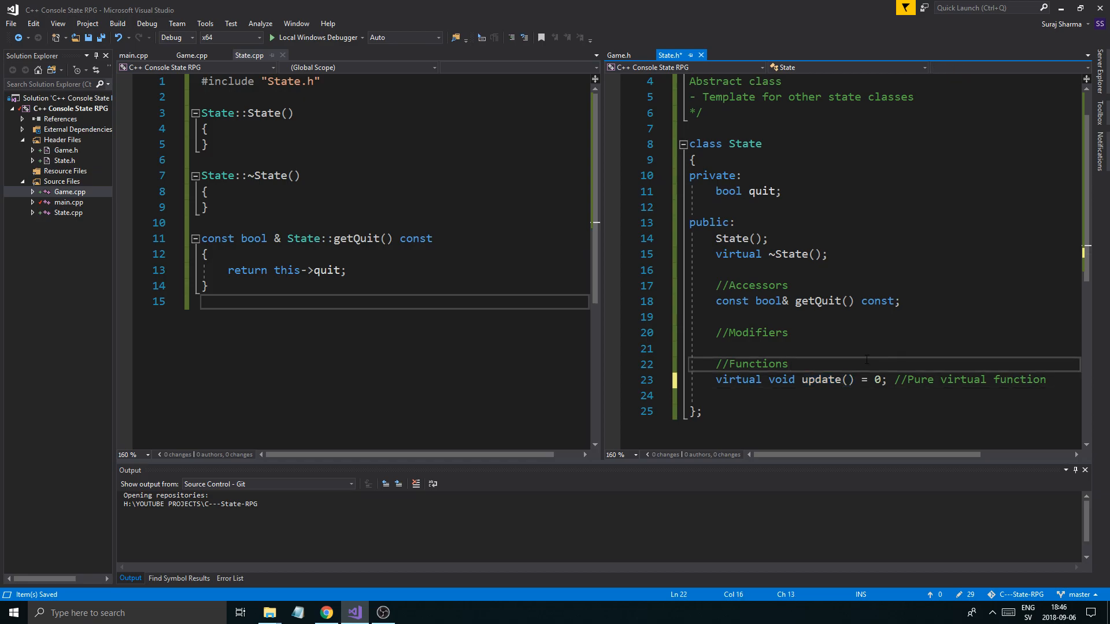
pyautogui.click(788, 364)
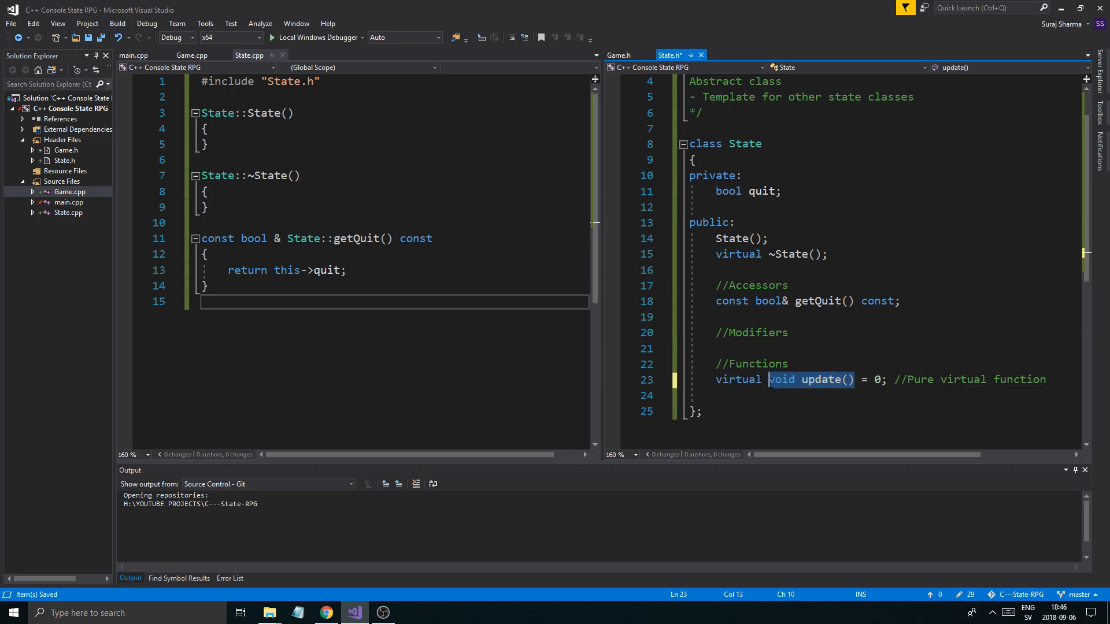
pyautogui.click(884, 379)
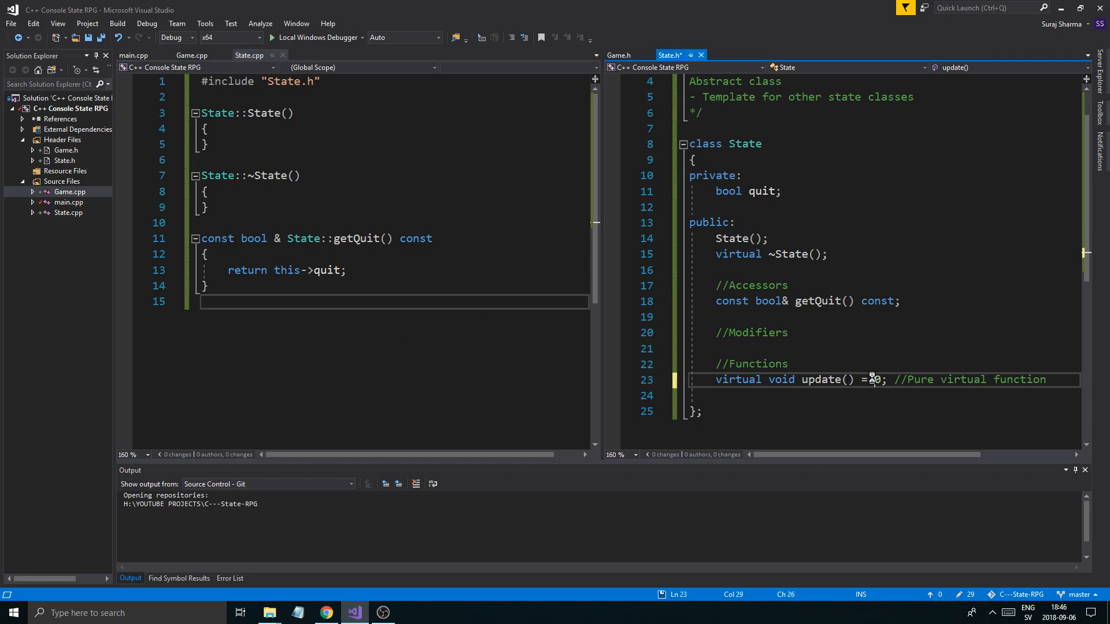
pyautogui.press('ctrl+s')
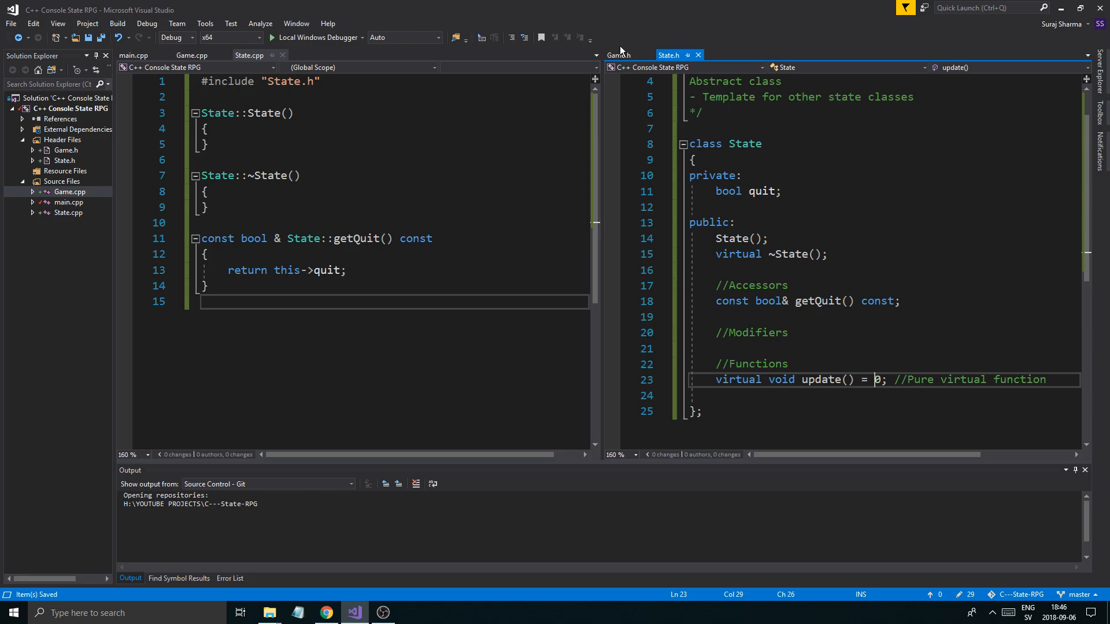
pyautogui.click(618, 55)
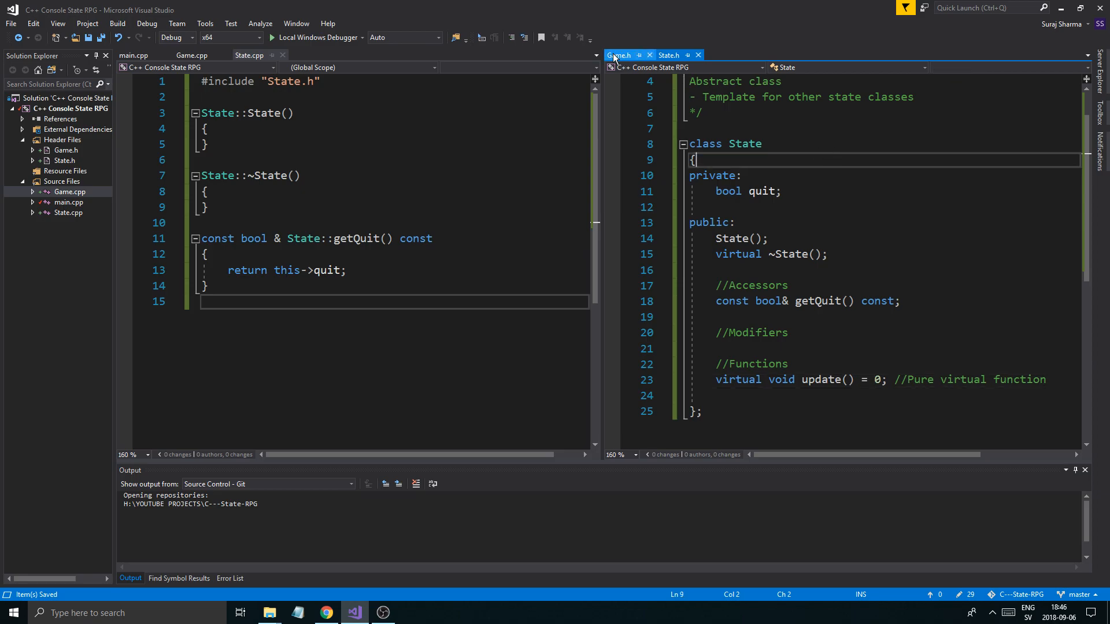
pyautogui.click(717, 396)
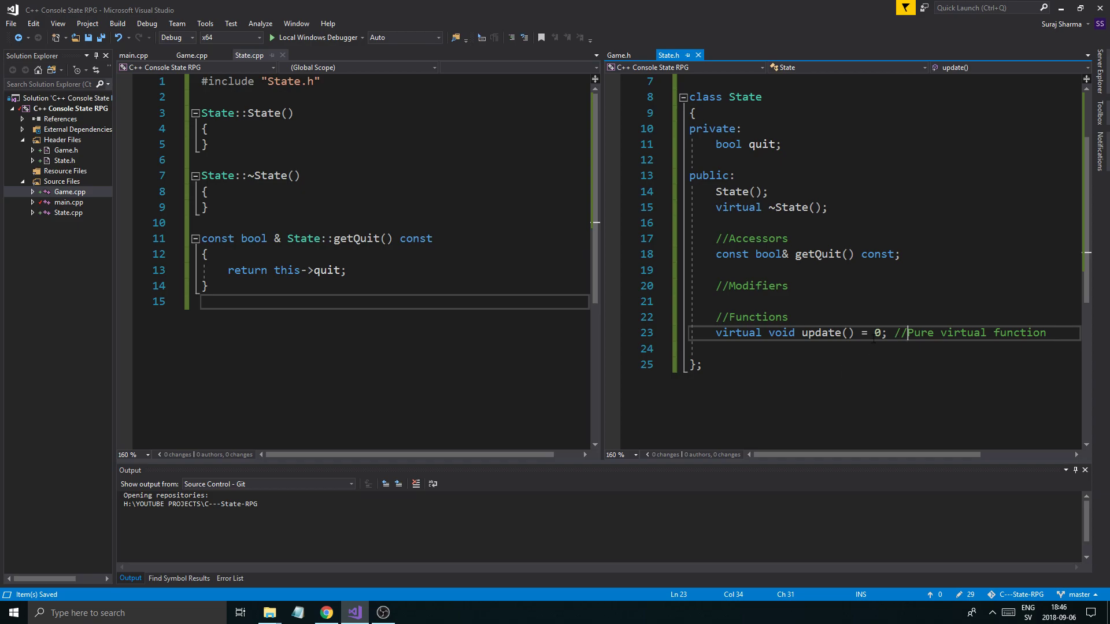
pyautogui.scroll(3)
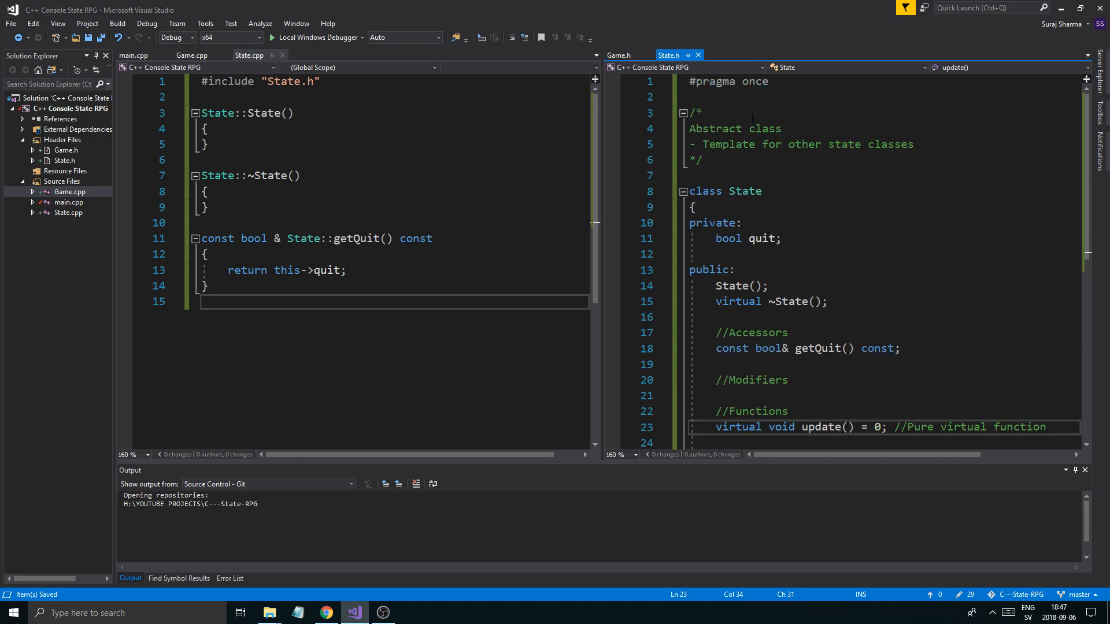
# - In Game.h, add a State state; member, then delete it again as invalid
pyautogui.click(617, 54)
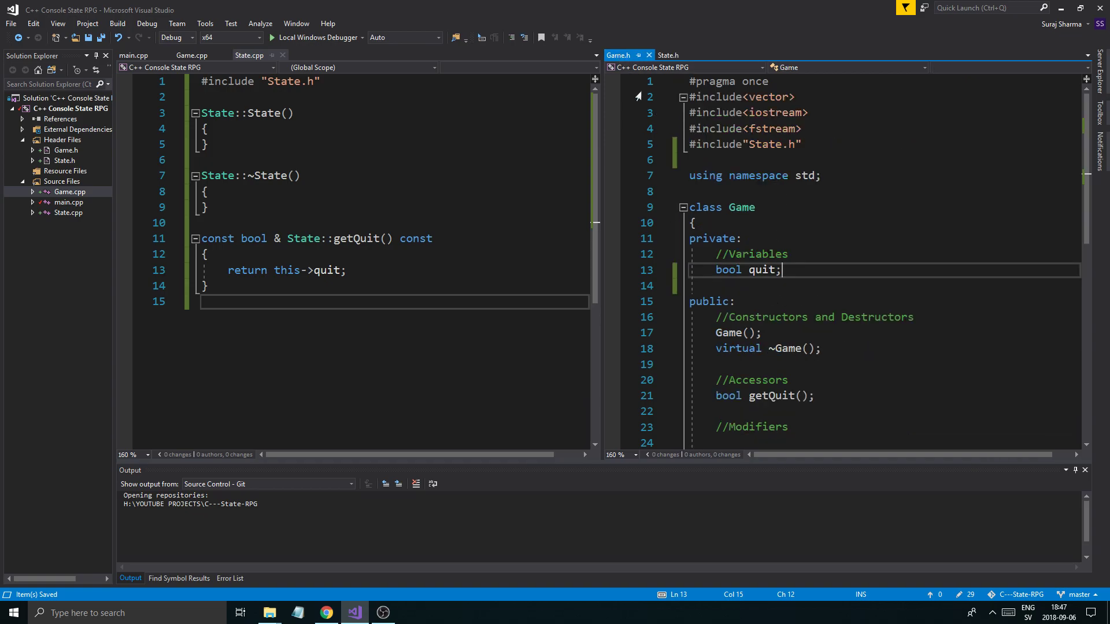
pyautogui.write('S')
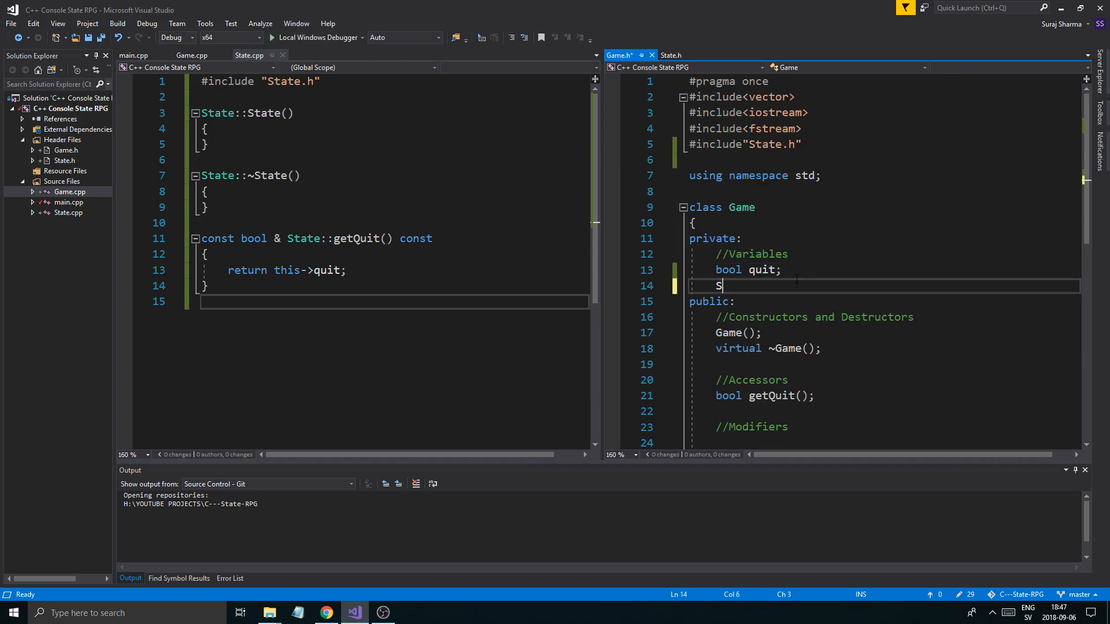
pyautogui.write('tate state;')
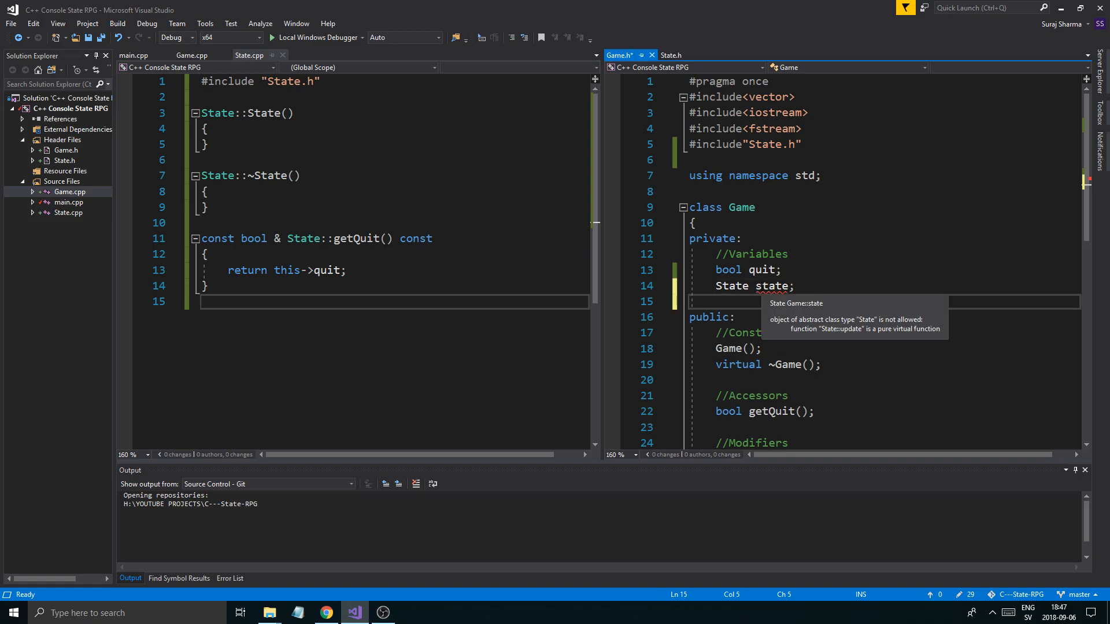
pyautogui.doubleClick(731, 286)
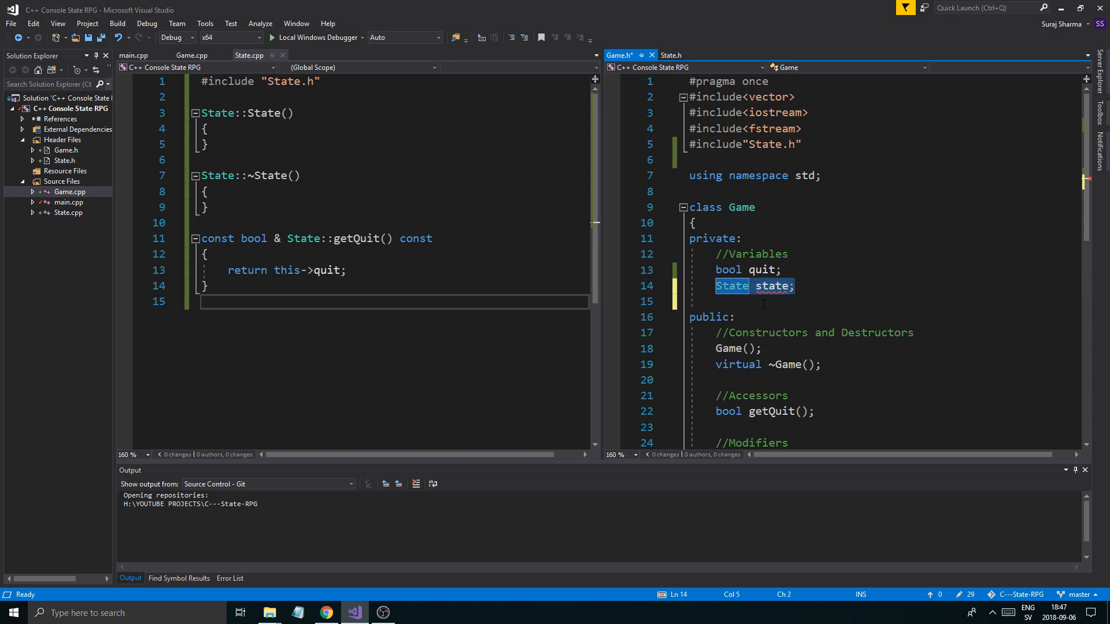
pyautogui.press('Delete')
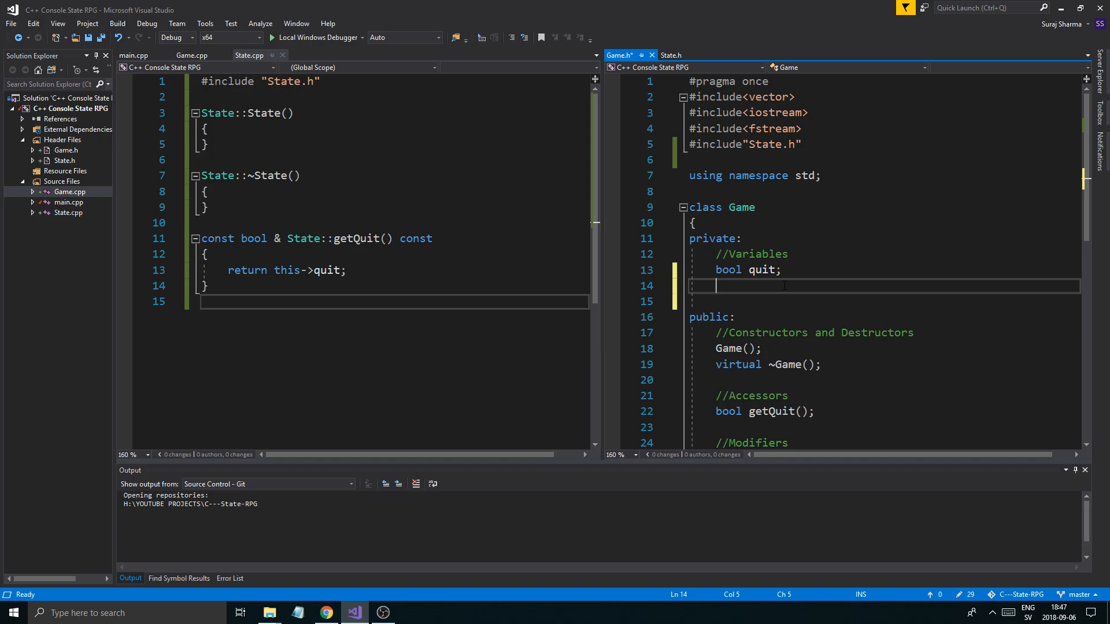
# - Declare vector<State> states and State* currentState under //Variables and save Game.h
pyautogui.write('vectr')
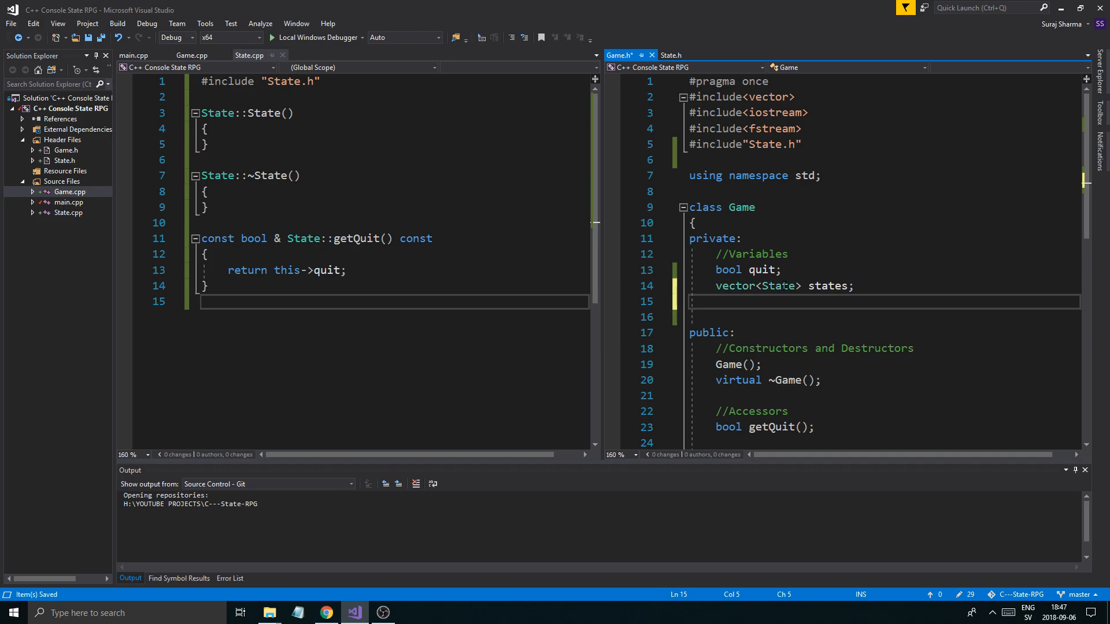
pyautogui.write('S')
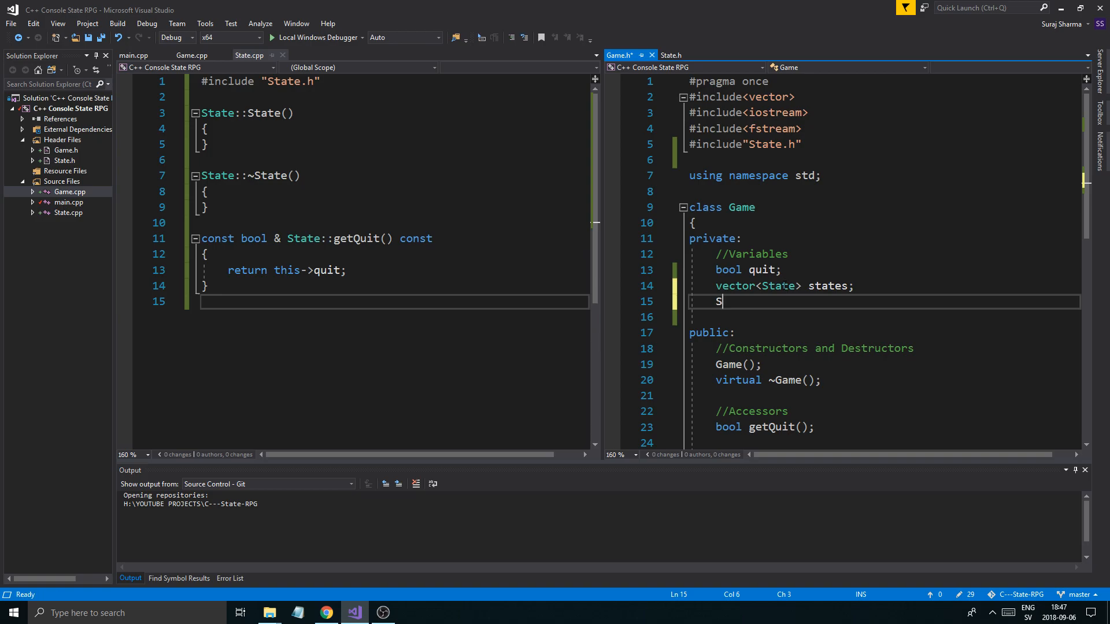
pyautogui.write('tate* curr')
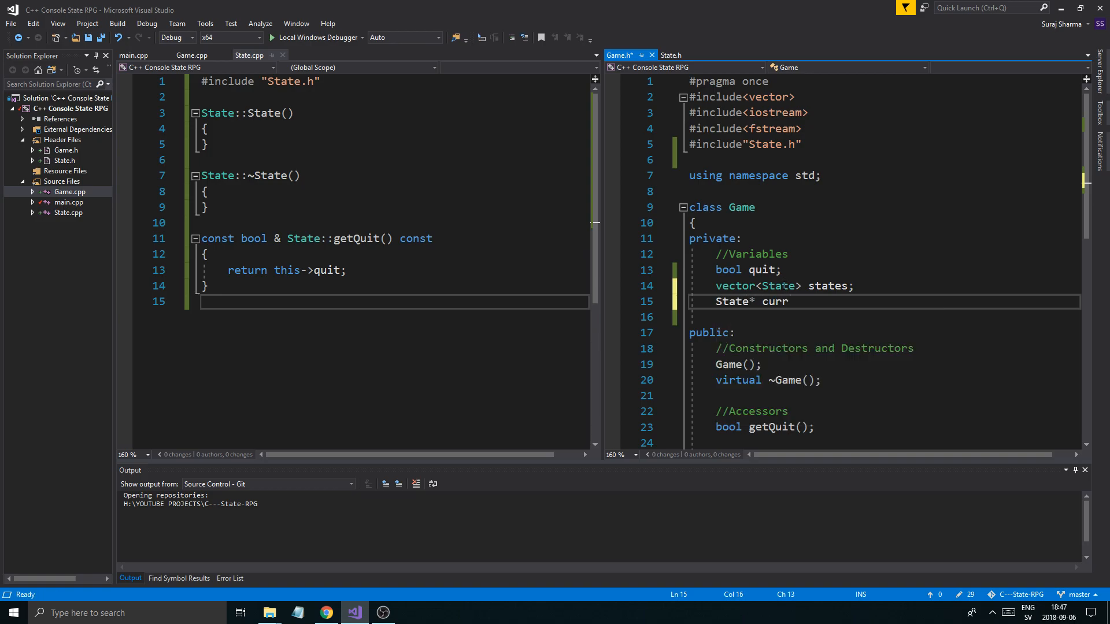
pyautogui.write('entState;')
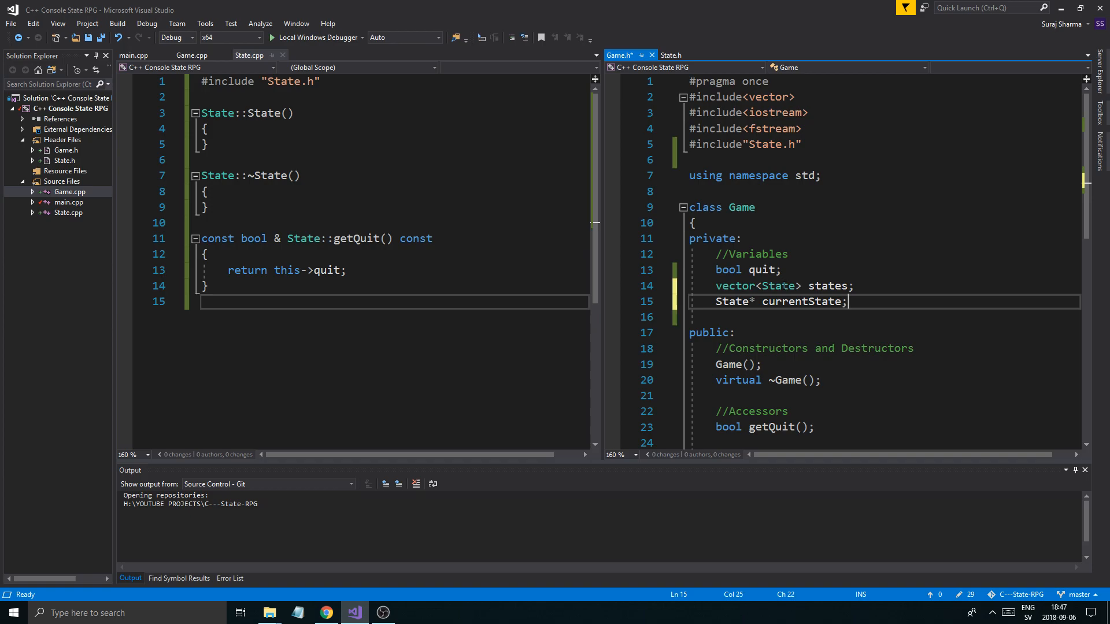
pyautogui.press('ctrl+s')
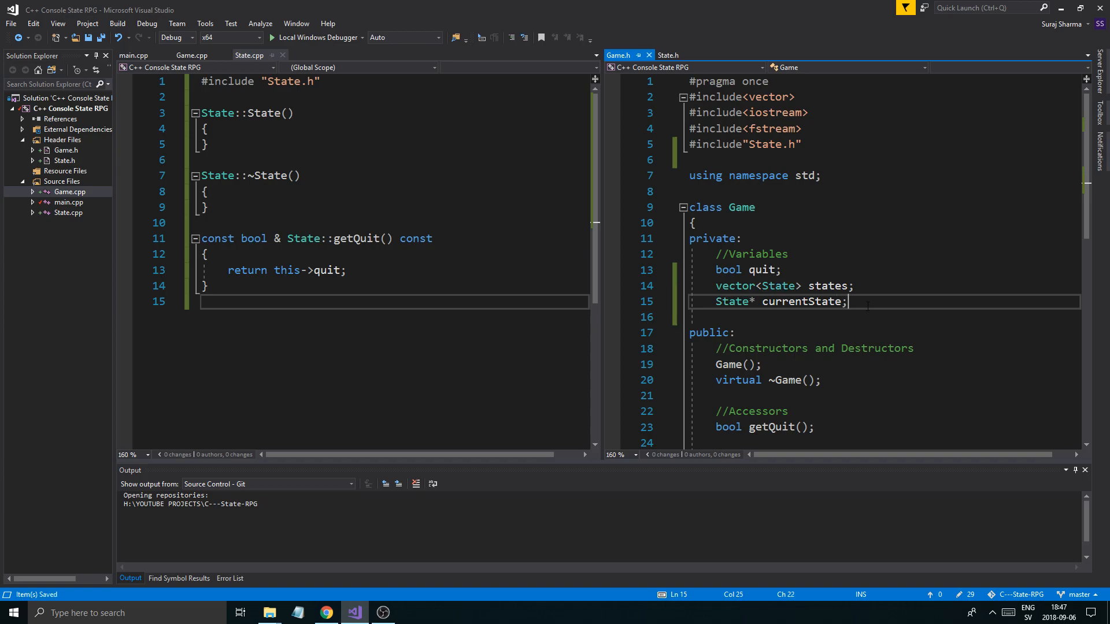
pyautogui.click(814, 348)
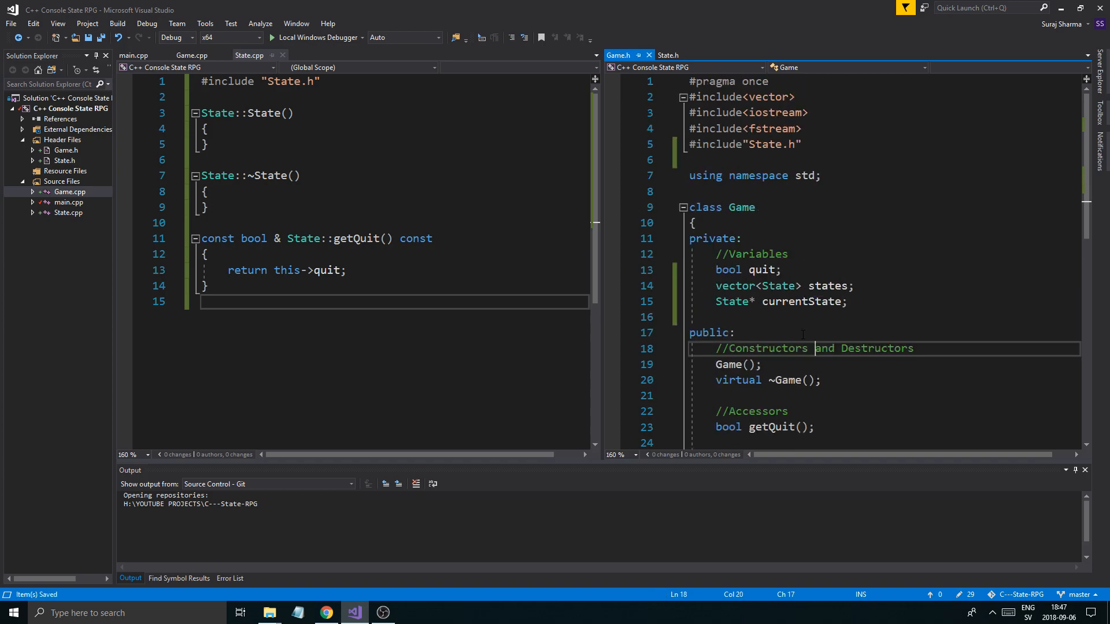
pyautogui.moveTo(740, 286)
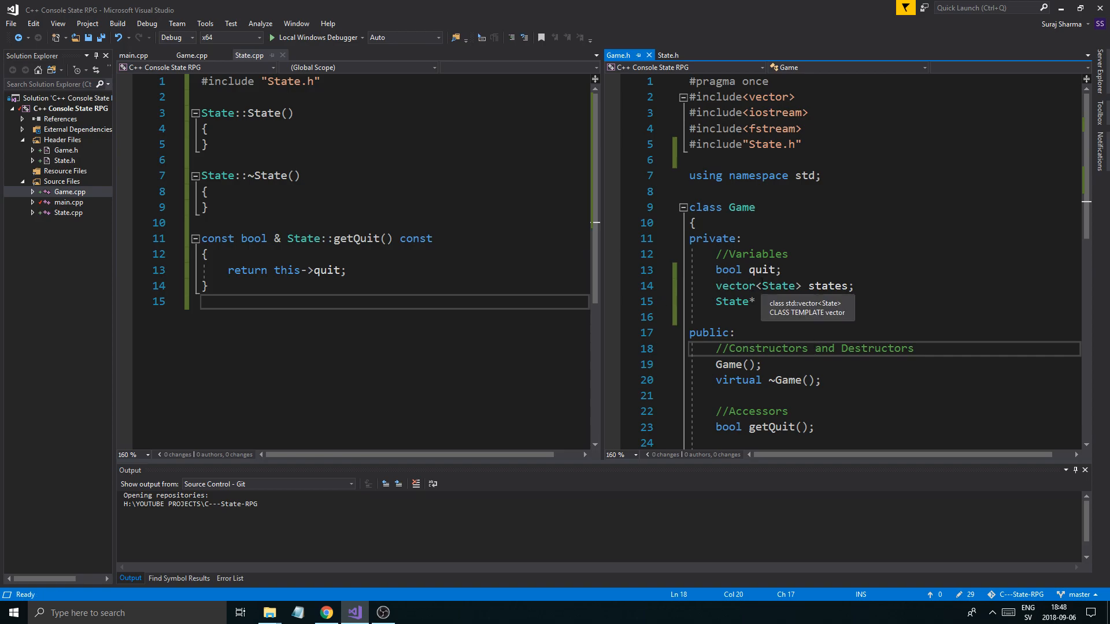
pyautogui.write('currentState;')
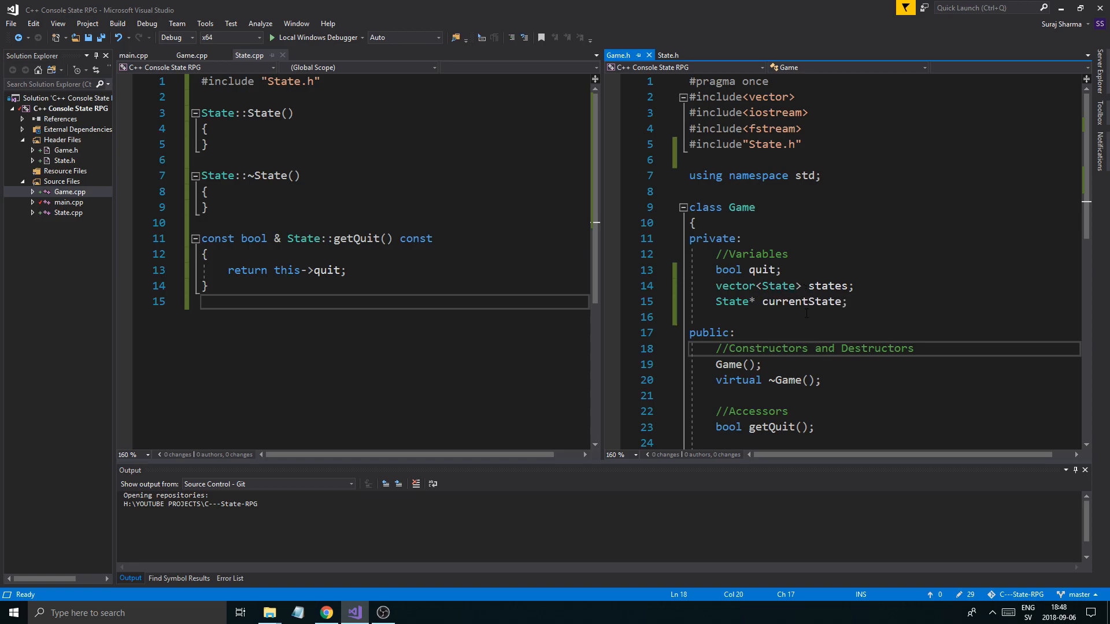
pyautogui.click(669, 54)
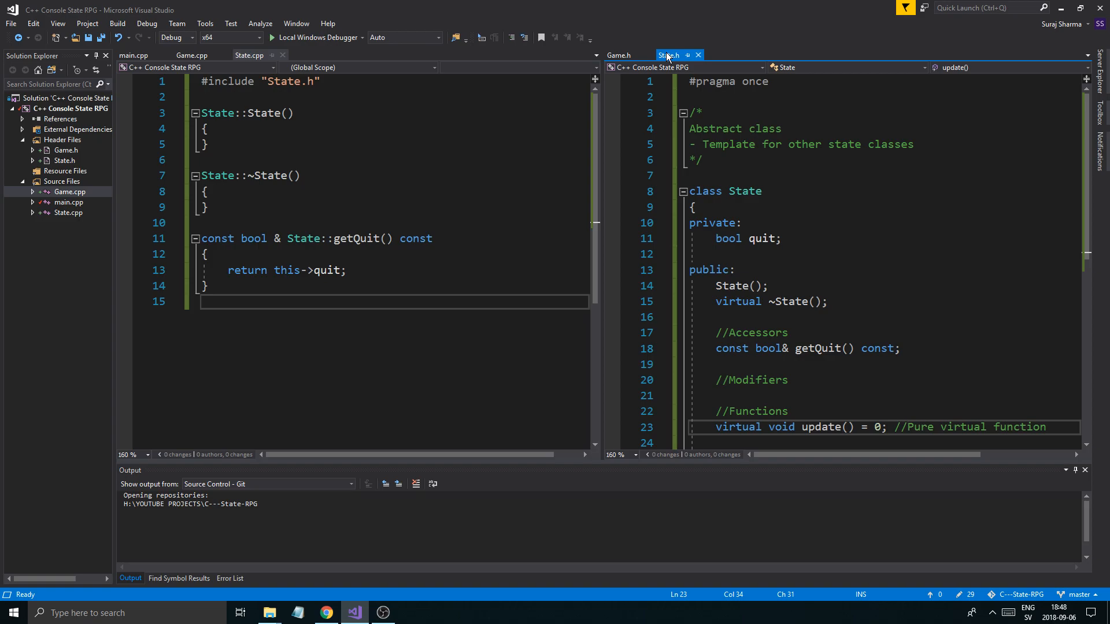
# - Review Game.h and State.h, scrolling through the declarations
pyautogui.click(617, 56)
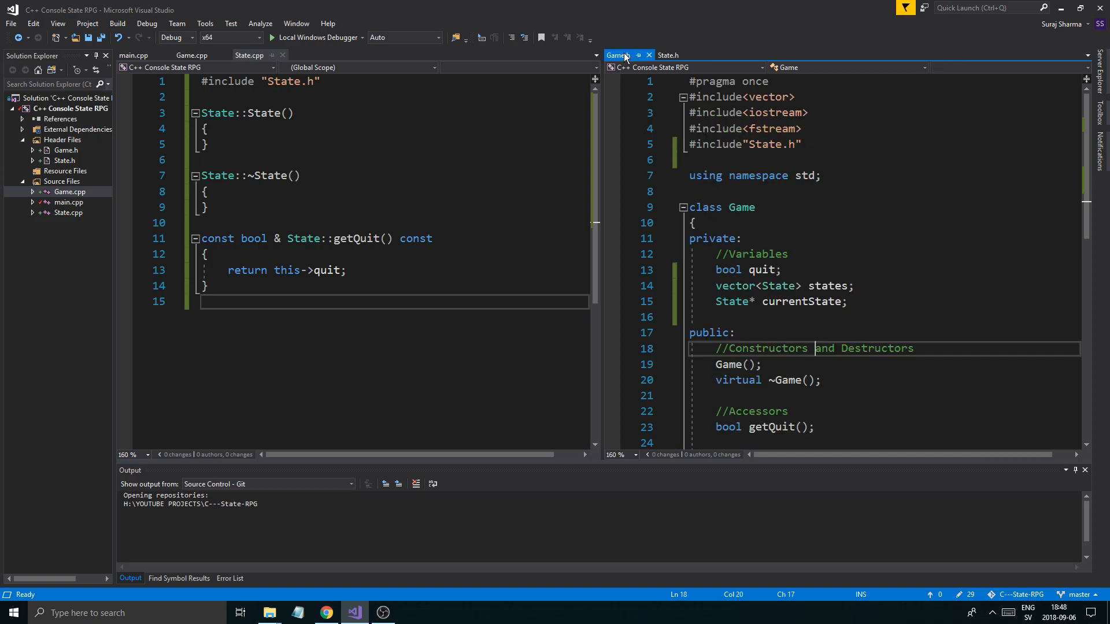
pyautogui.click(913, 348)
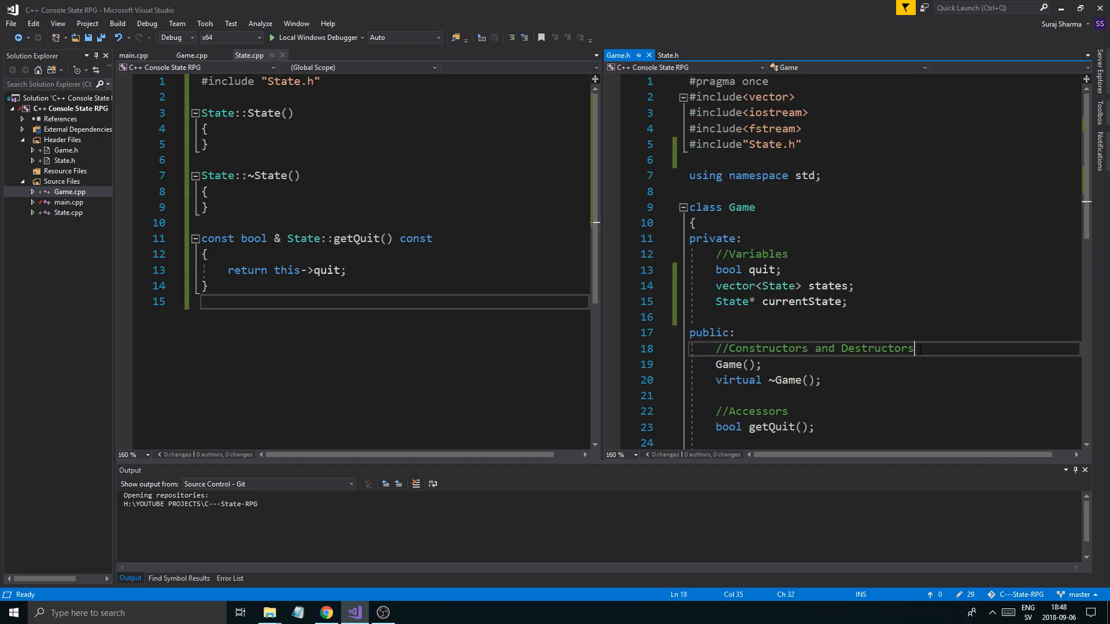
pyautogui.scroll(-3)
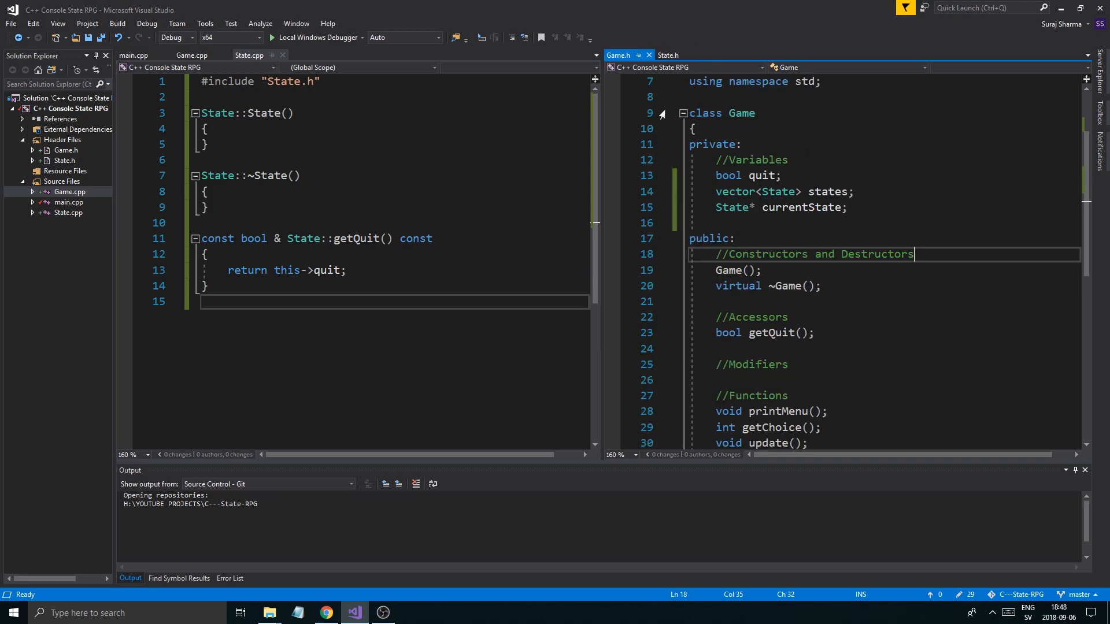
pyautogui.click(668, 55)
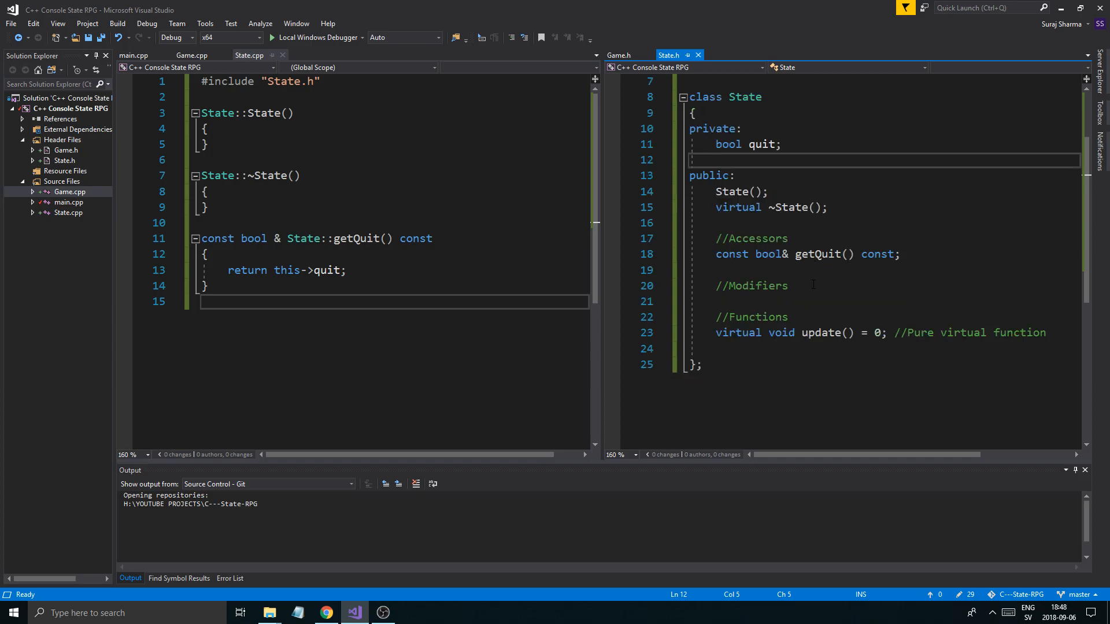
pyautogui.scroll(3)
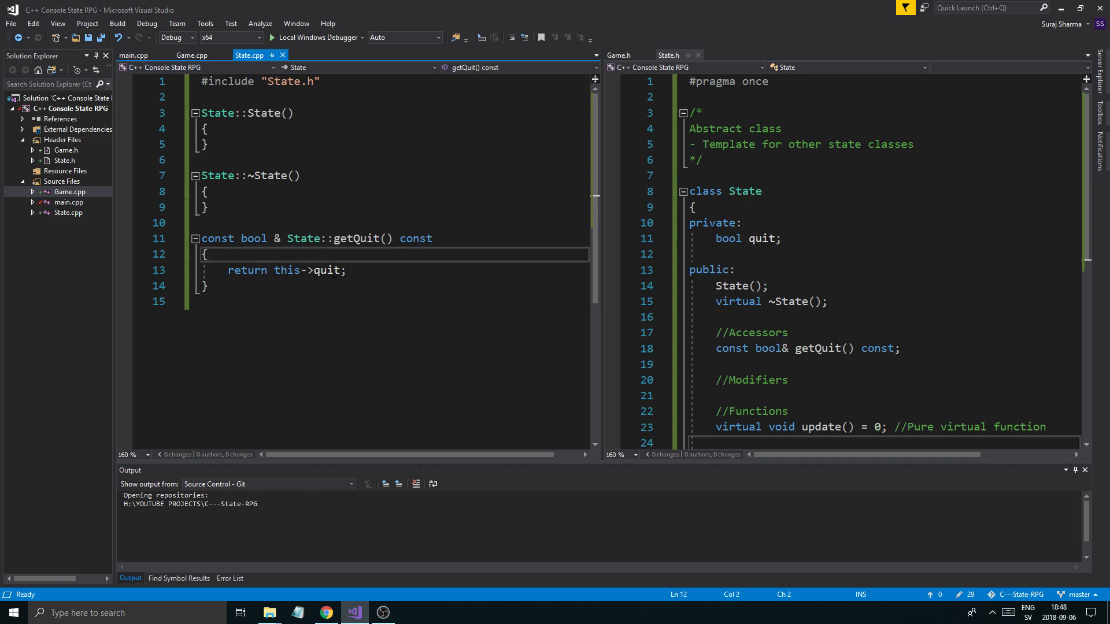
# - In State::State(), set this->quit = false; and move to Game.cpp
pyautogui.click(234, 191)
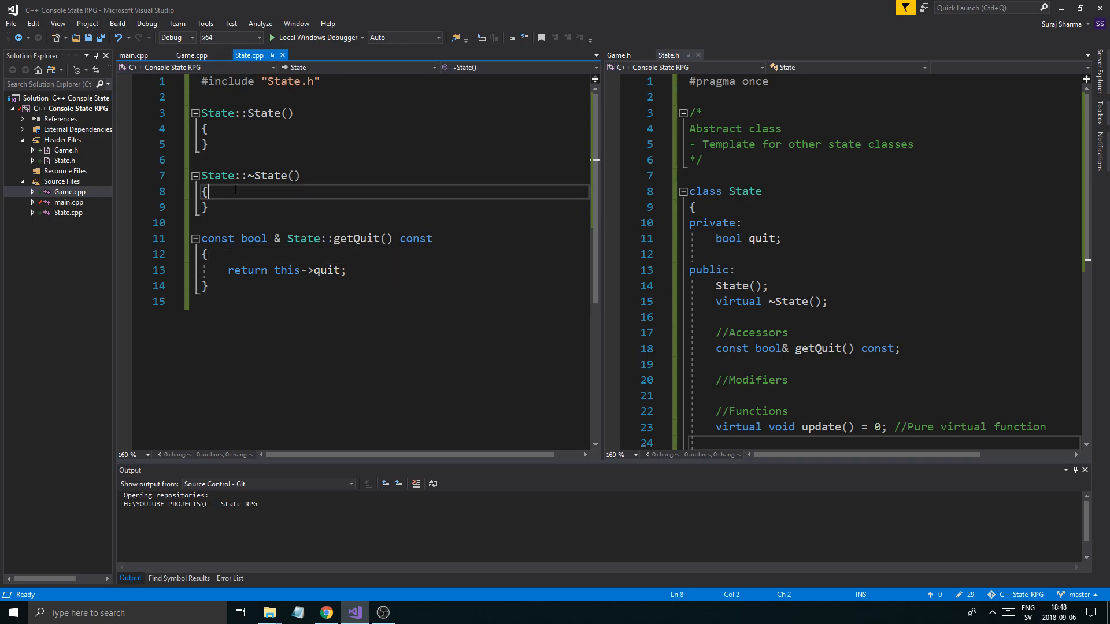
pyautogui.write('this.')
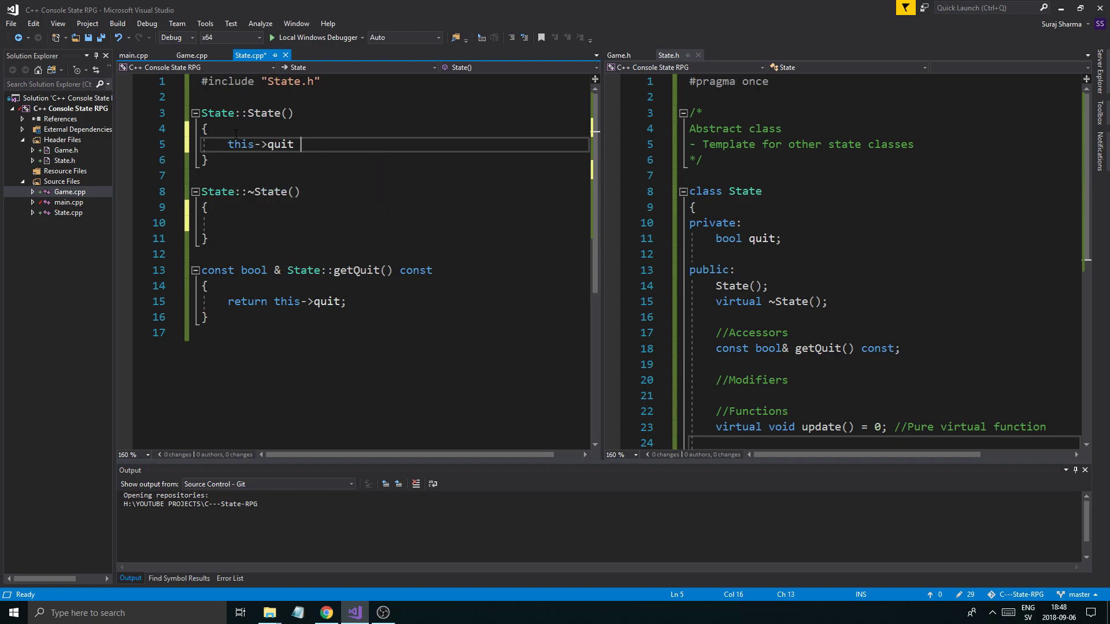
pyautogui.write('= false;')
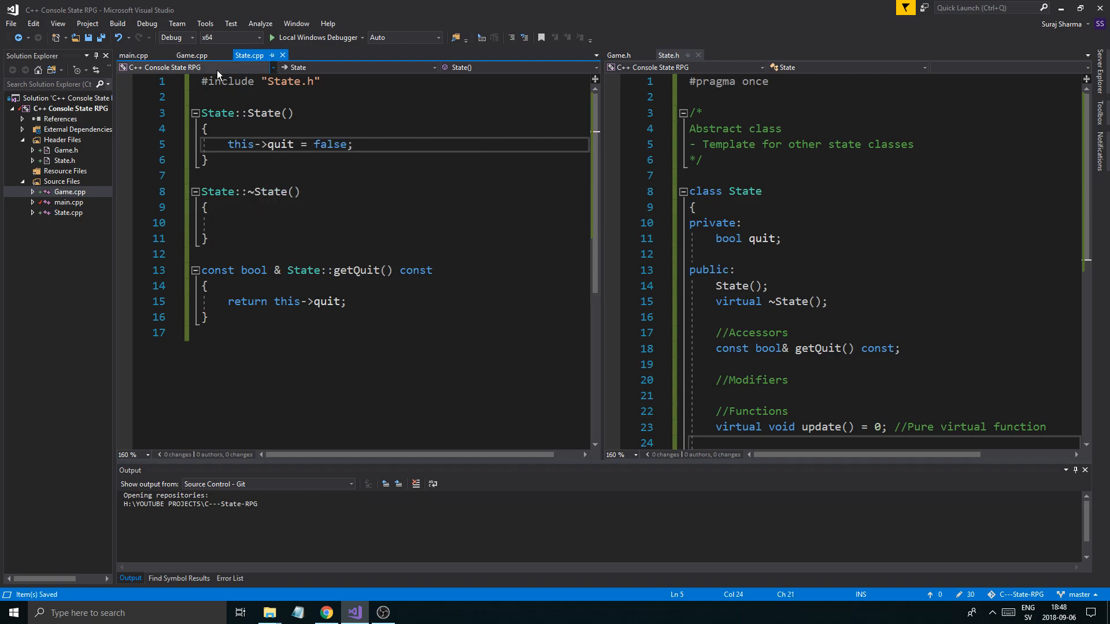
pyautogui.click(190, 55)
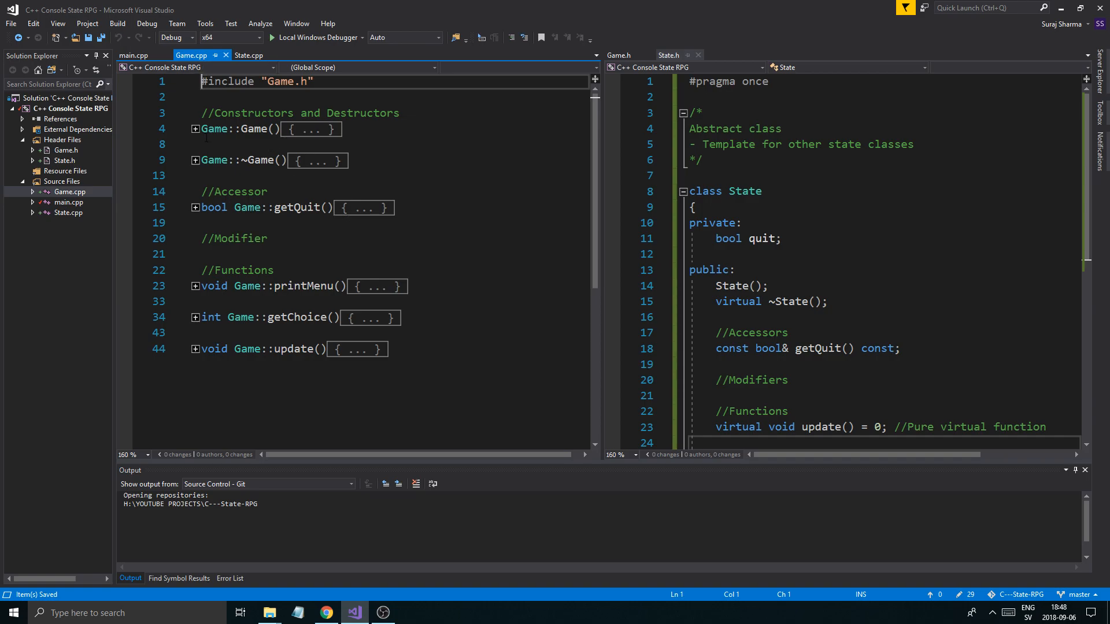
# - In the Game constructor, add this->currentState = nullptr; then refold the constructor and getQuit bodies
pyautogui.click(194, 129)
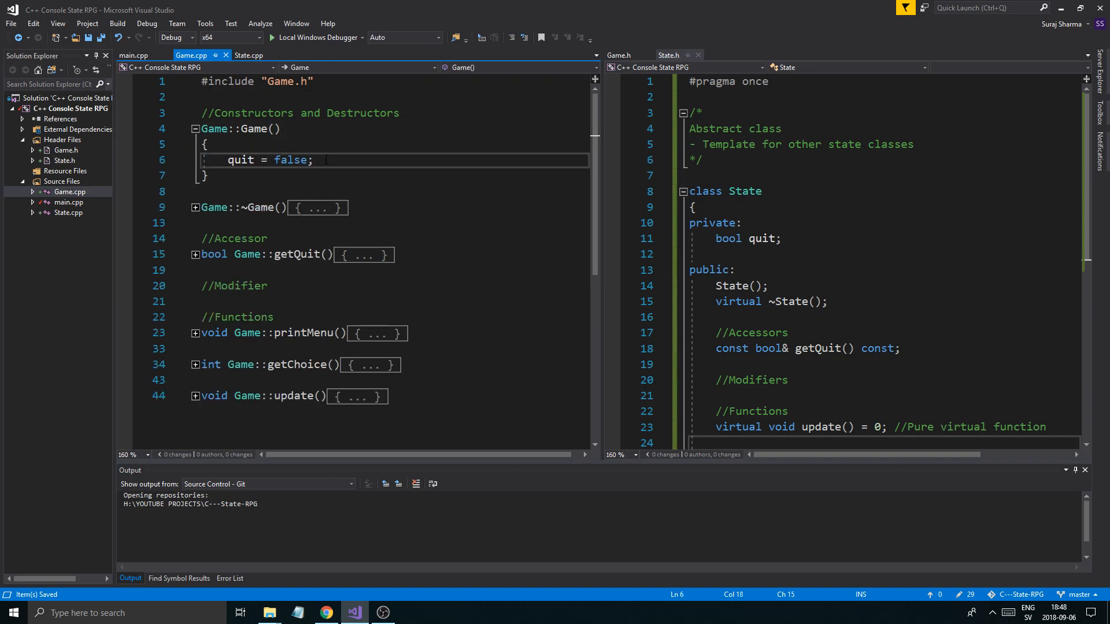
pyautogui.write('this->currentState =')
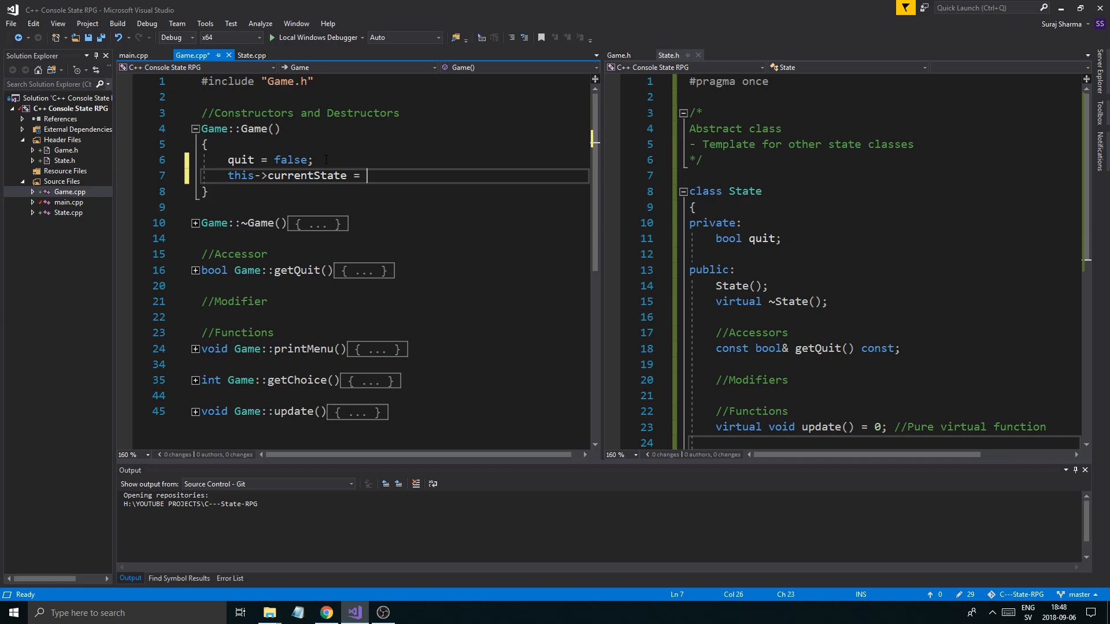
pyautogui.write('nullptr;')
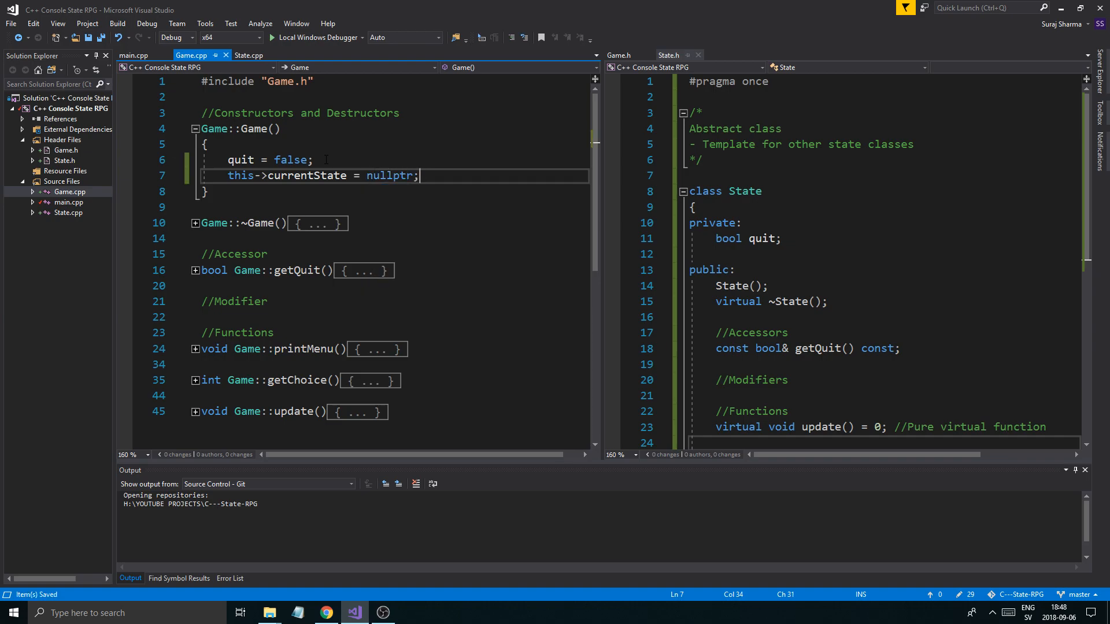
pyautogui.click(196, 129)
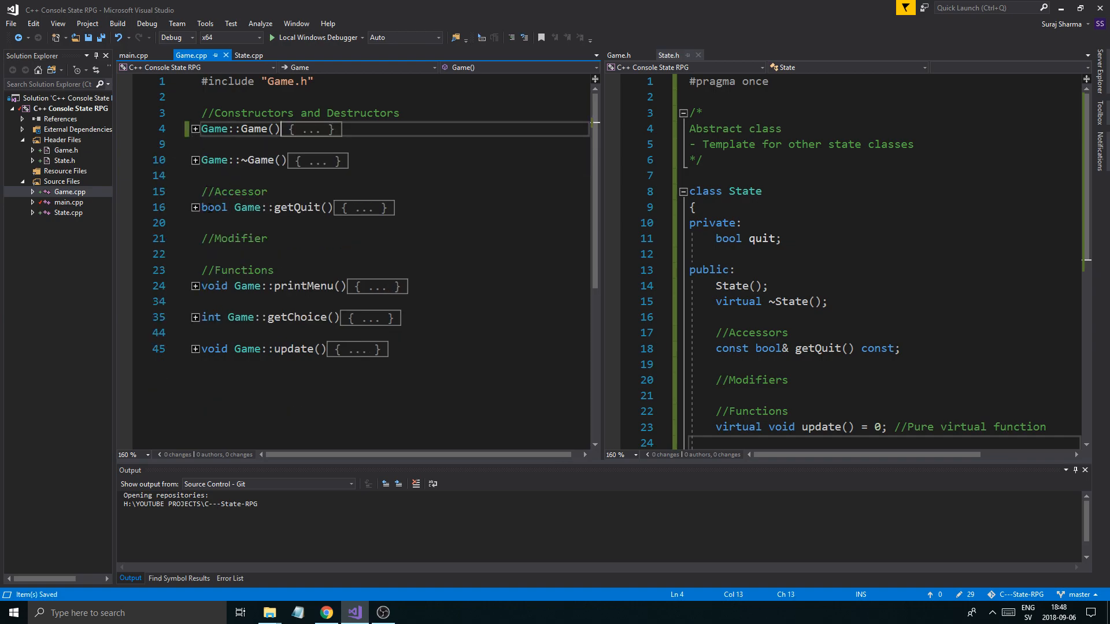
pyautogui.click(195, 207)
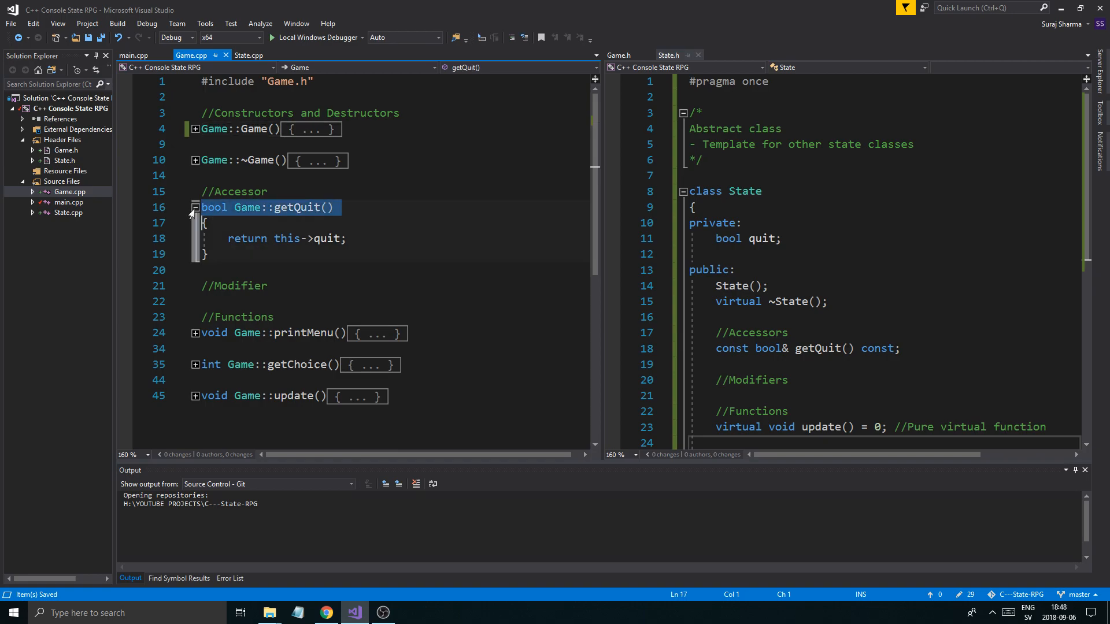
pyautogui.click(194, 207)
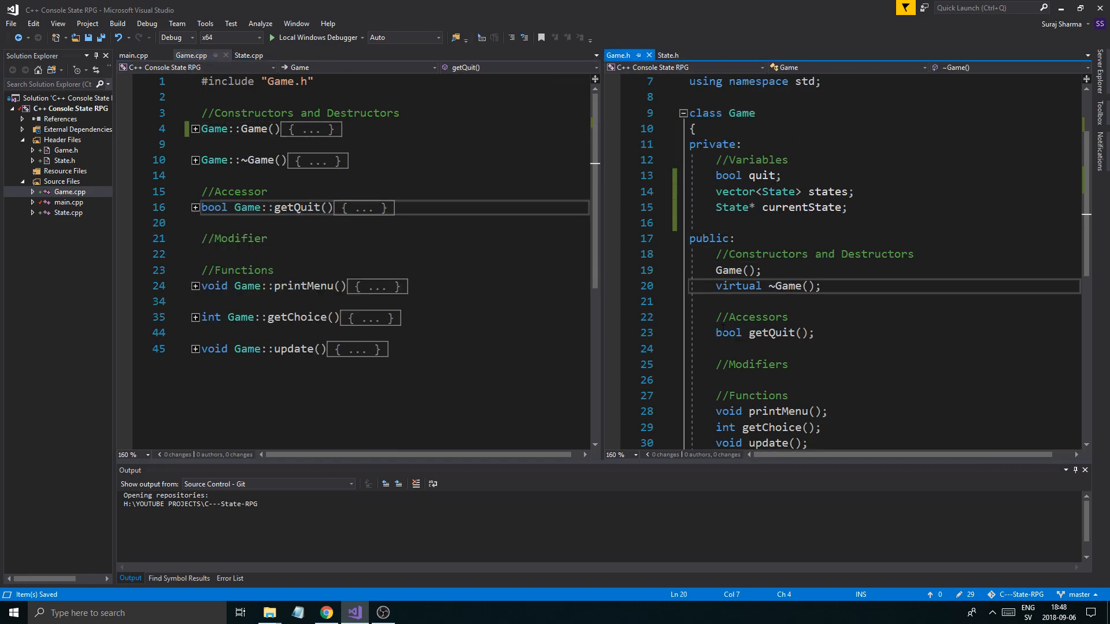
# - Change getQuit to const bool& getQuit() const in Game.h and Game.cpp
pyautogui.click(764, 286)
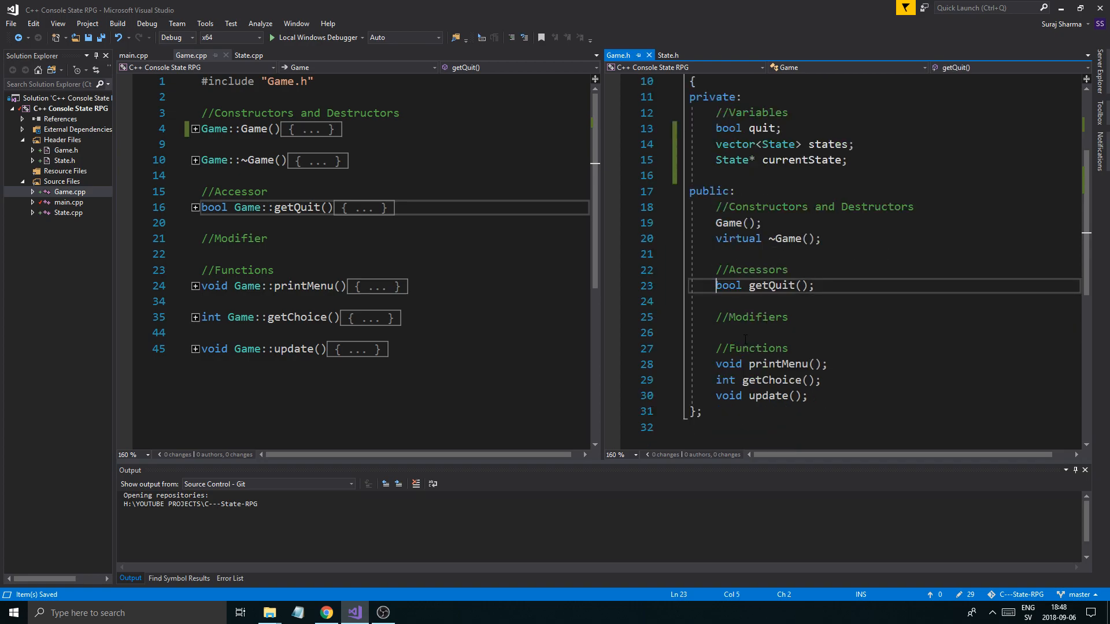
pyautogui.write('const')
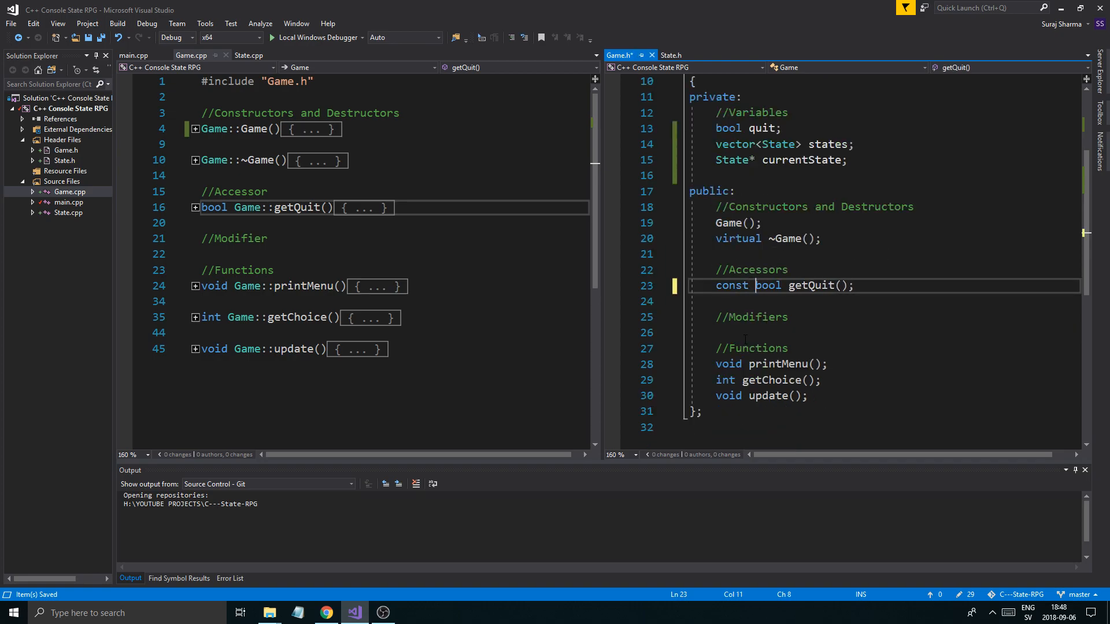
pyautogui.write('%')
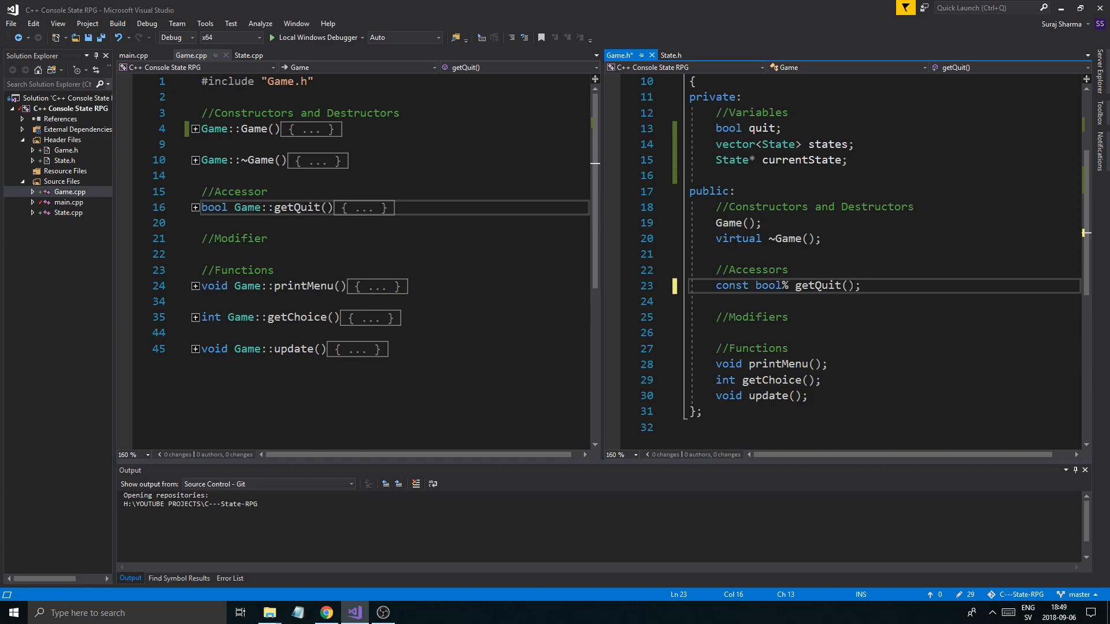
pyautogui.write('&')
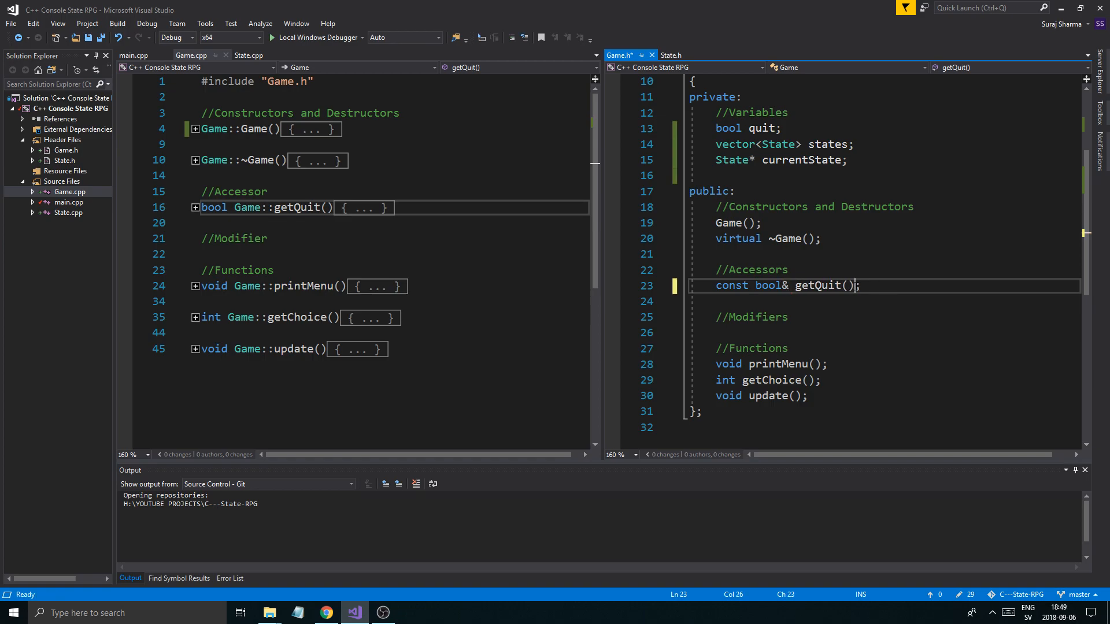
pyautogui.write('const')
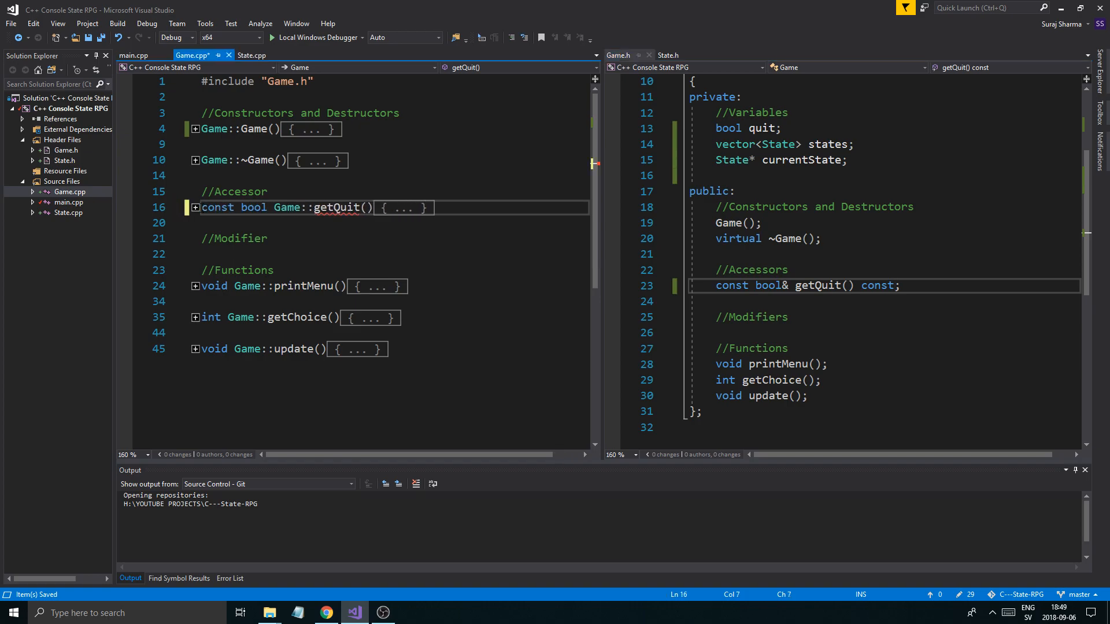
pyautogui.write('&')
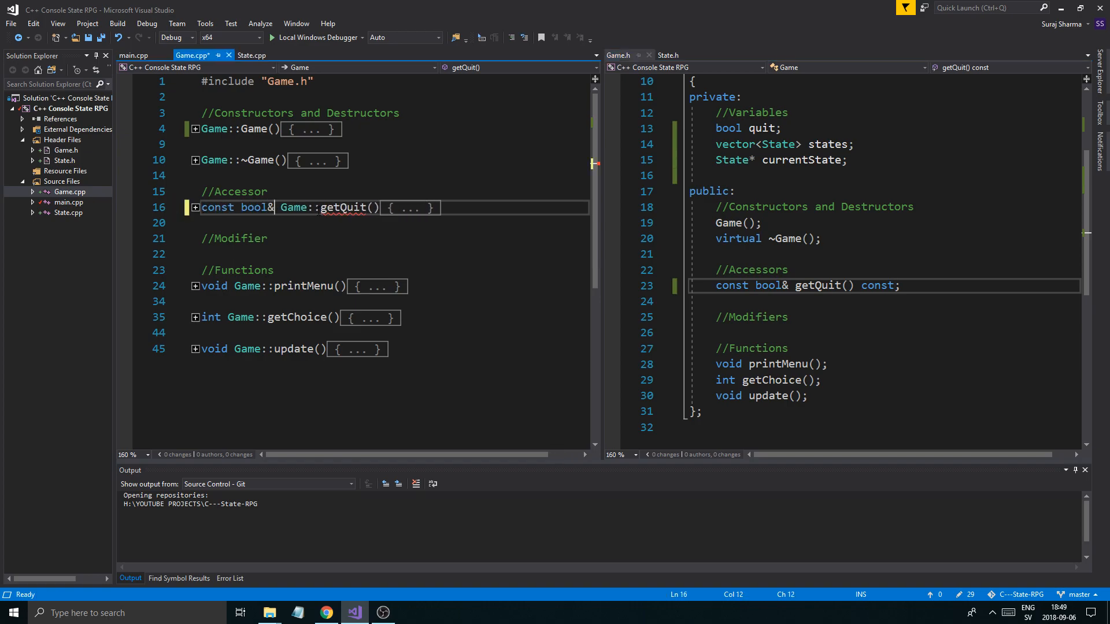
pyautogui.write('const')
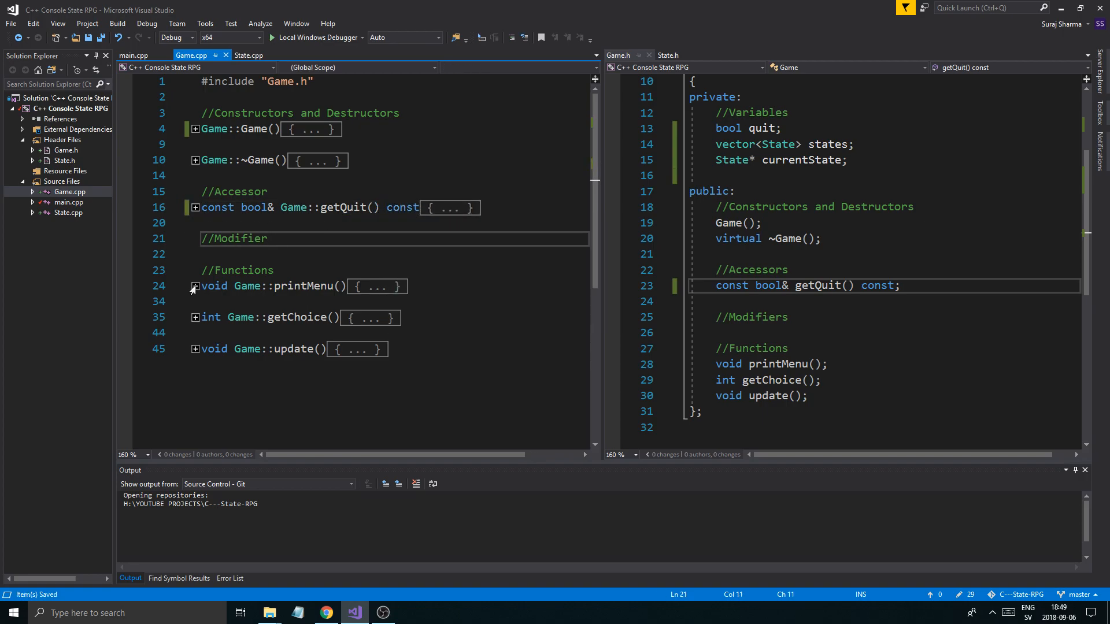
pyautogui.moveTo(618, 329)
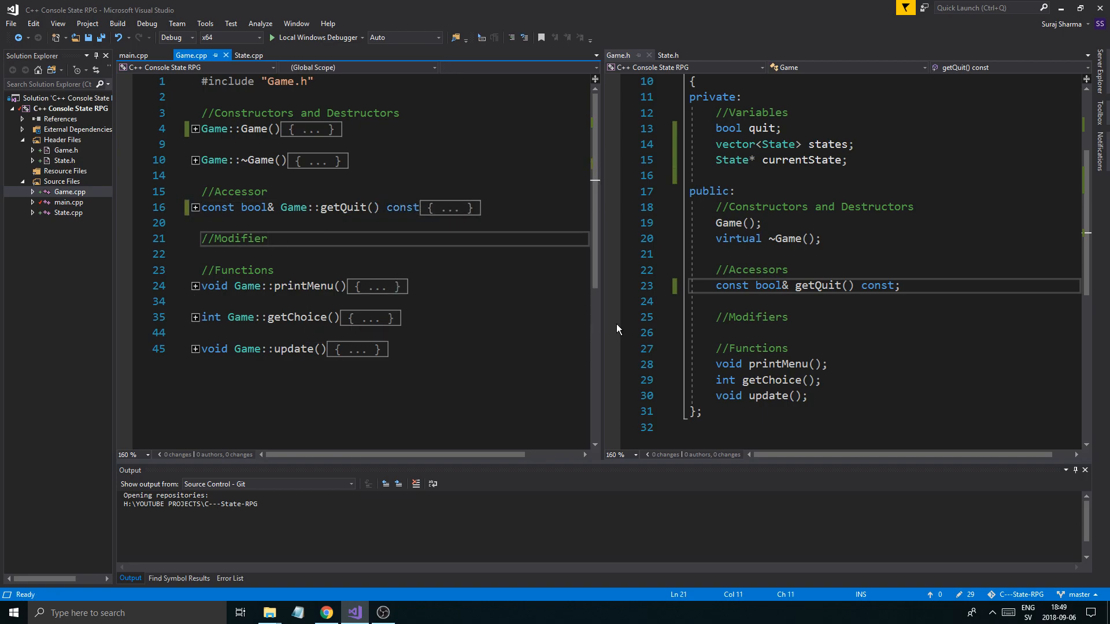
# - Make printMenu and getChoice const, with getChoice returning const int
pyautogui.write('const')
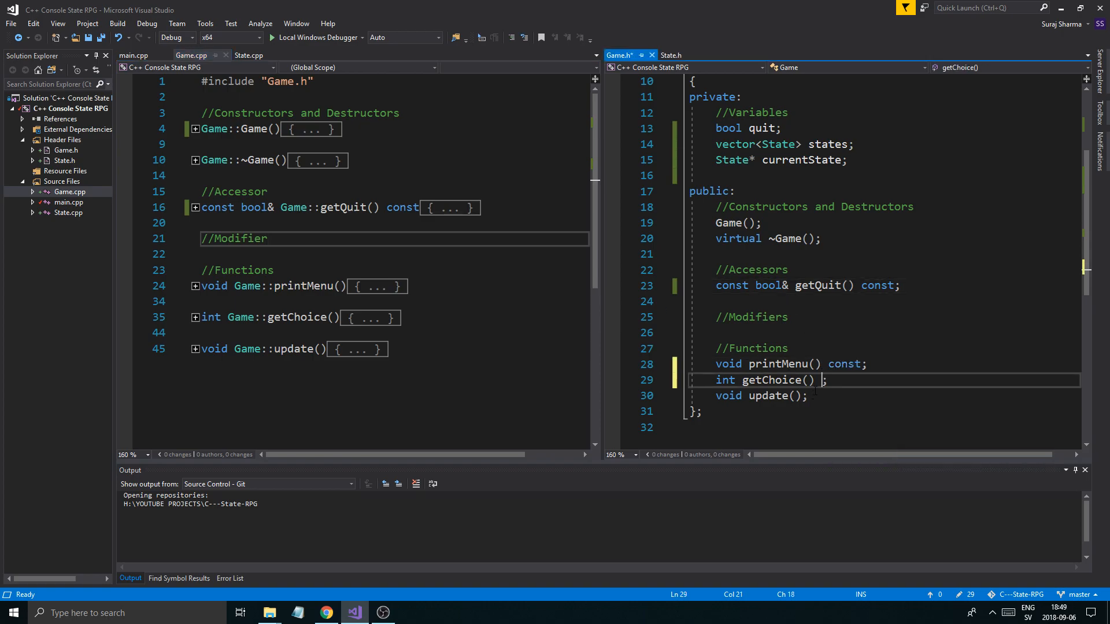
pyautogui.write('const')
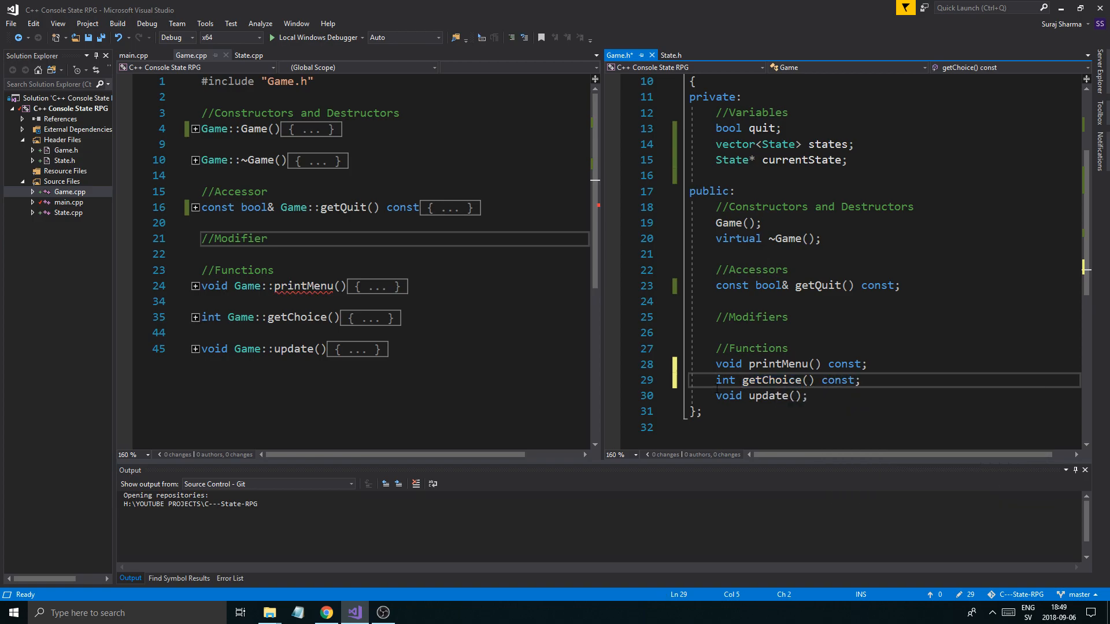
pyautogui.write('const')
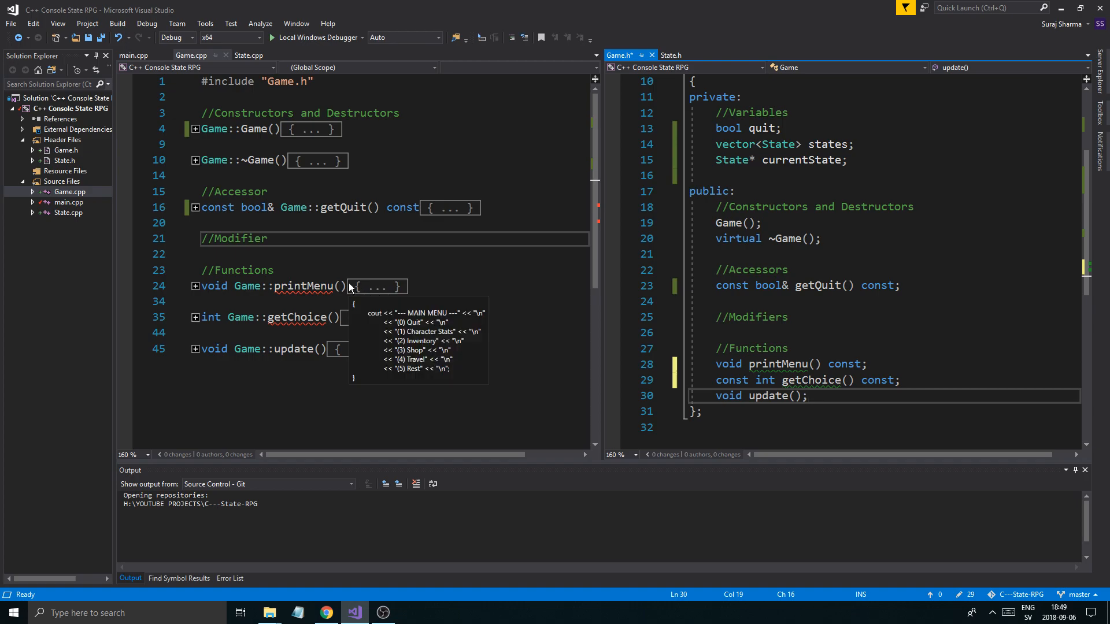
pyautogui.write('cb')
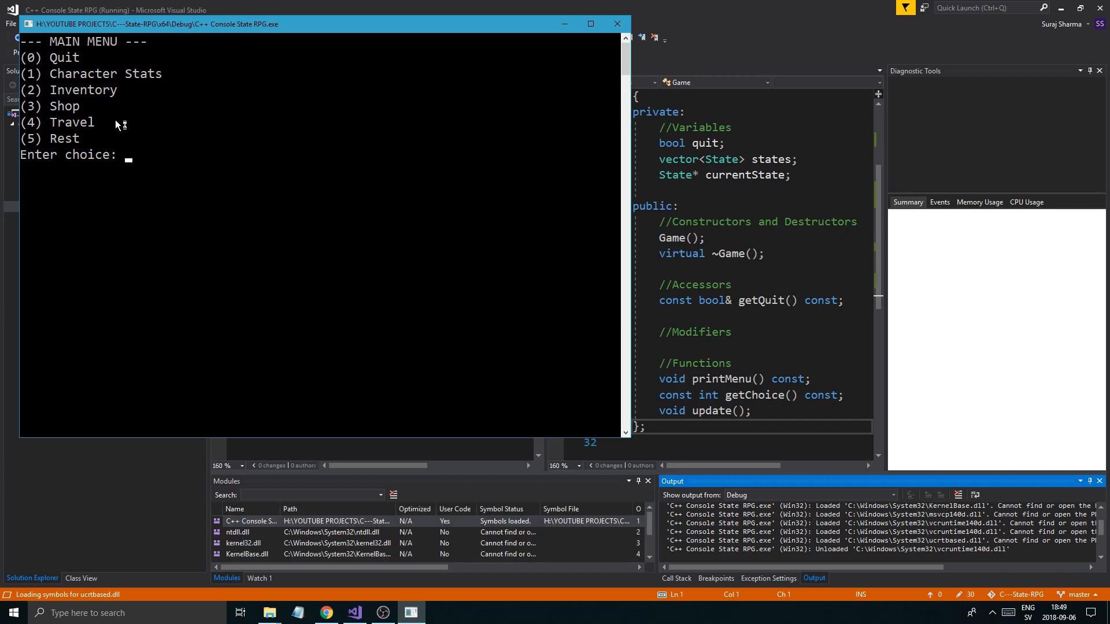
# - Run the game to its main menu, enter choice 1 and let it exit with code 0
pyautogui.write('1')
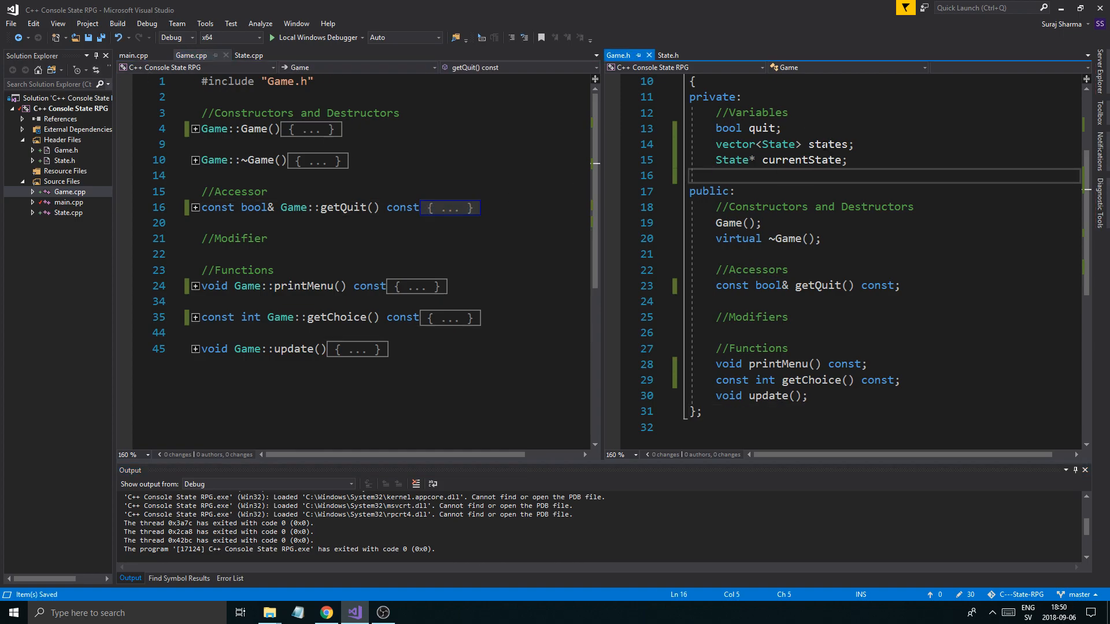
pyautogui.moveTo(828, 144)
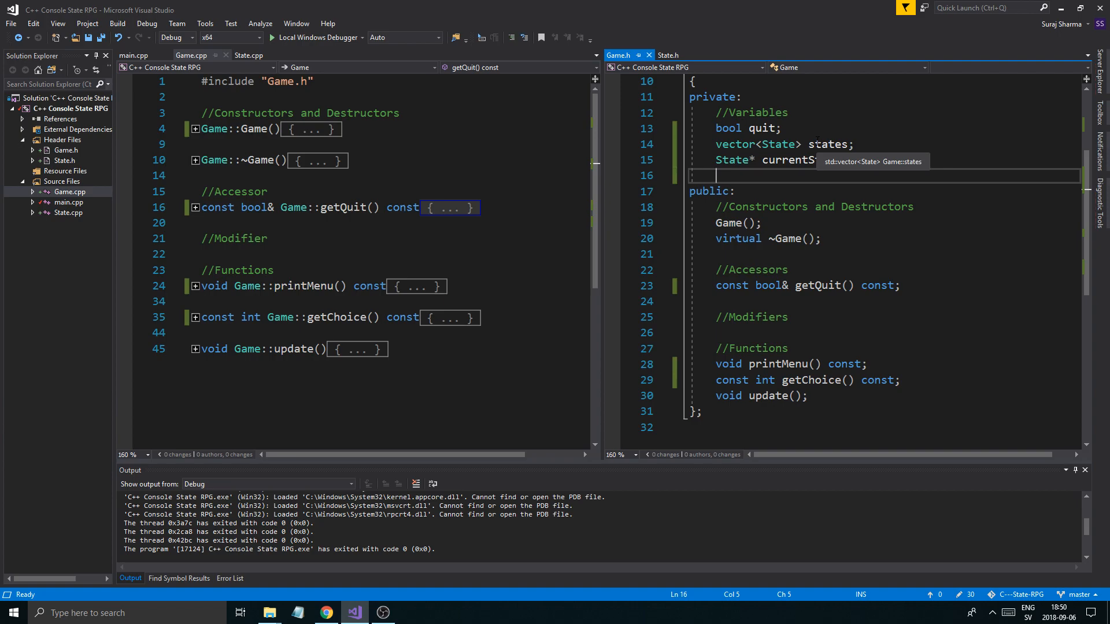
pyautogui.moveTo(133, 55)
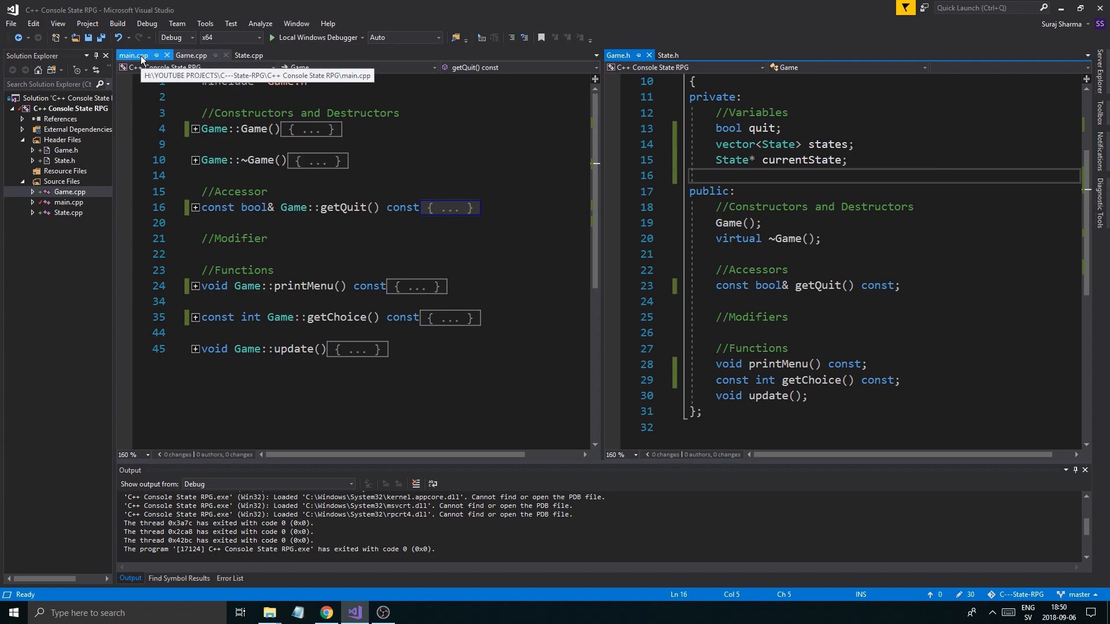
# - Show main.cpp and review the game loop inside main()
pyautogui.click(133, 56)
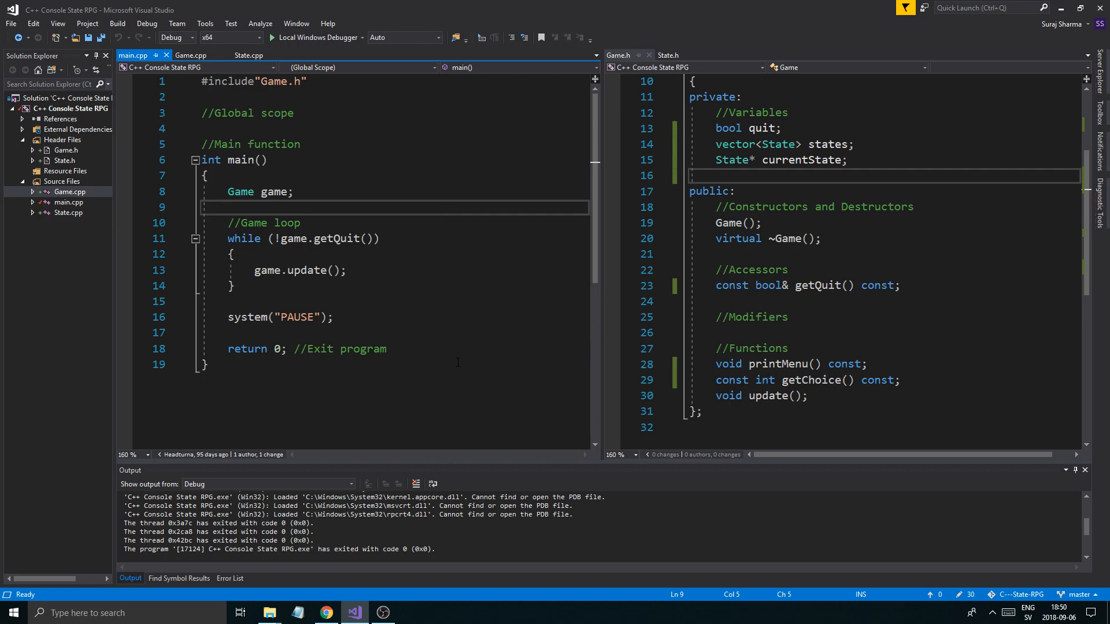
pyautogui.click(229, 207)
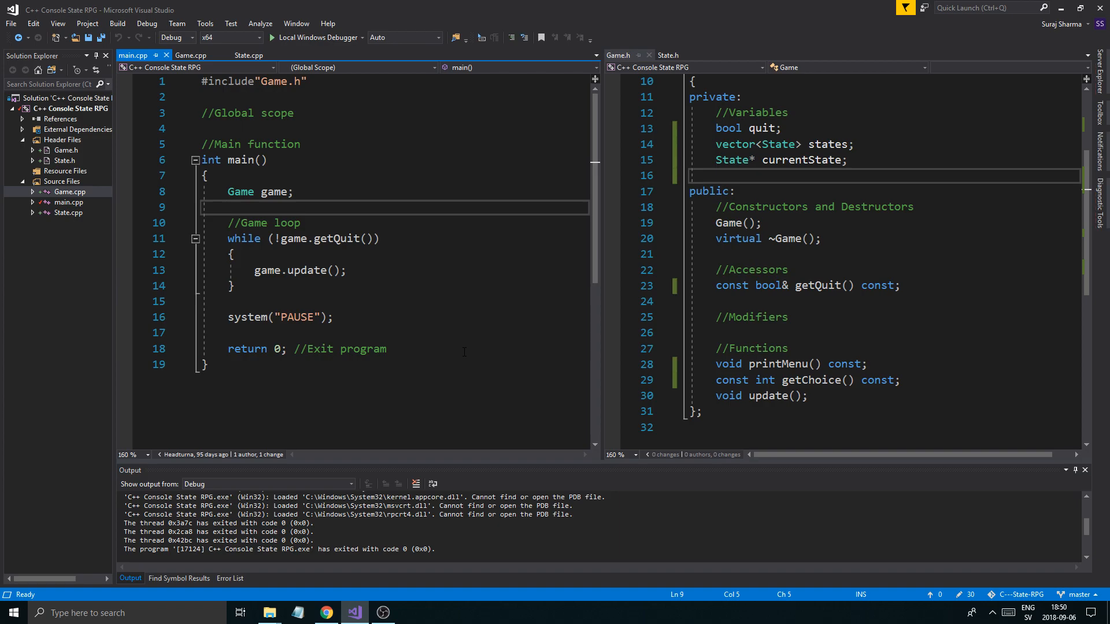
pyautogui.click(227, 207)
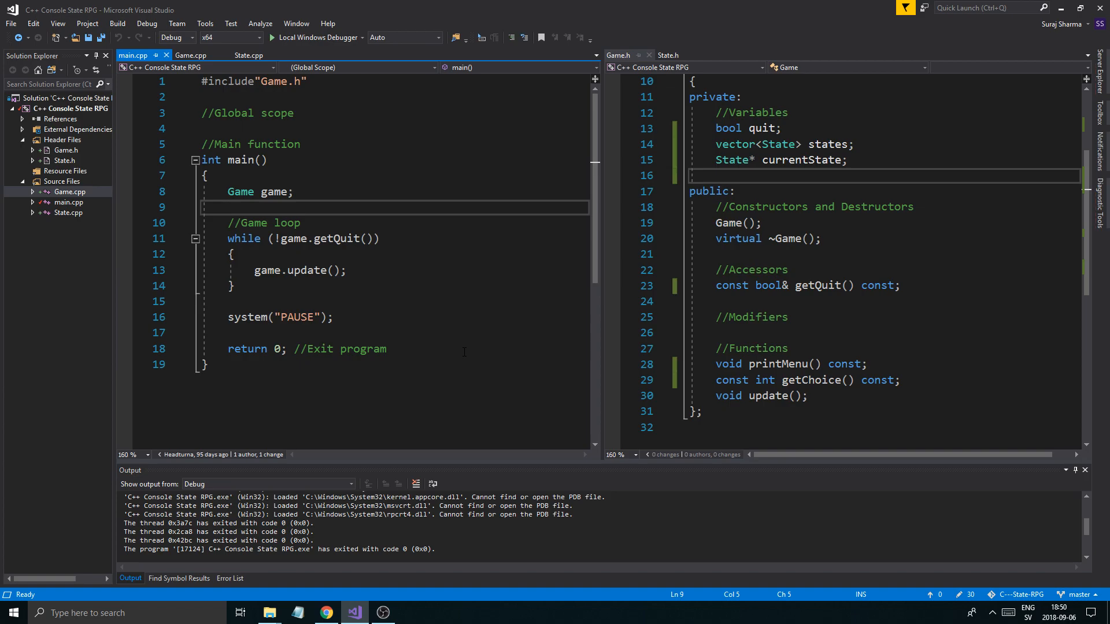
pyautogui.click(228, 207)
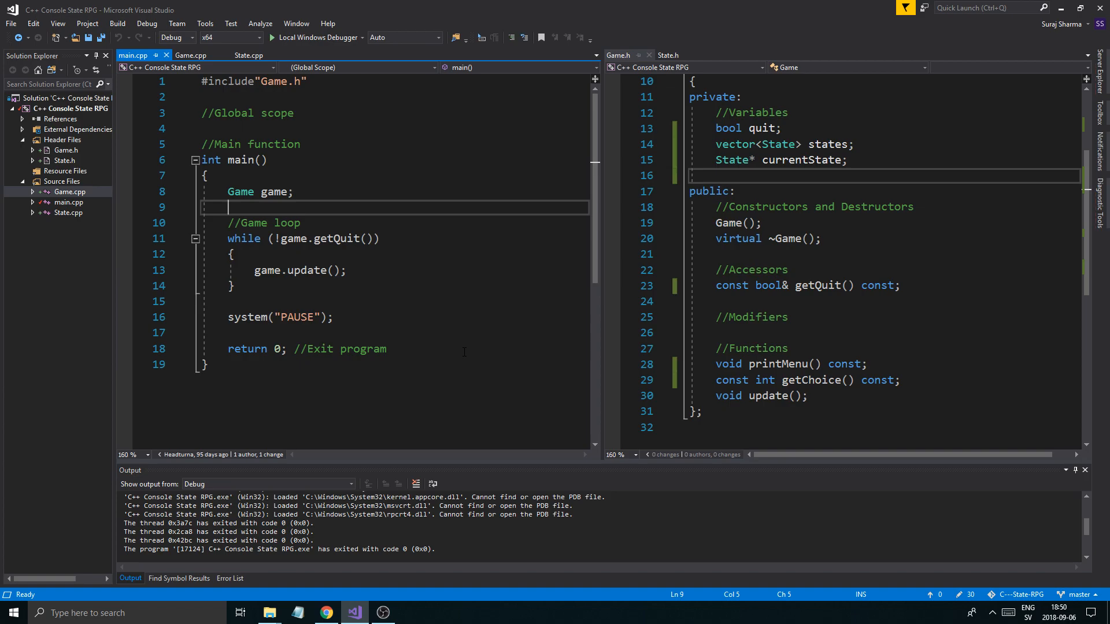